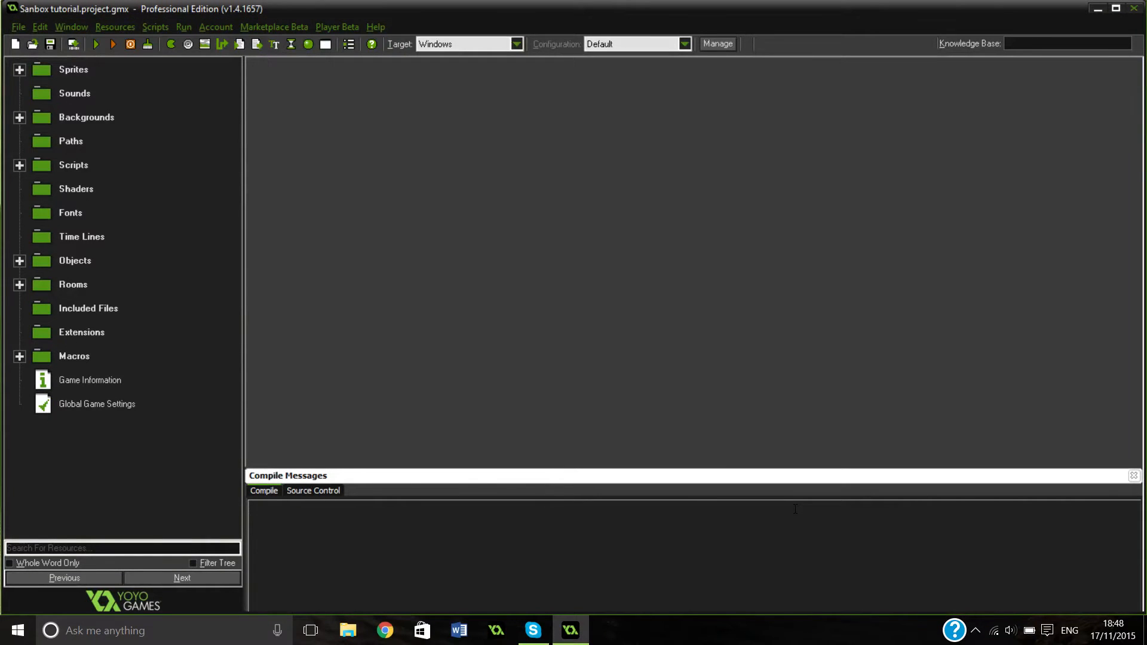
mouse_move(516, 247)
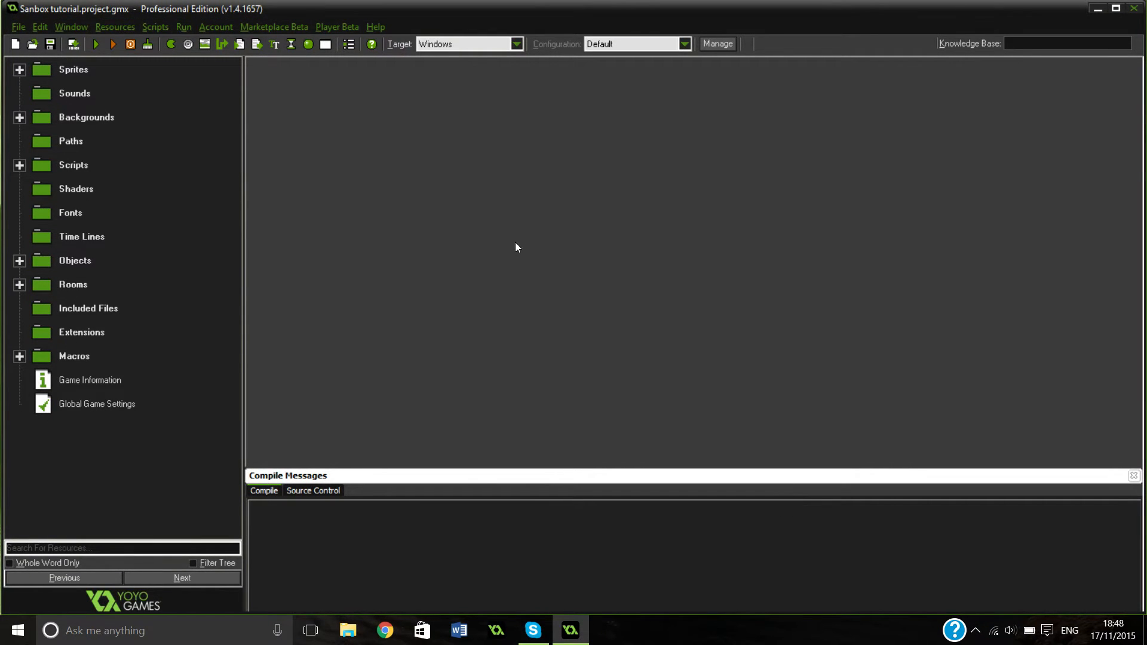
mouse_move(412, 66)
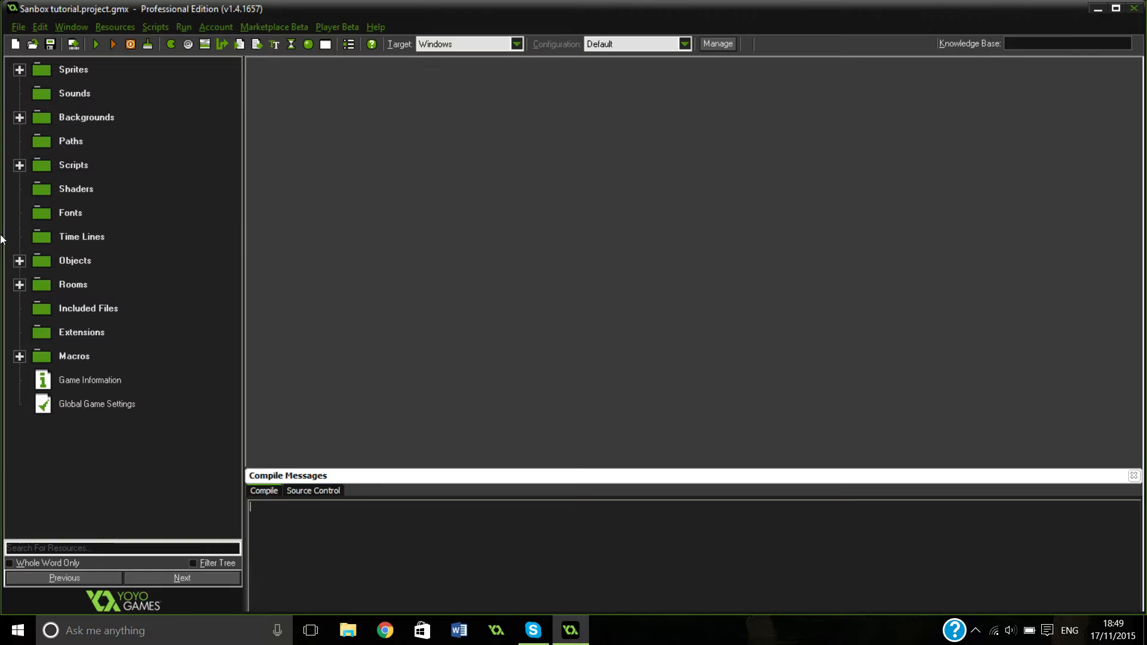
mouse_move(82, 256)
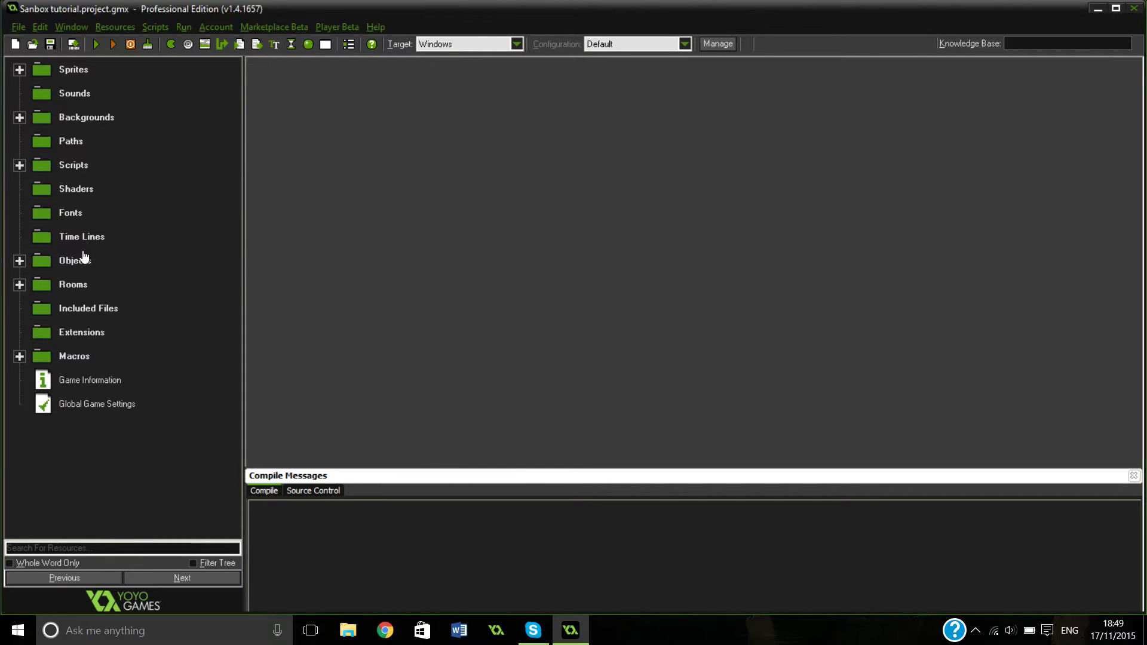
Step: Expand the Objects folder to reveal obj_player, obj_level and obj_lighting
left_click(20, 260)
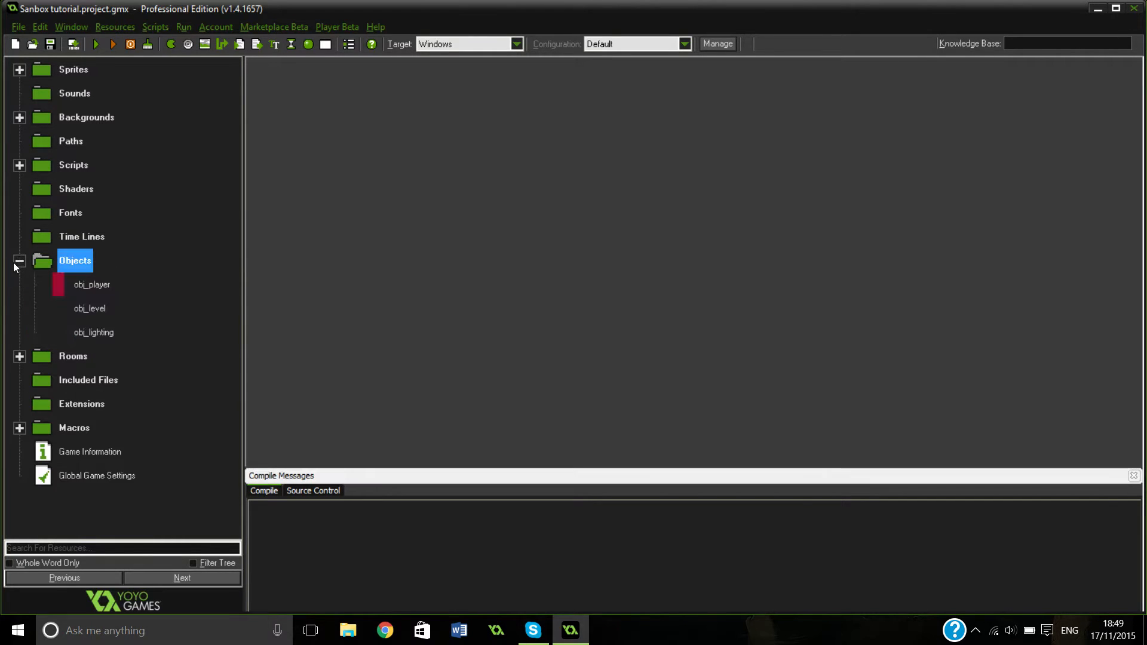
left_click(19, 262)
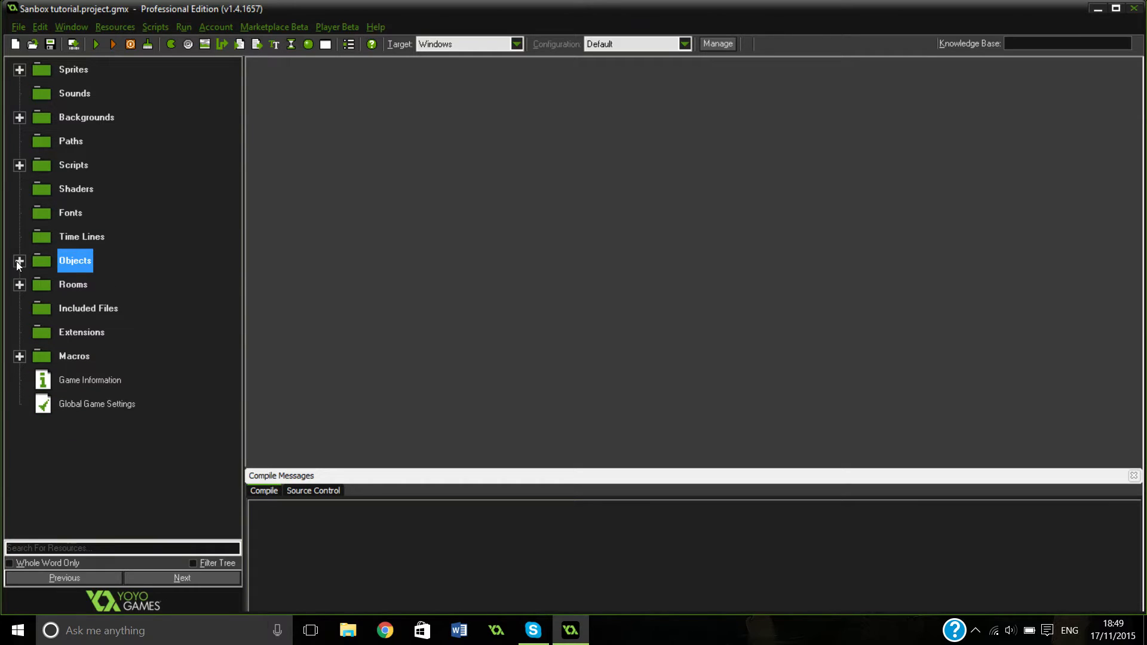
mouse_move(15, 276)
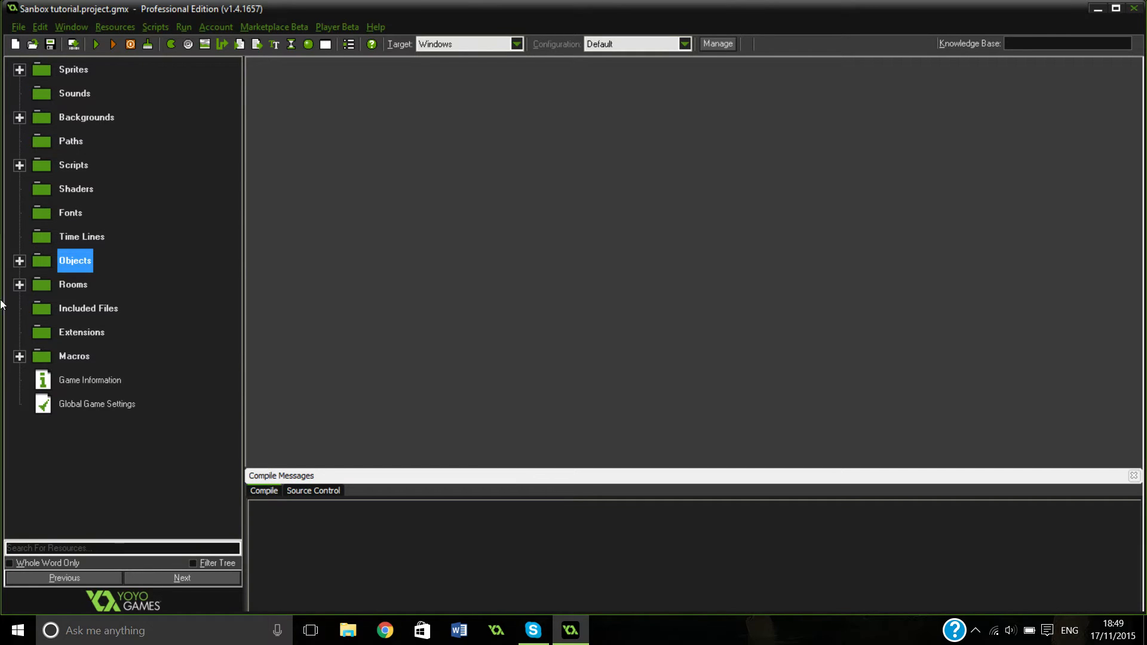
left_click(19, 260)
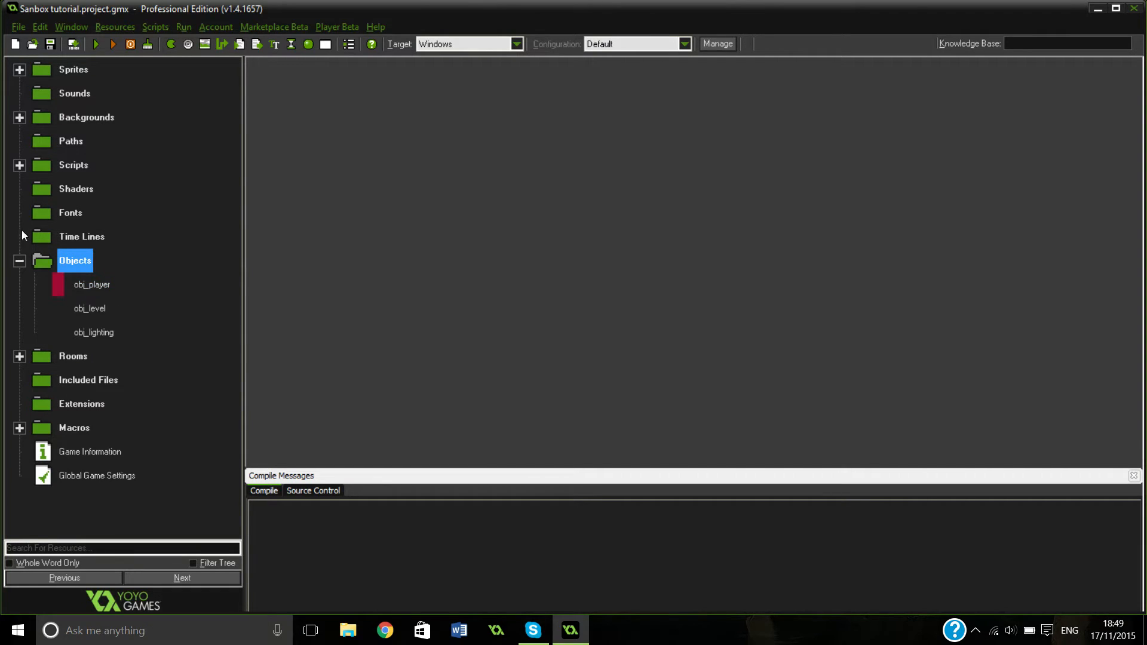
mouse_move(20, 78)
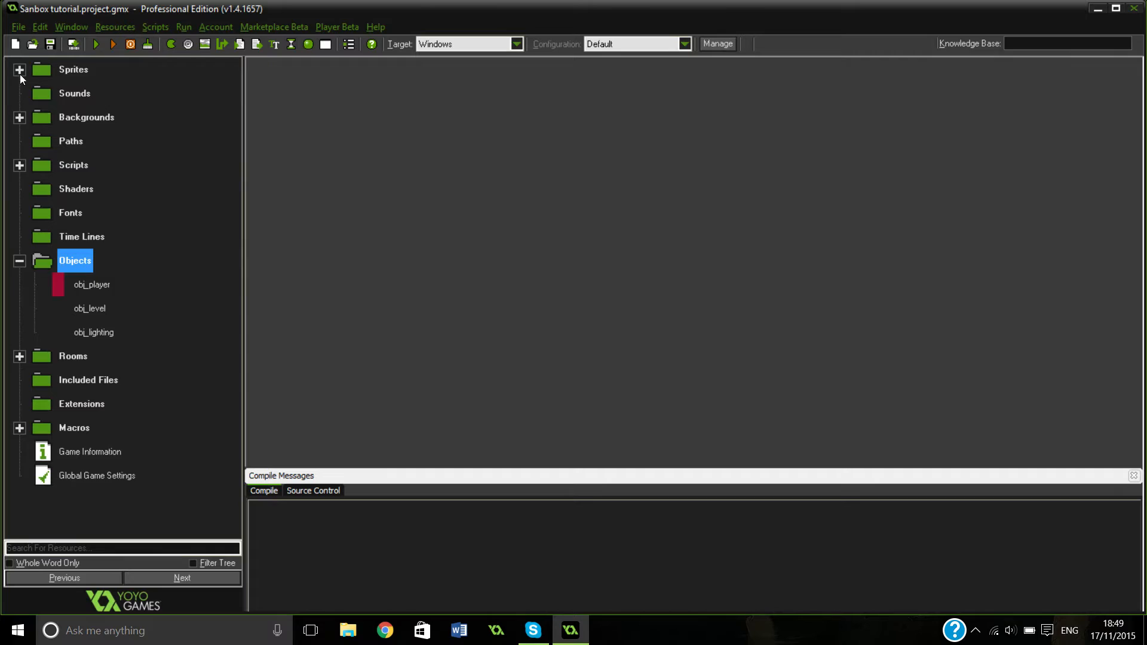
Step: Centre spr_player's sprite origin at 4, 8 and confirm its properties
left_click(19, 69)
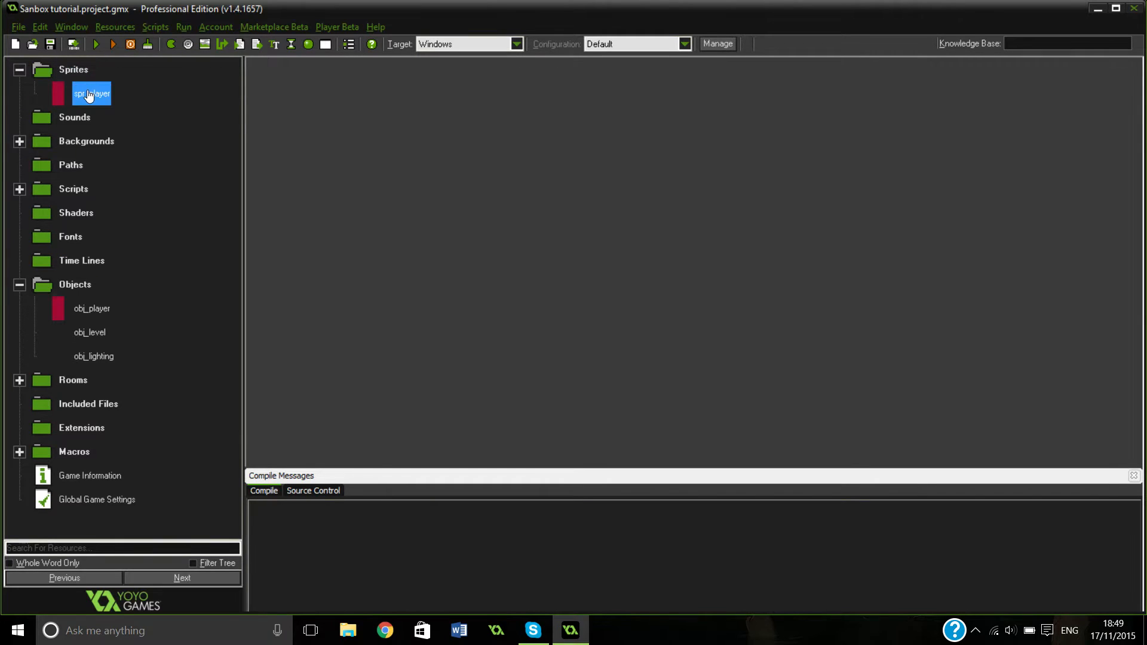
double_click(92, 93)
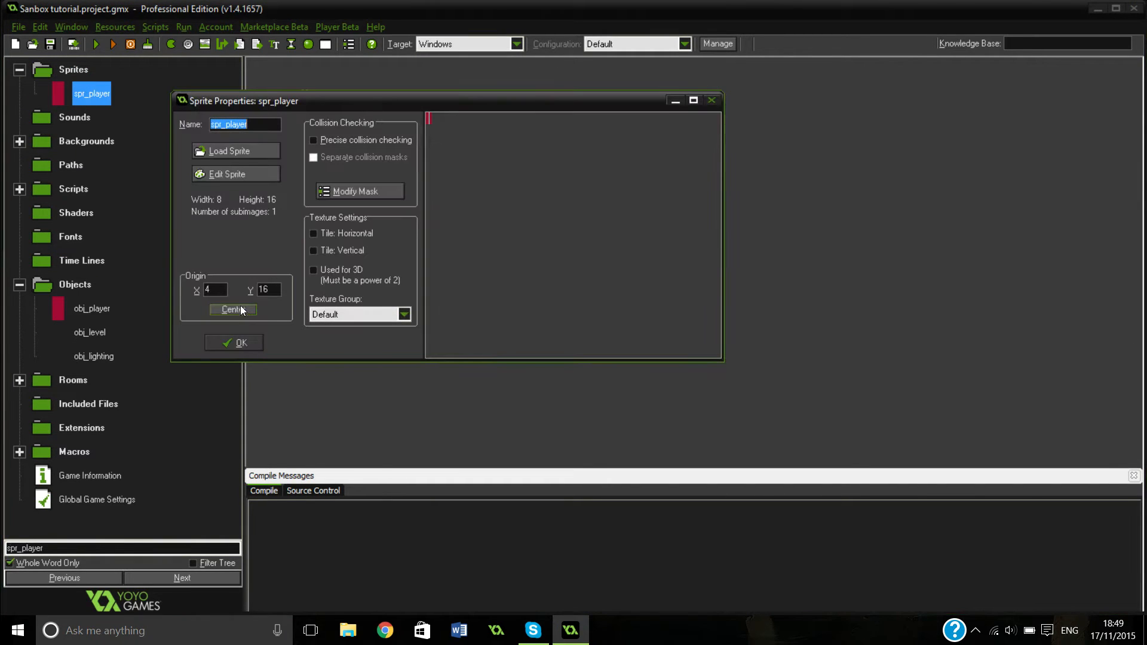
left_click(233, 308)
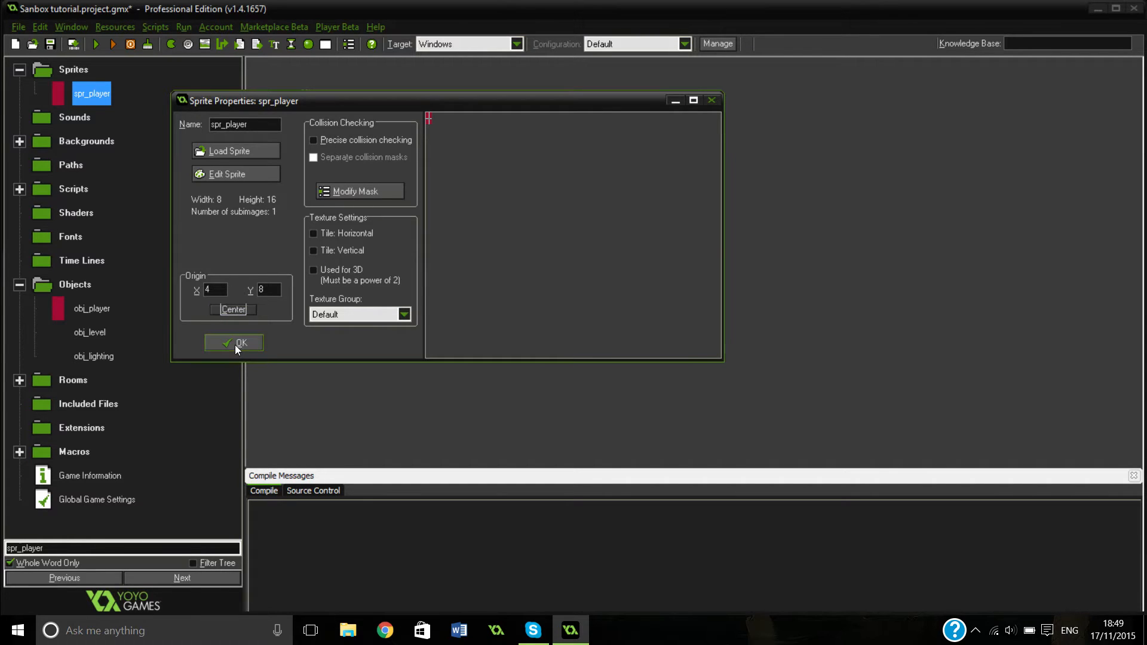
left_click(241, 343)
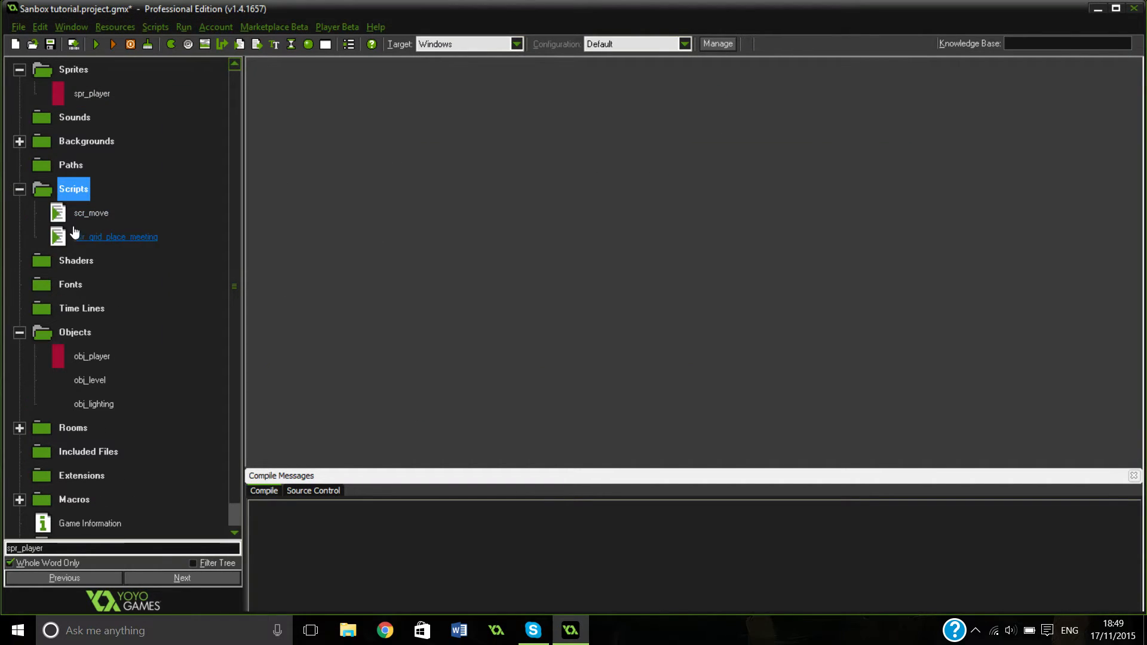
Step: Change the center_meeting lookup to use bbox_right and end the line with ||
double_click(115, 237)
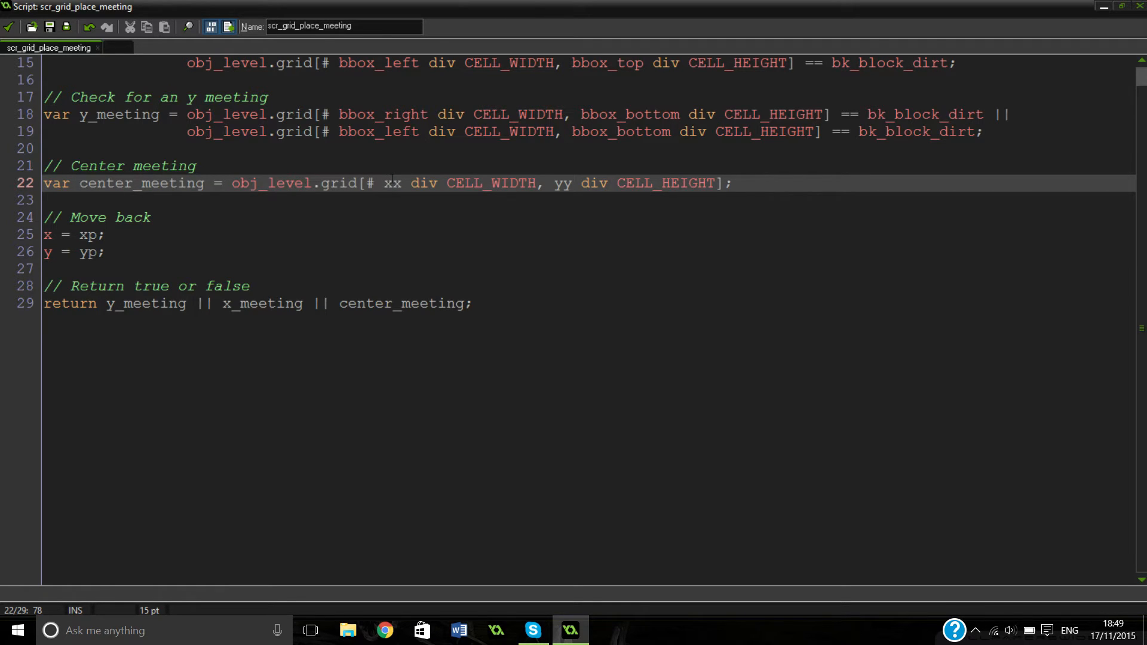
left_click(233, 182)
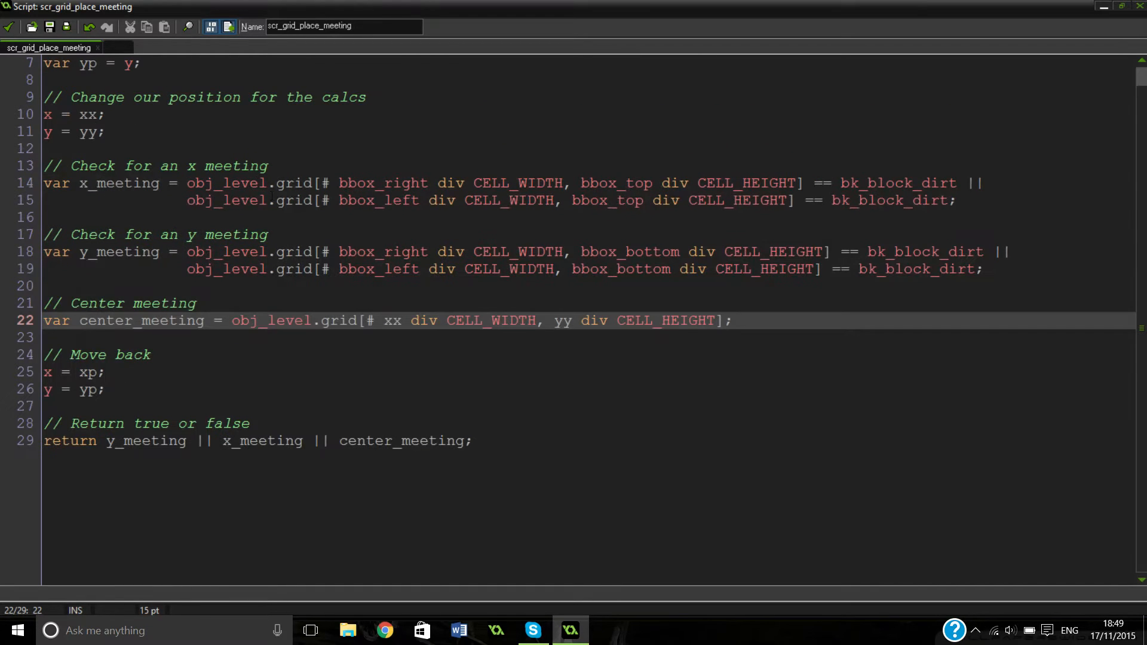
double_click(391, 320)
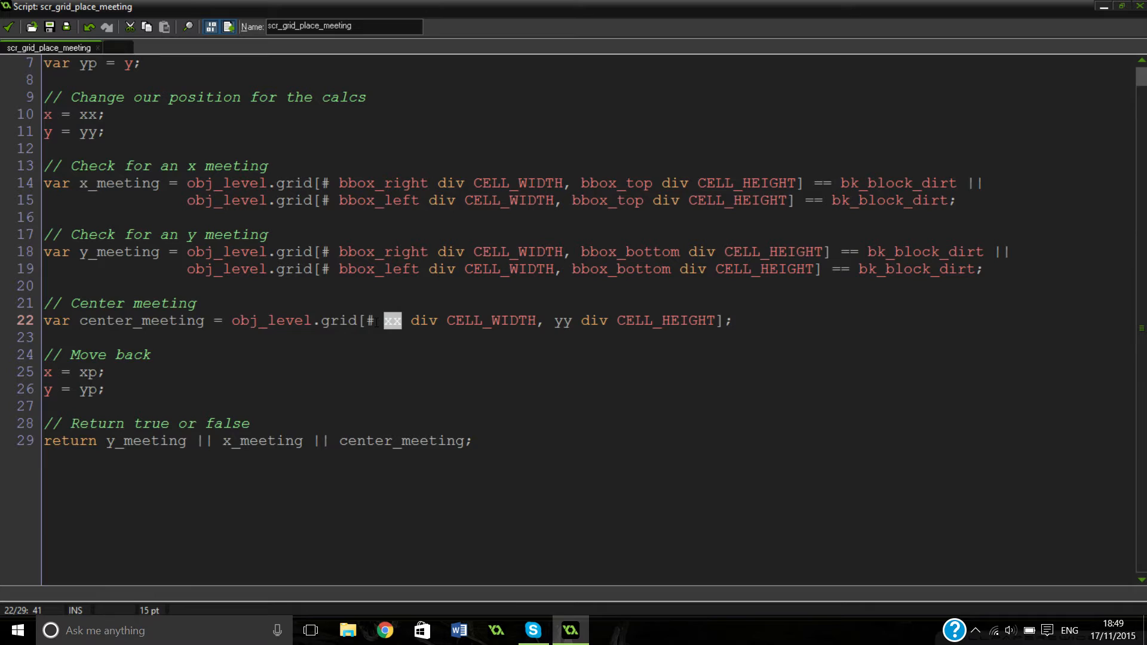
type("bbox_")
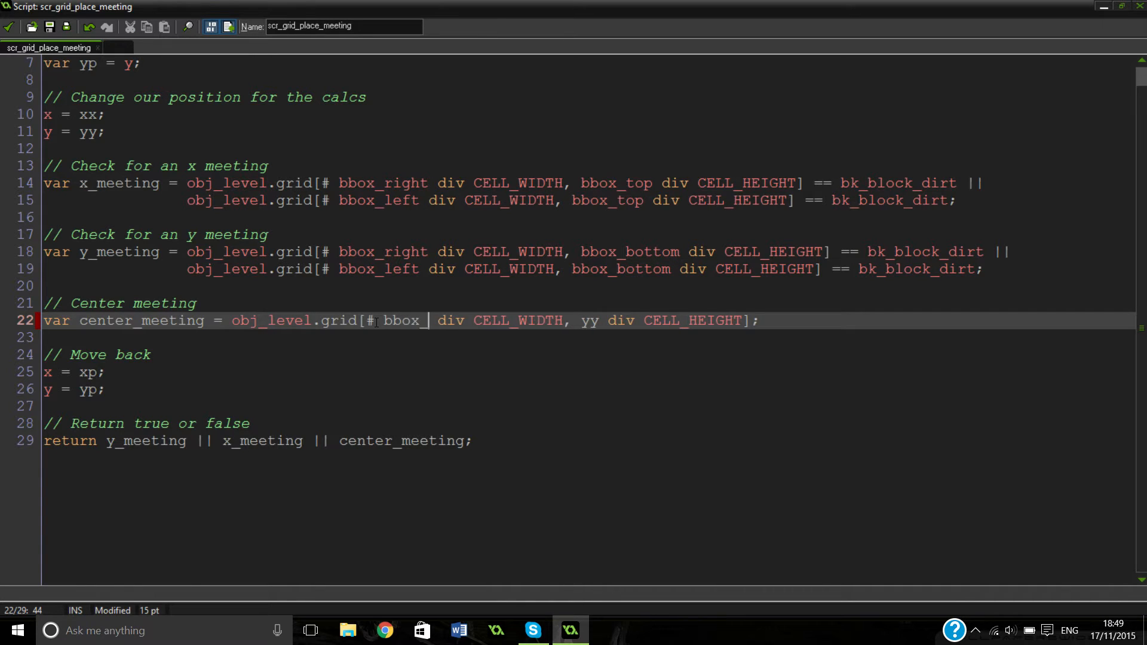
type("right")
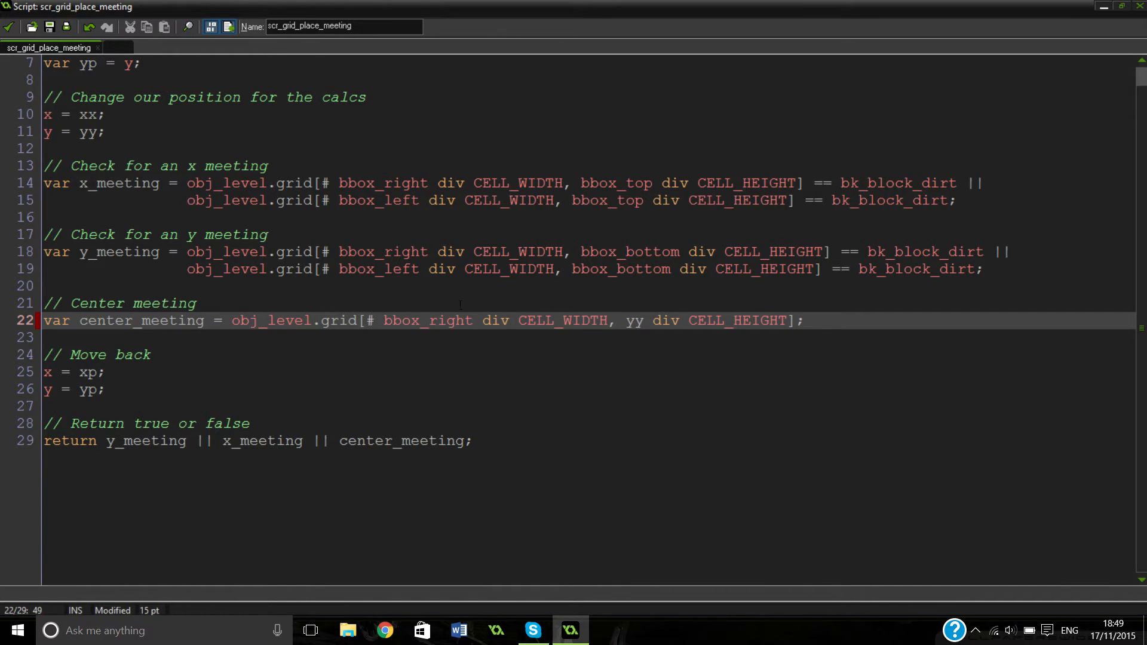
mouse_move(797, 306)
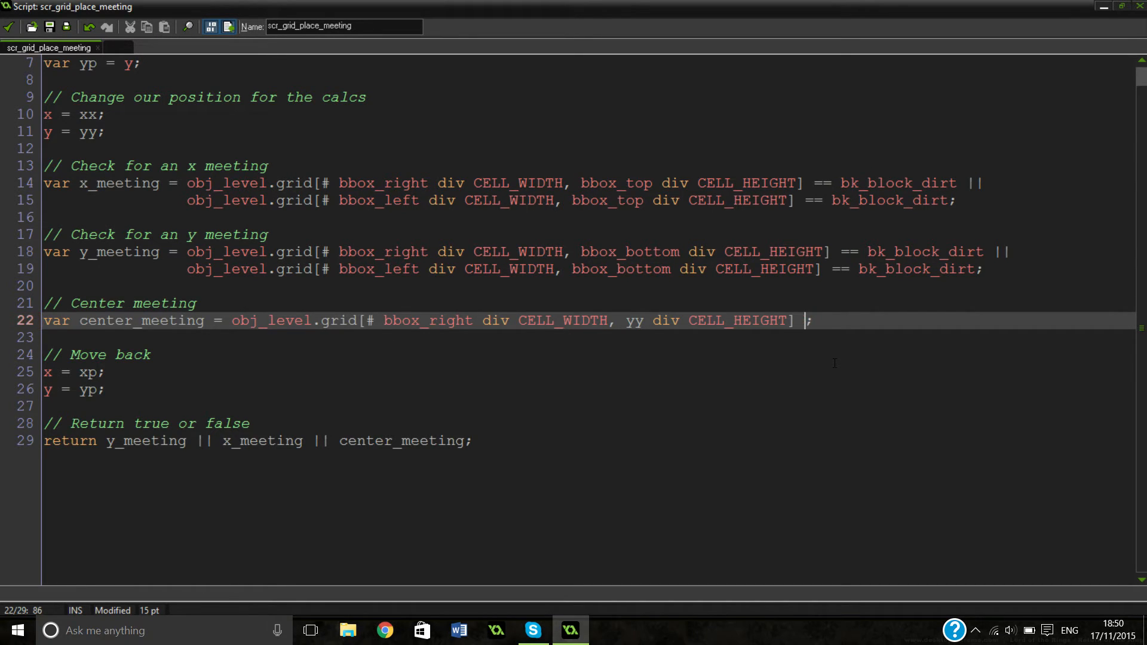
key("Backspace")
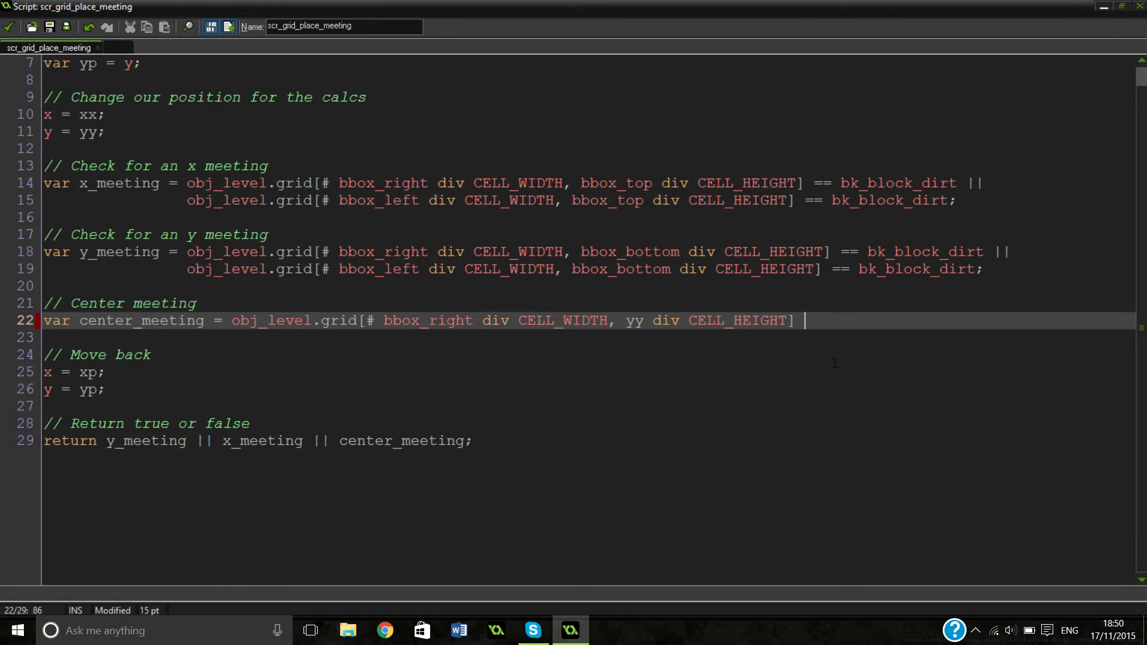
type("||")
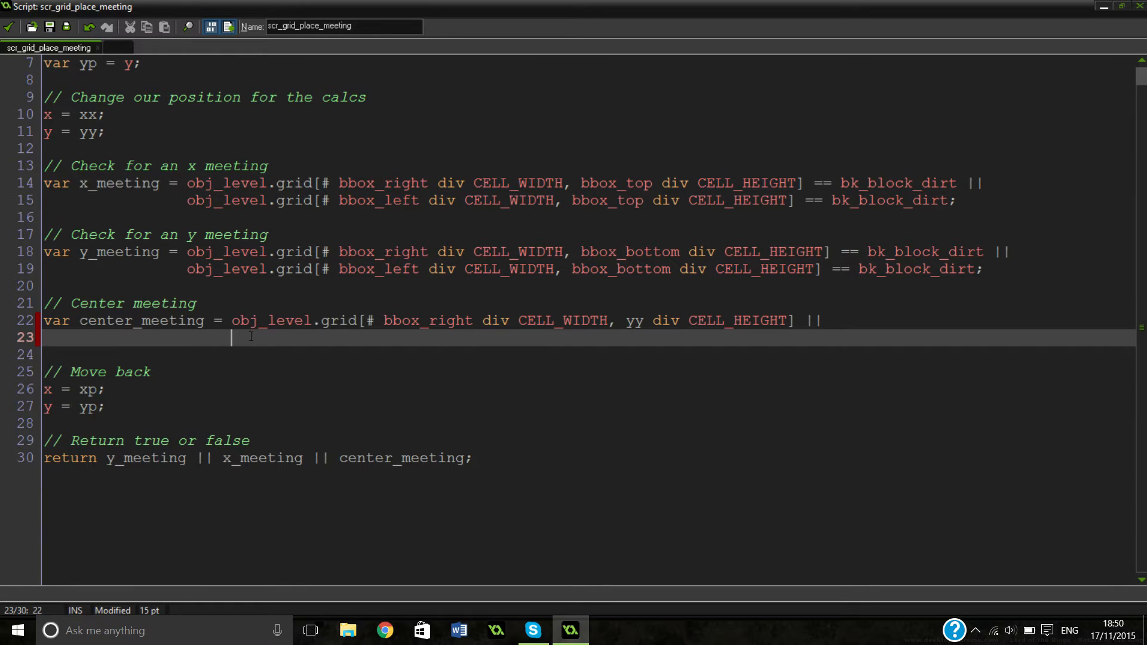
Step: Add a second grid lookup on line 23 using bbox_left
left_click_drag(231, 320, 800, 320)
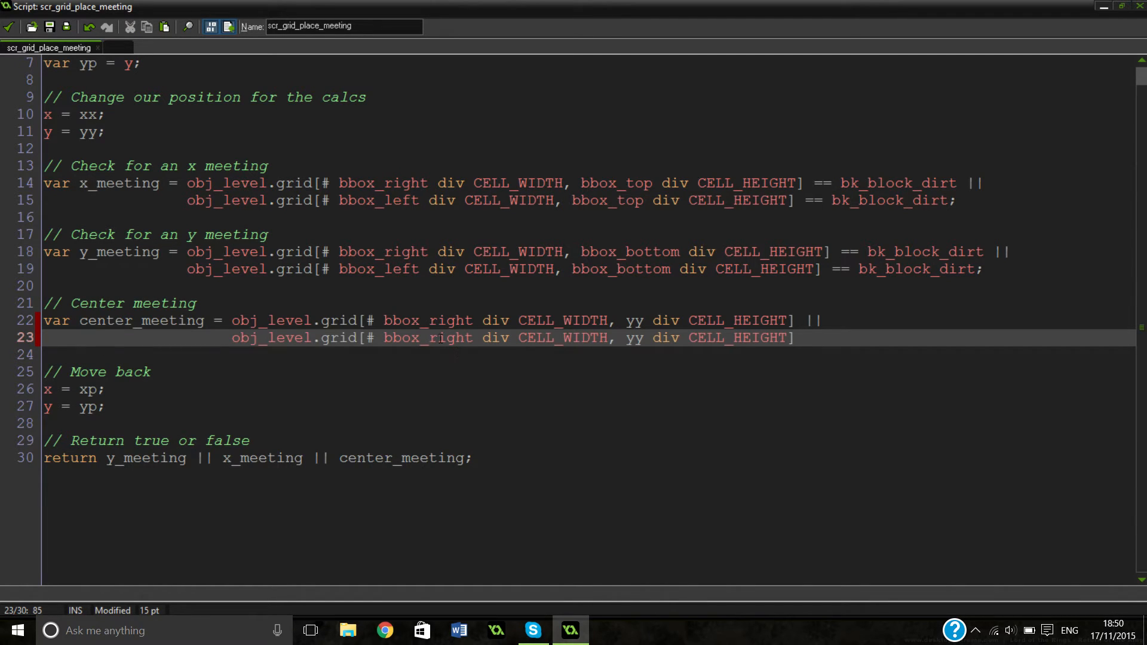
double_click(450, 336)
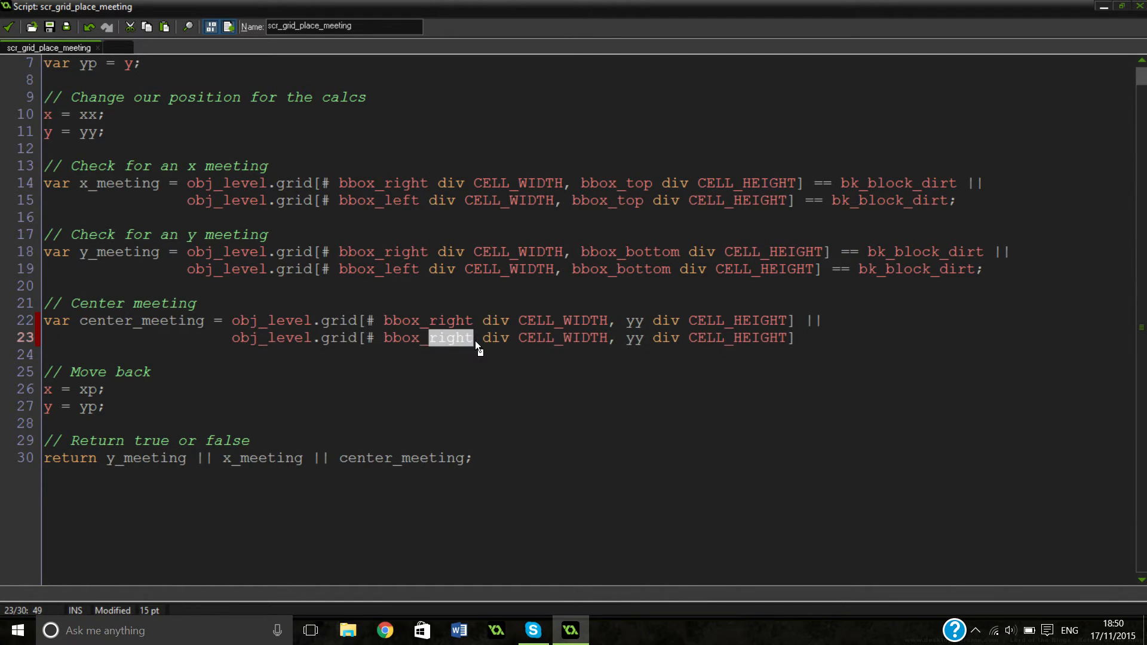
type("l")
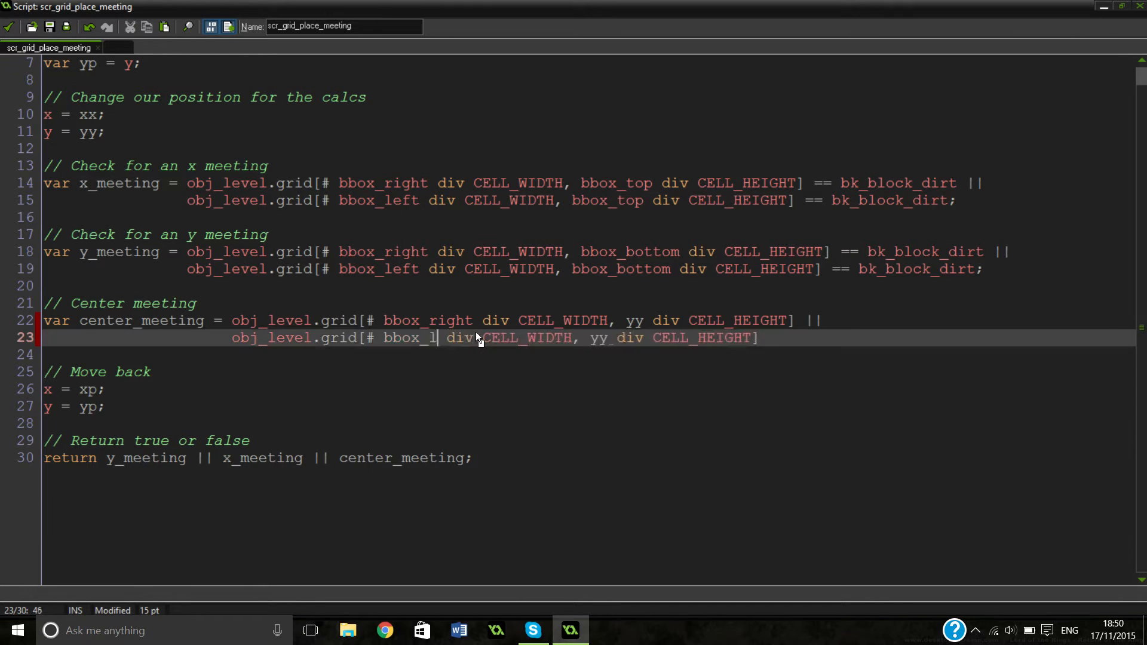
type("eft")
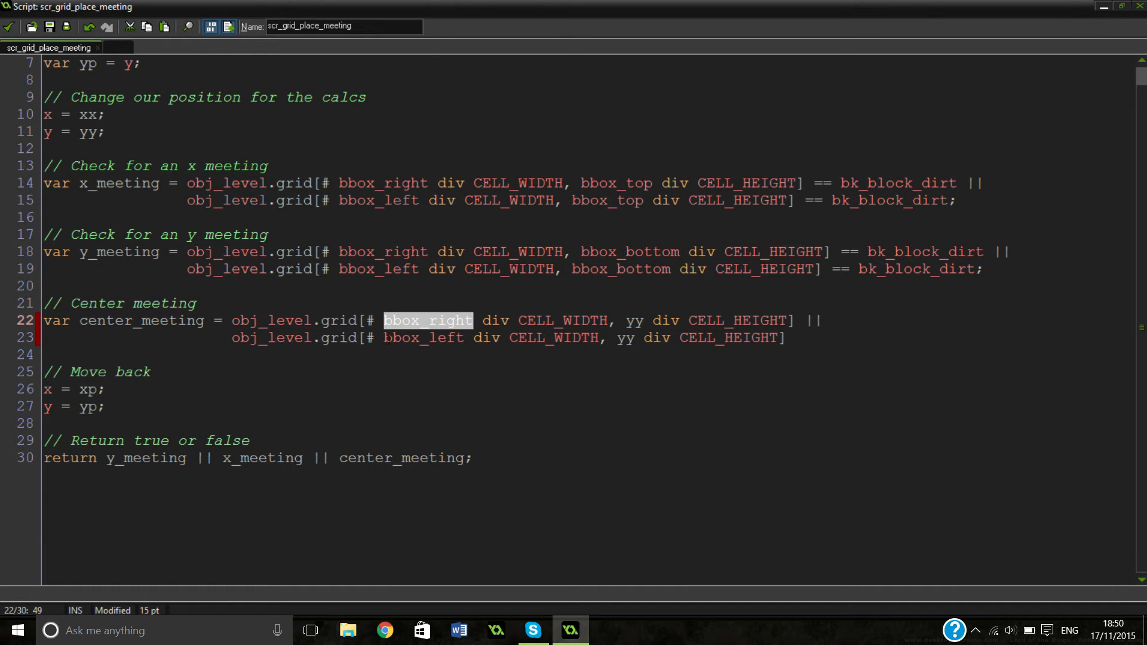
double_click(420, 337)
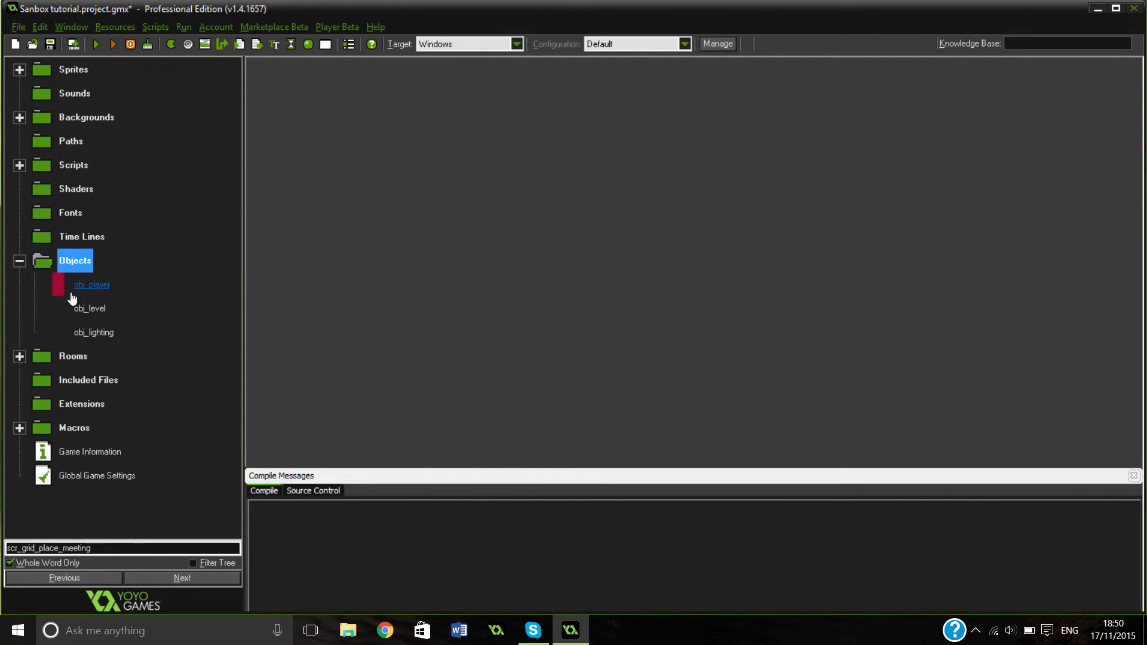
Step: Give obj_level a Create event containing an empty code action
left_click(89, 308)
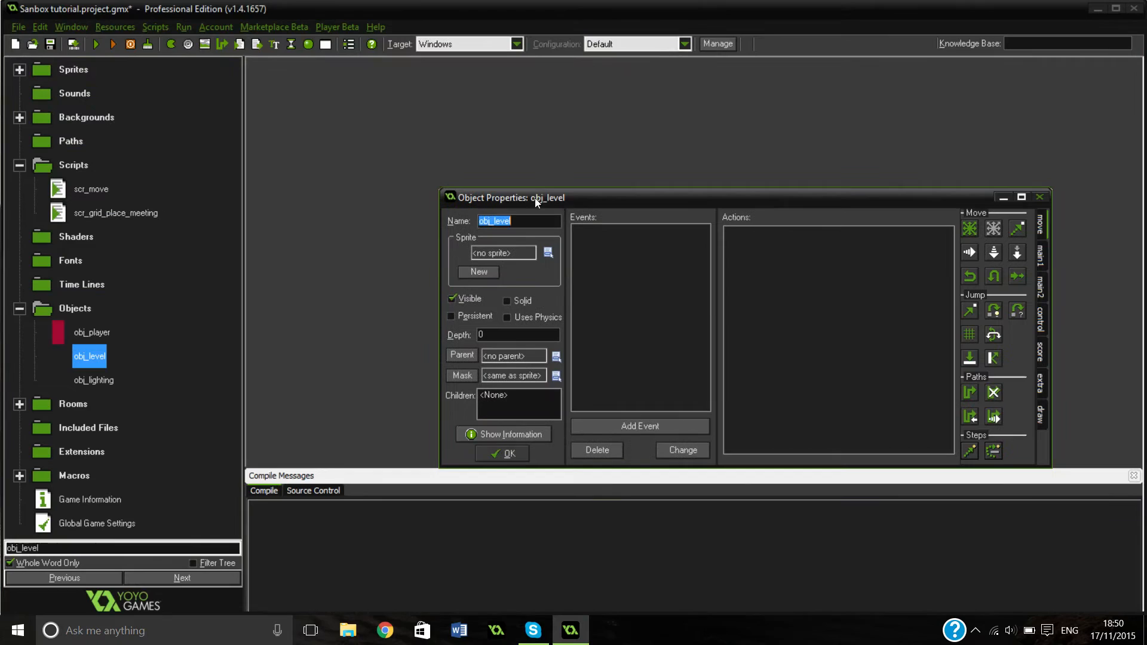
left_click_drag(534, 197, 452, 125)
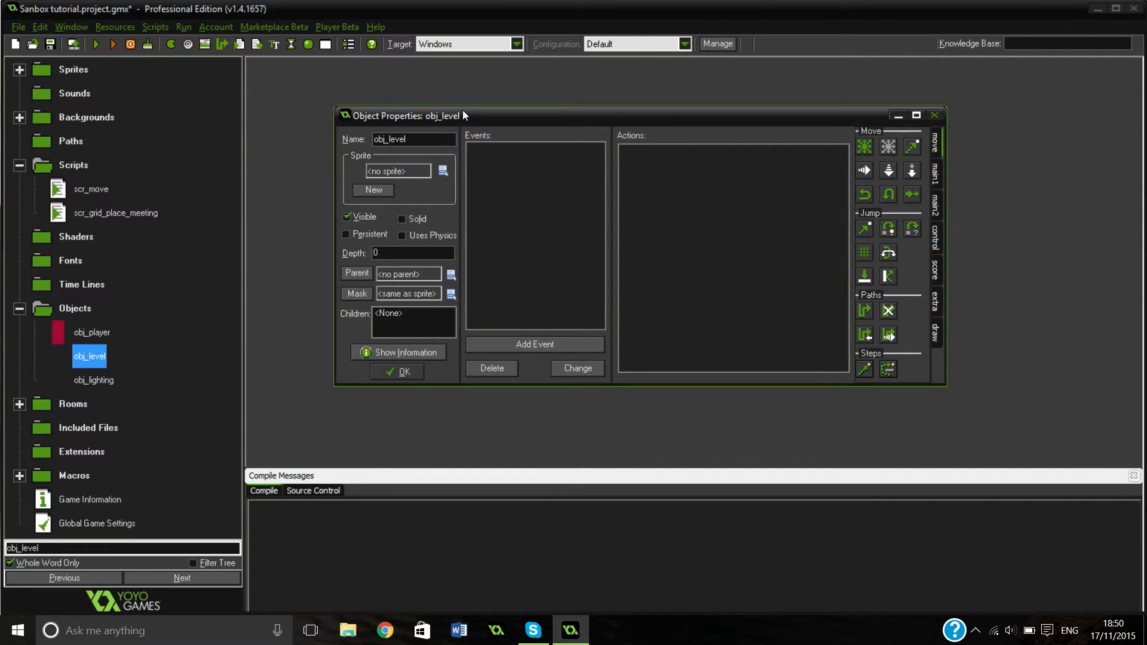
left_click(410, 139)
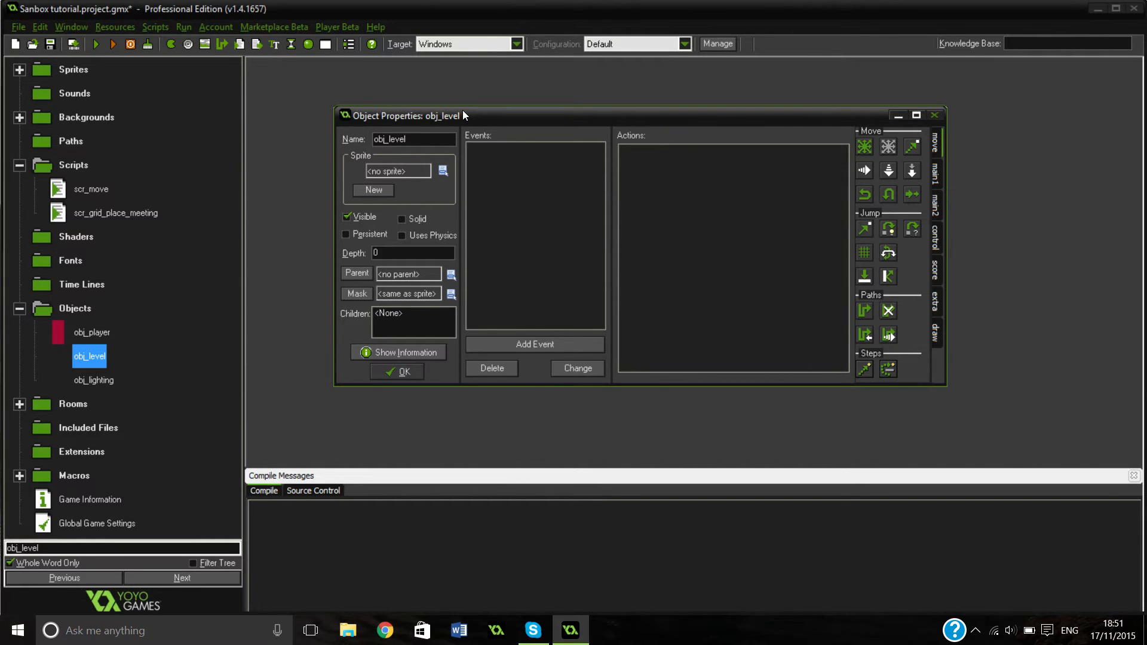
mouse_move(492, 282)
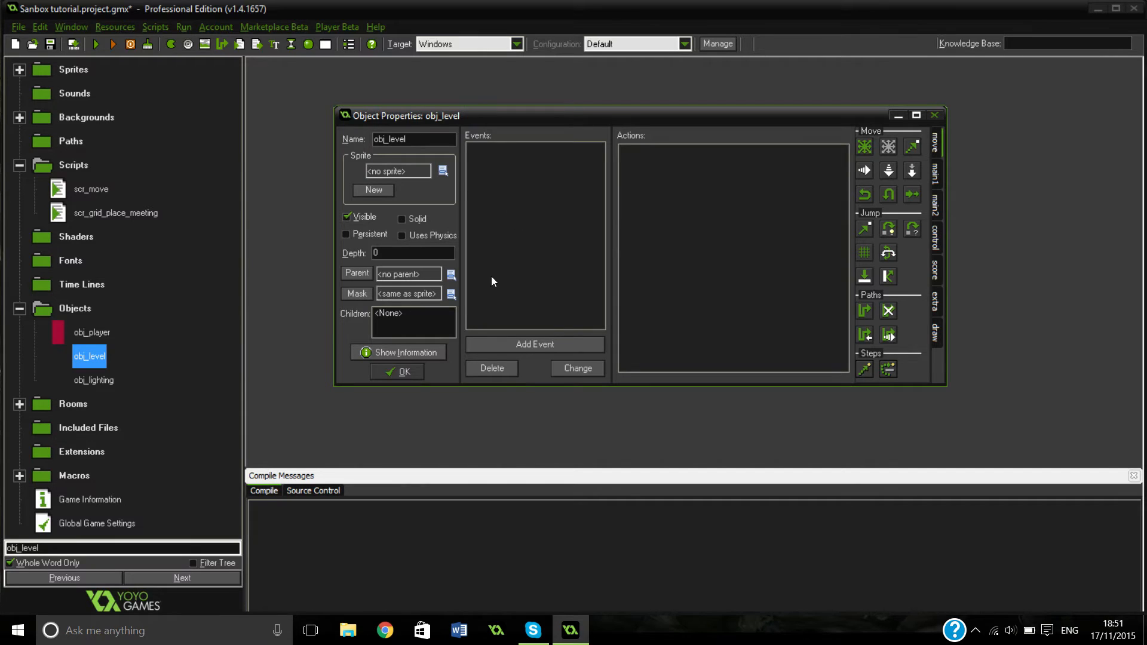
left_click(535, 344)
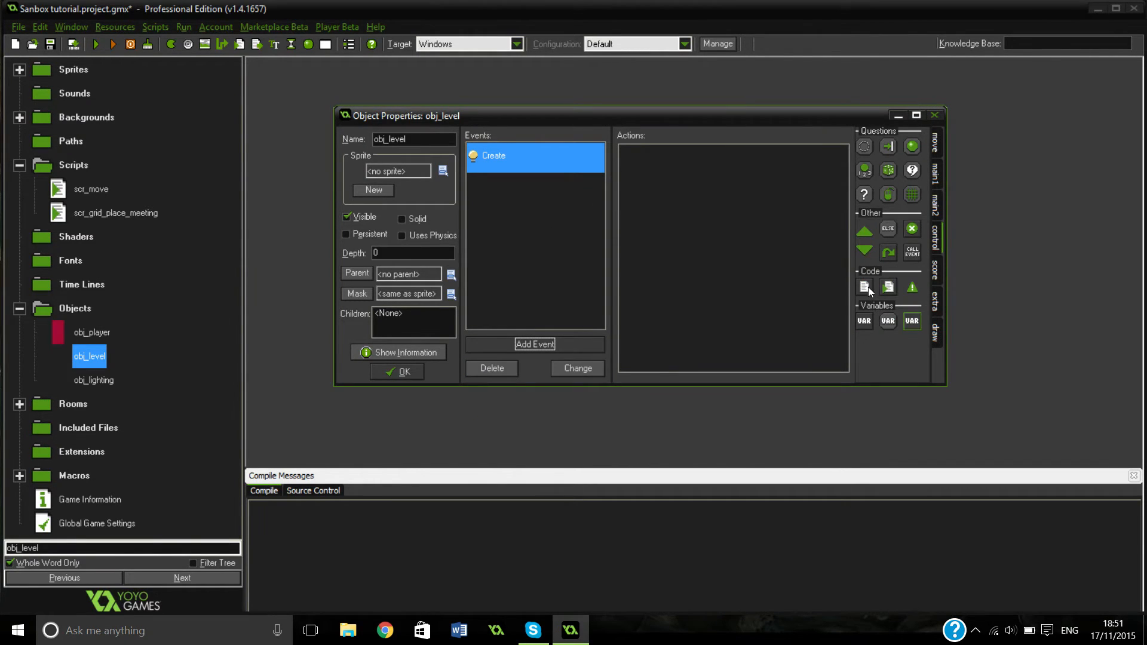
left_click(864, 285)
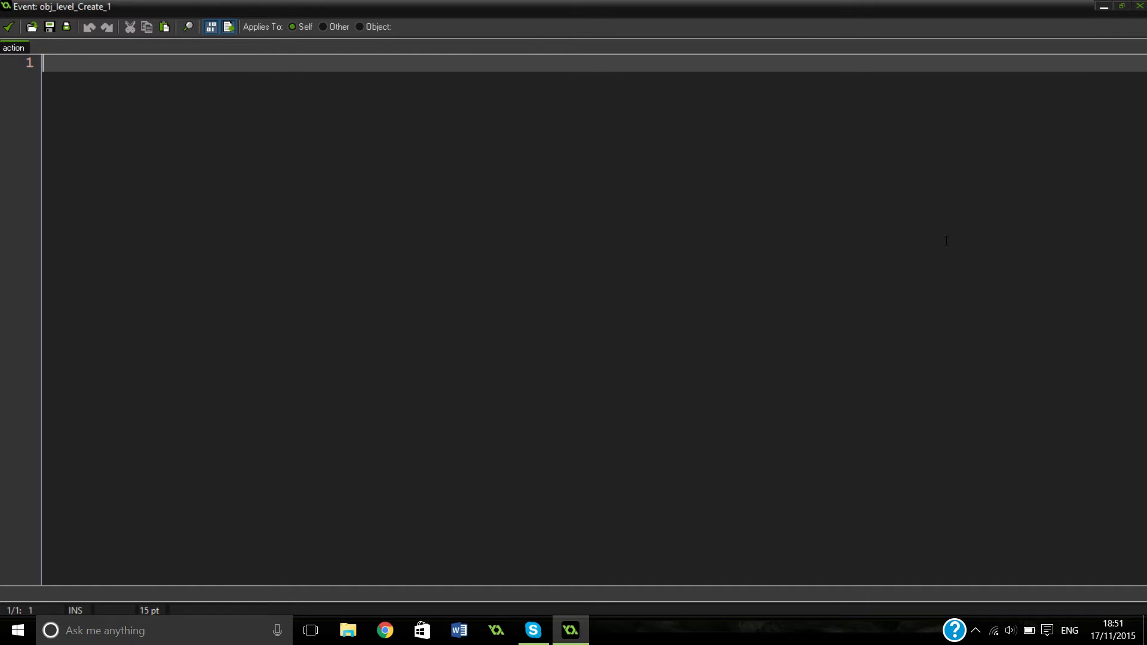
Step: Write '/// Create the level', '// Resize the room' and room_width = (CELL_WIDTH/16)*720;
type("/// Create the level")
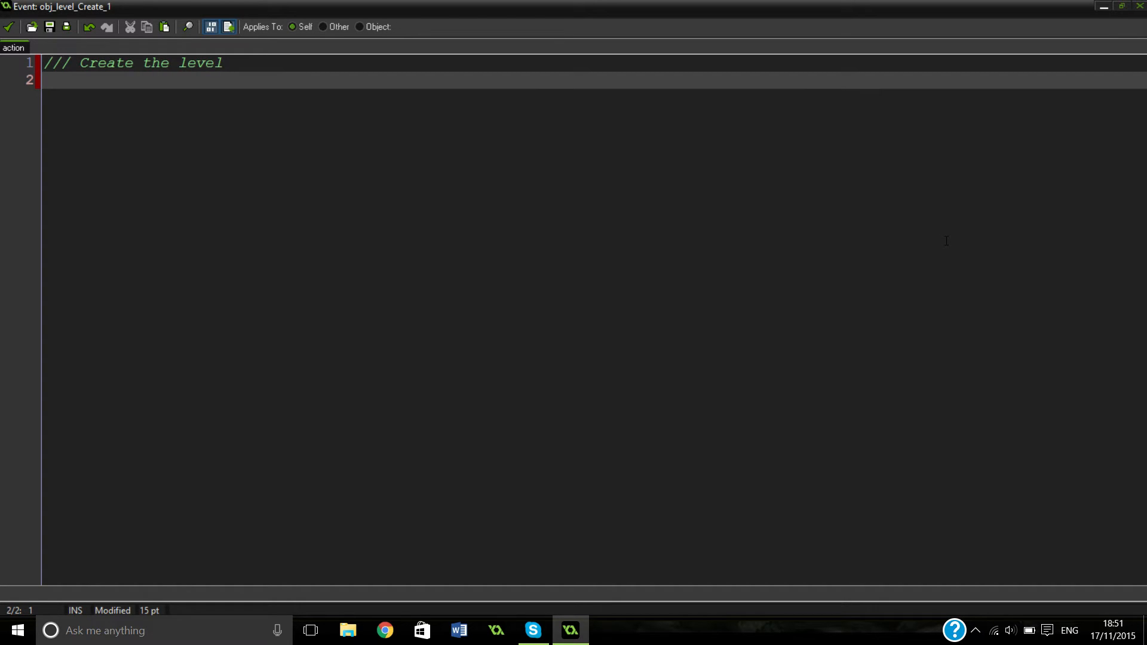
type("//r")
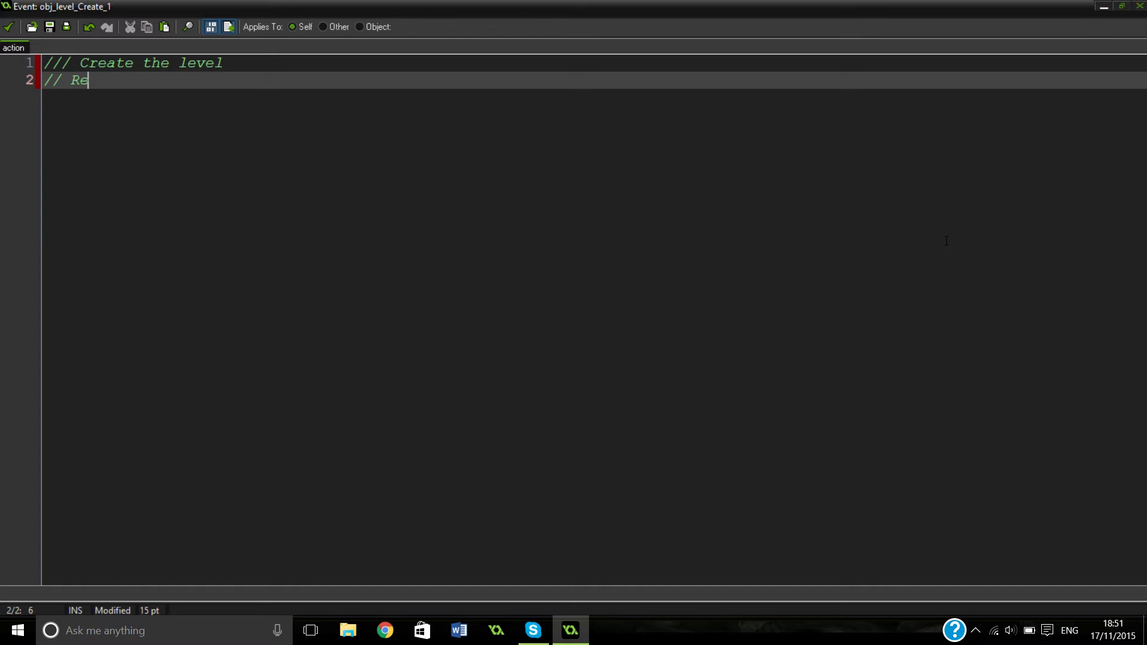
type("size the room")
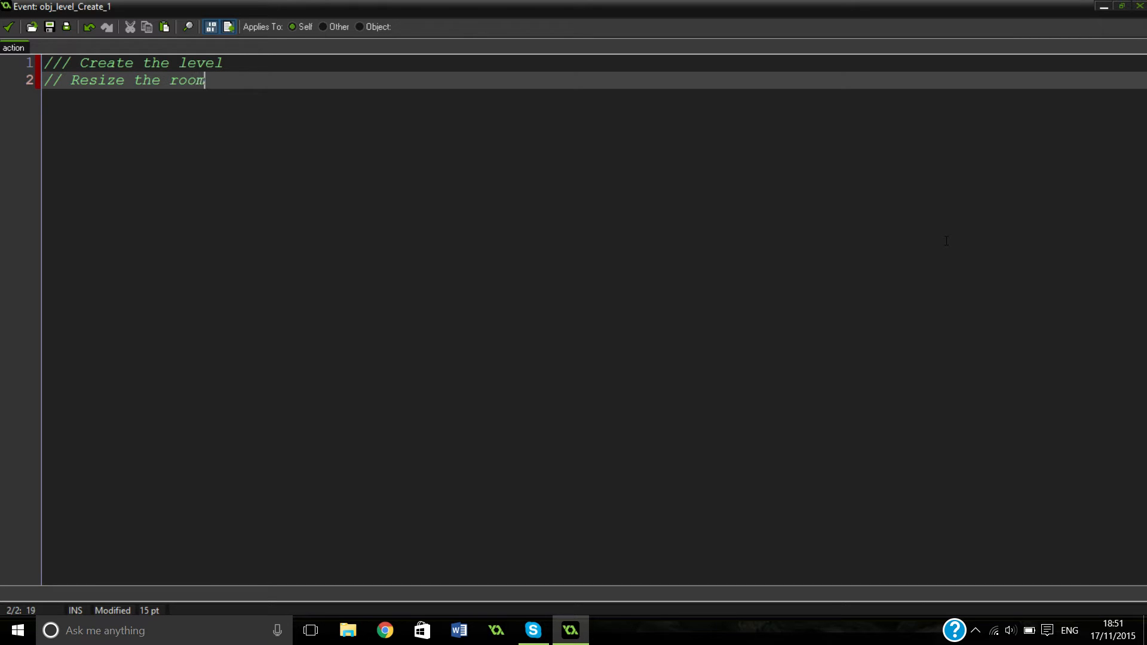
key("Enter")
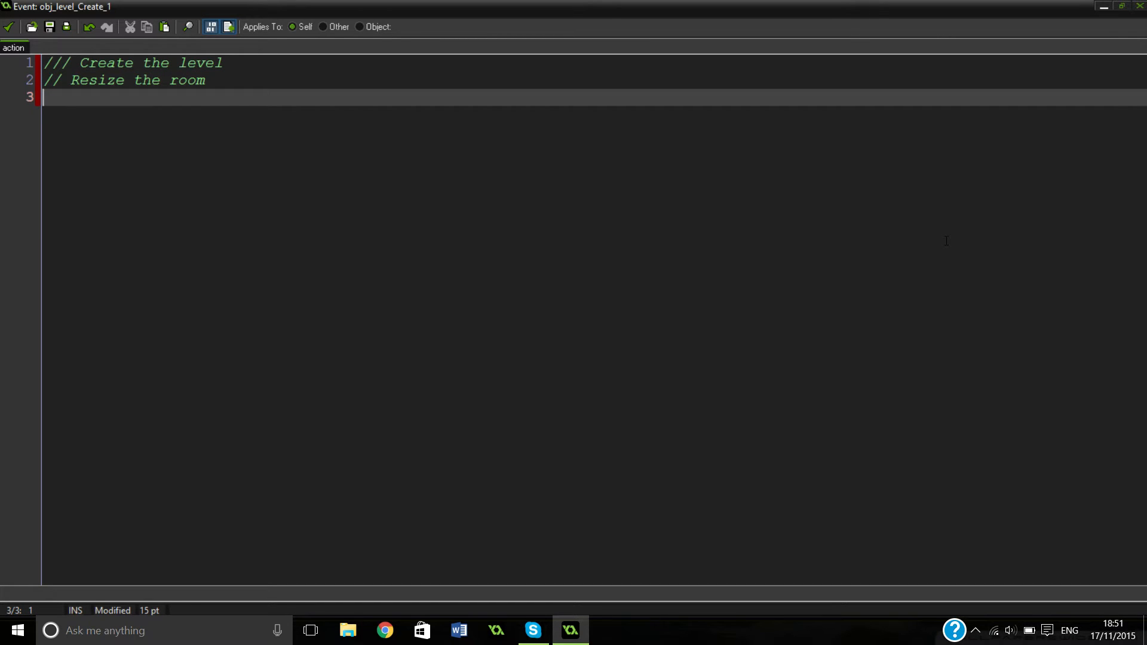
type("room_")
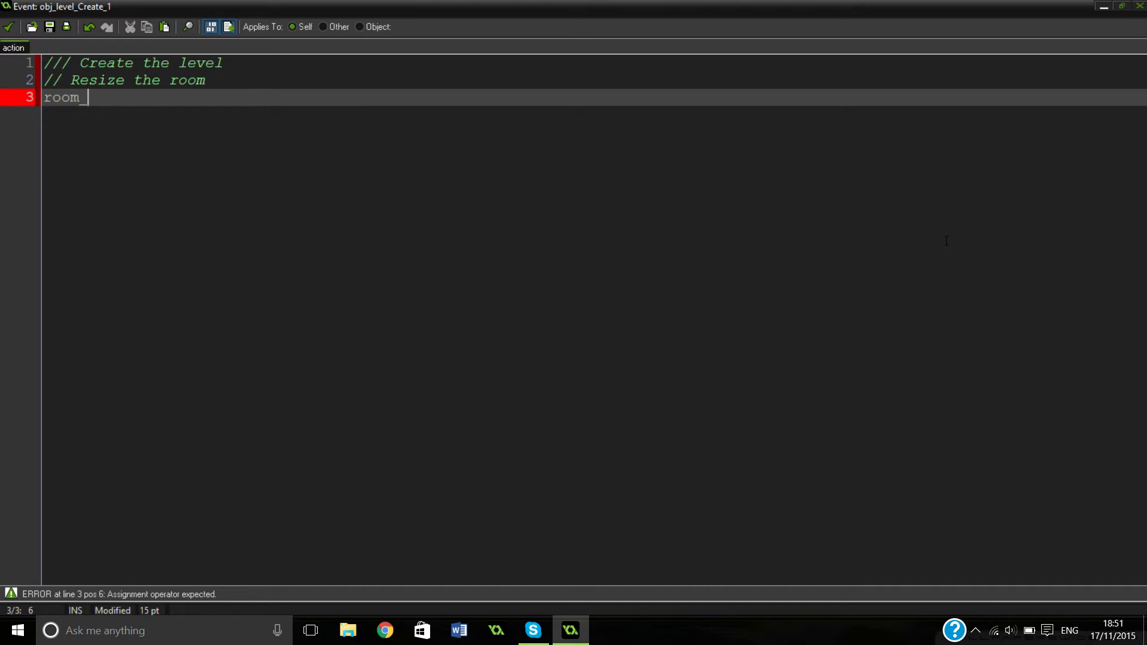
type("width =")
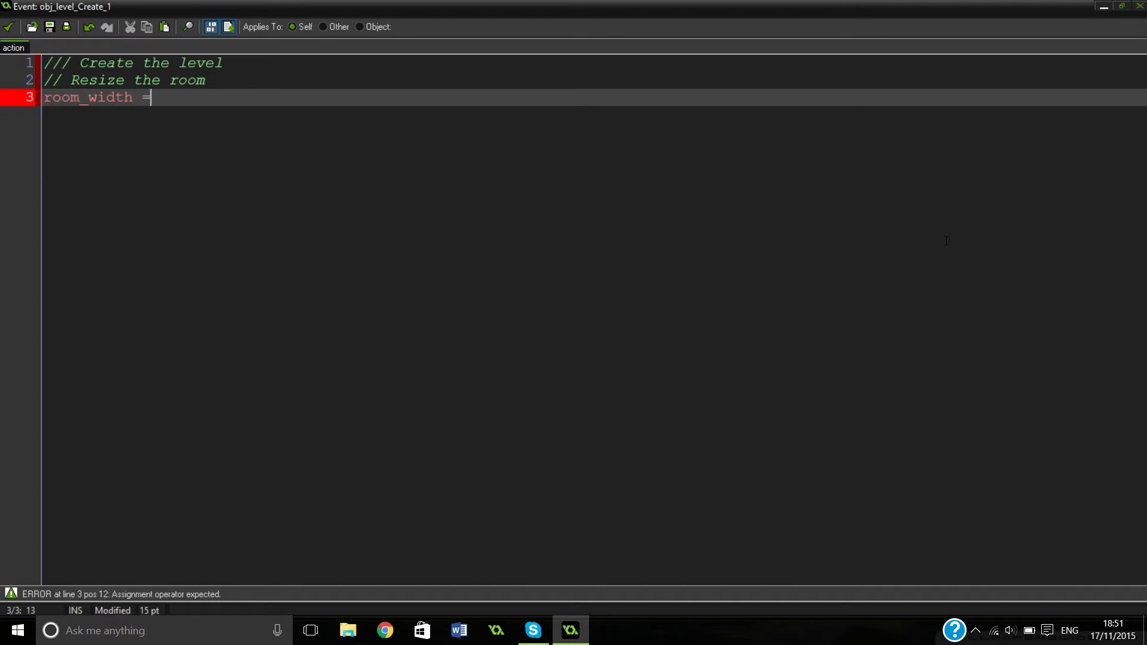
type("(CEI")
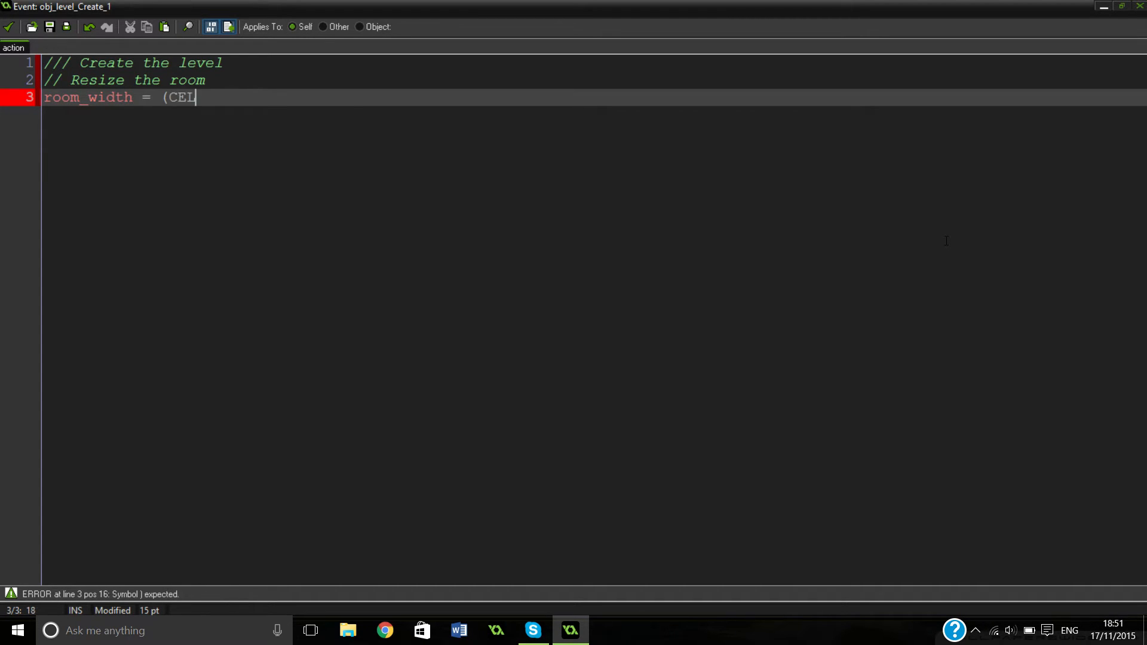
type("L_WIDTH")
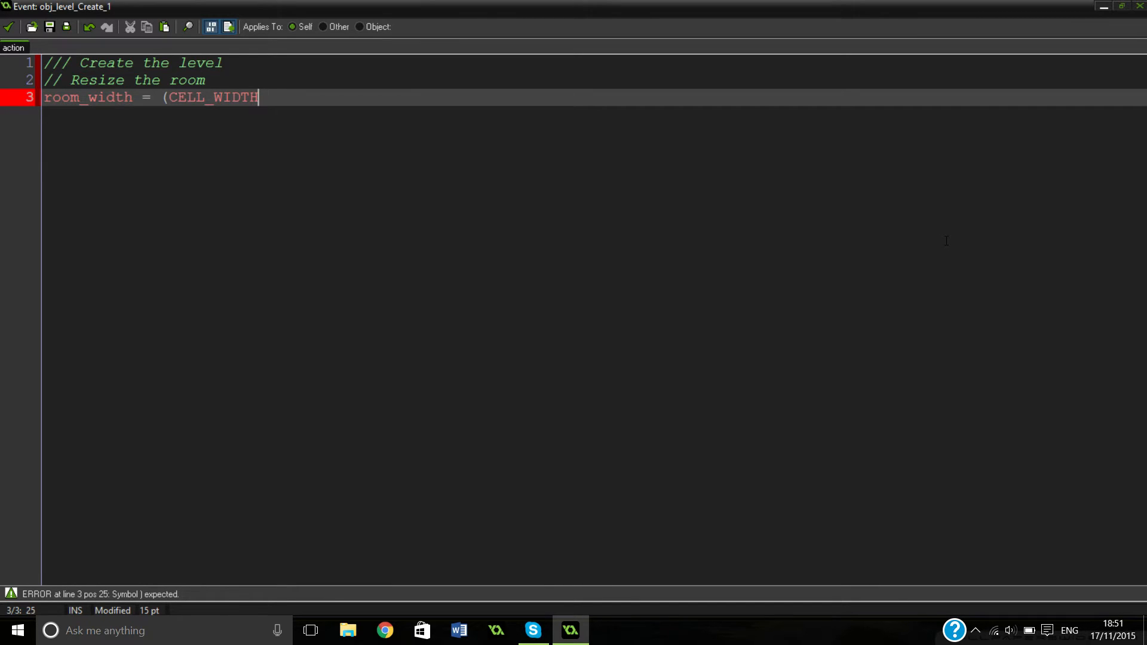
type("/16")
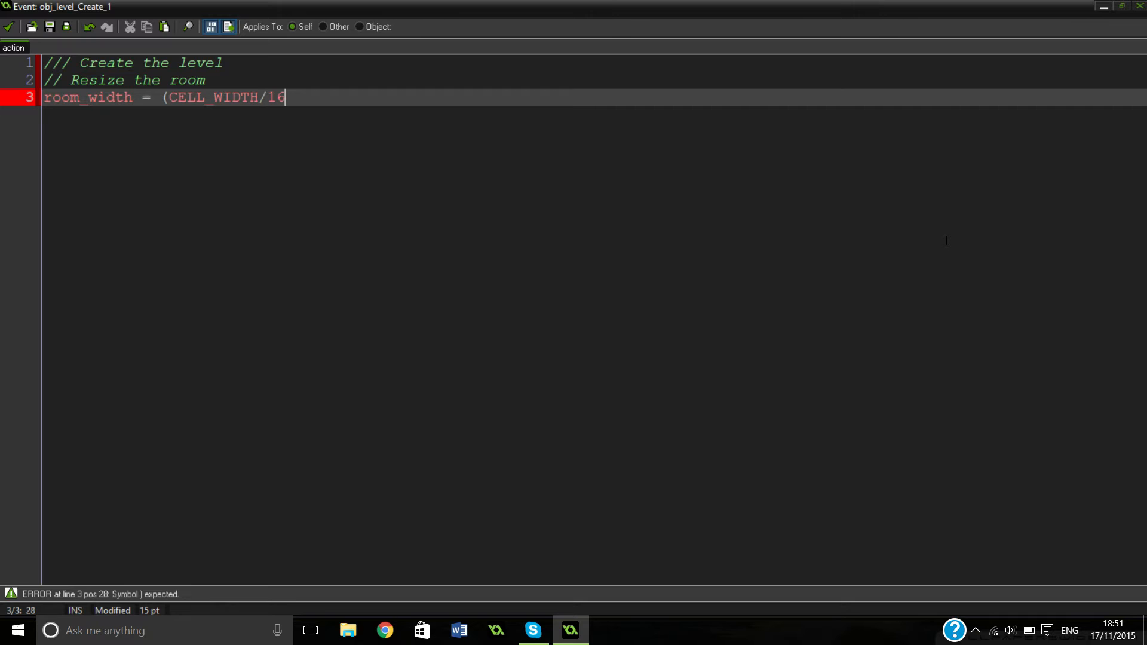
type(")")
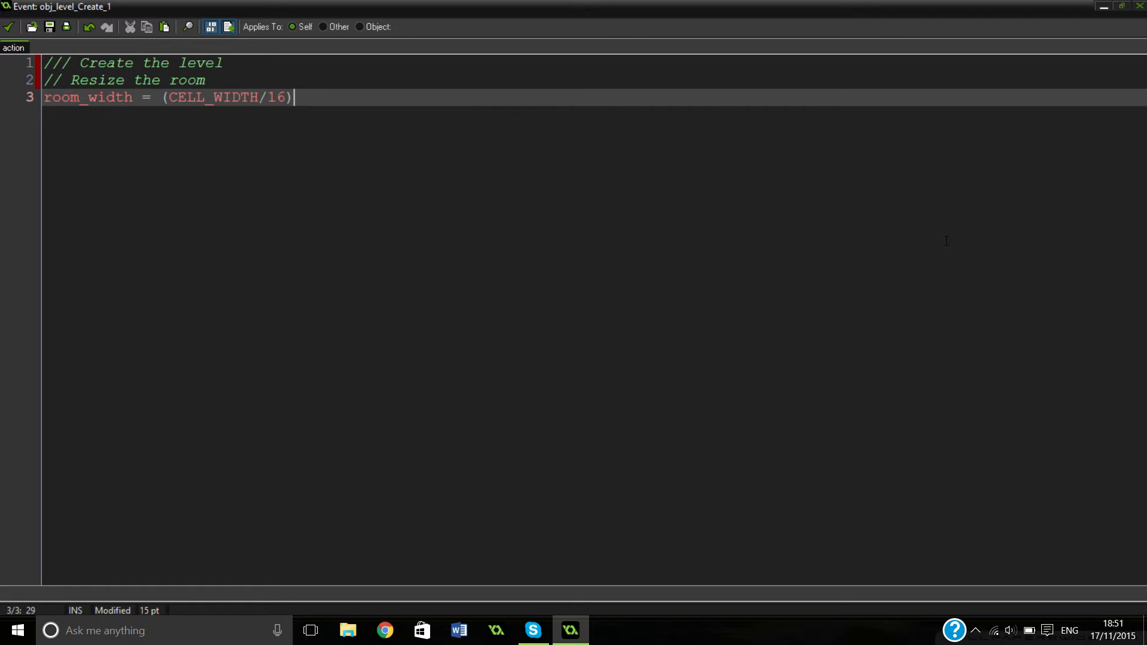
type("*")
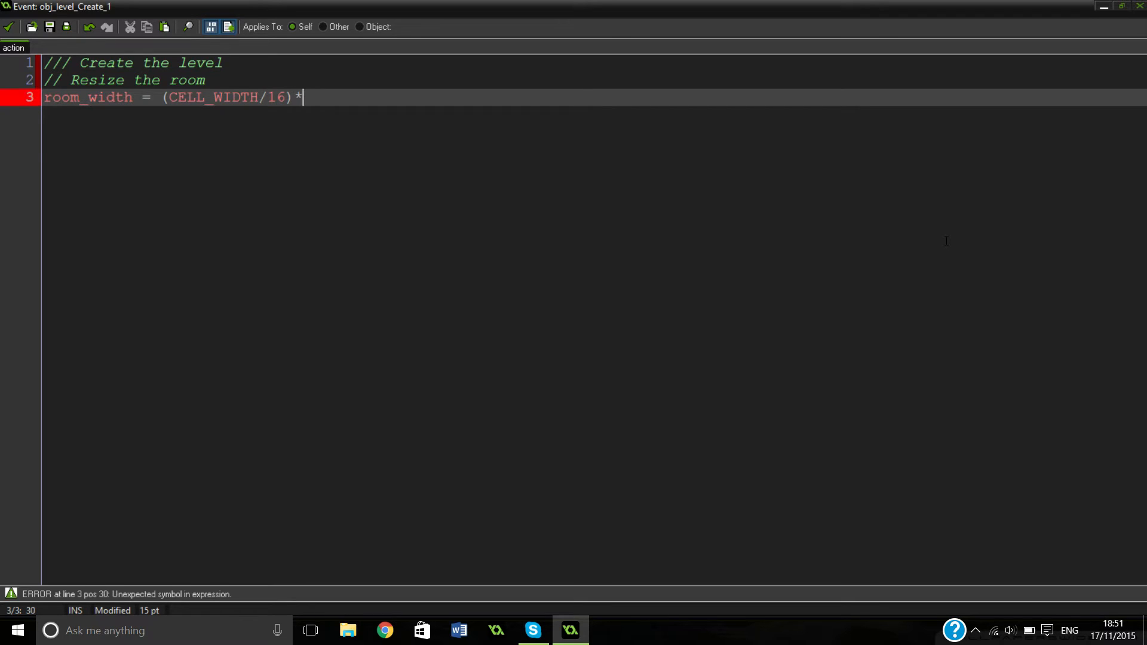
type("720;")
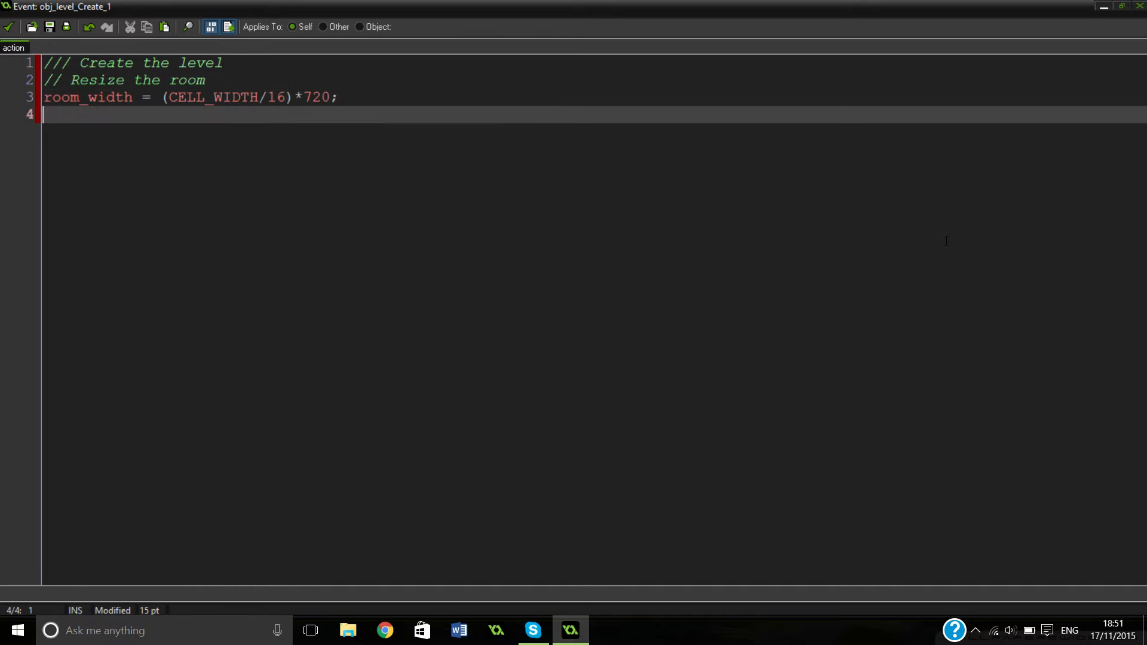
Step: Add room_height = (CELL_HEIGHT/16)*720; below it
type("room+")
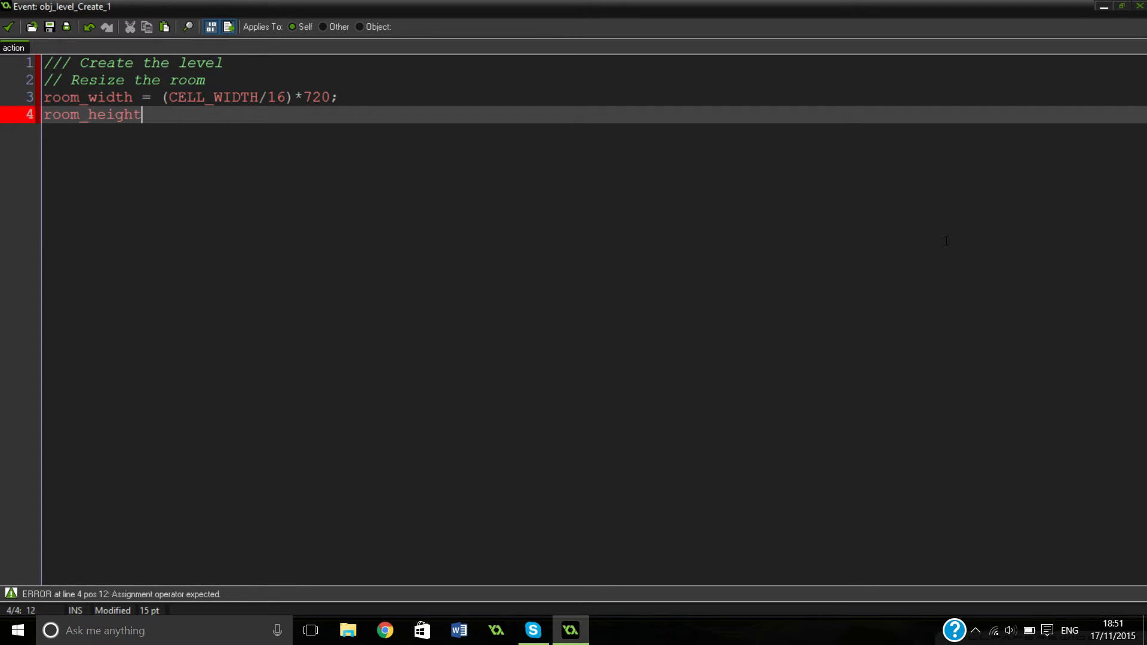
type("= (C")
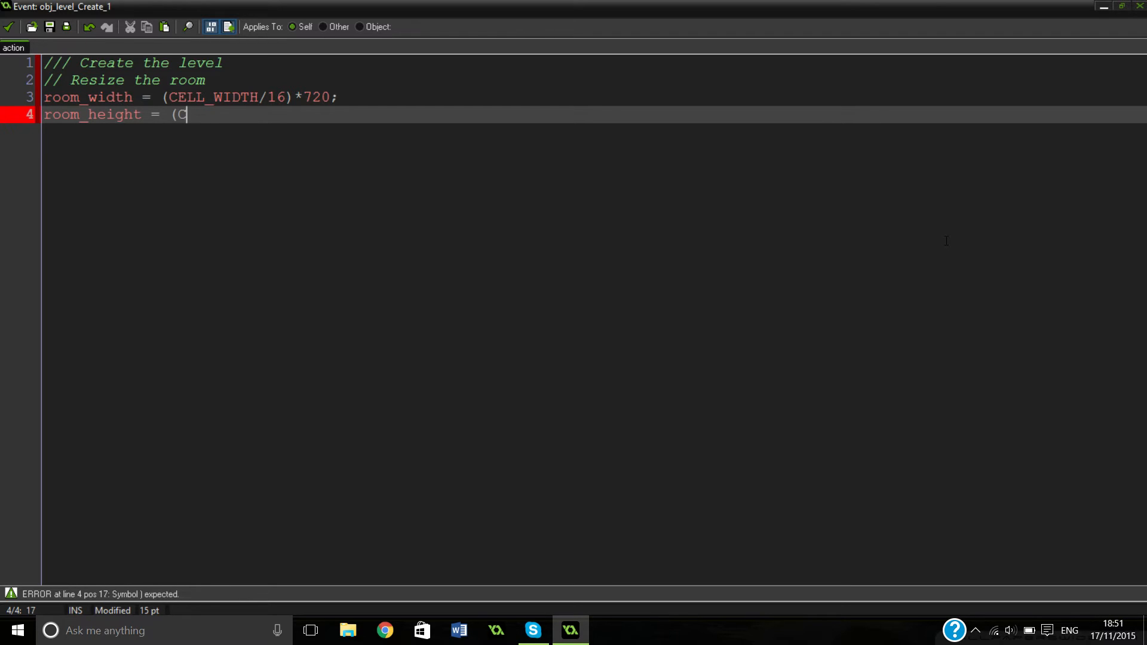
type("CELL_HEI")
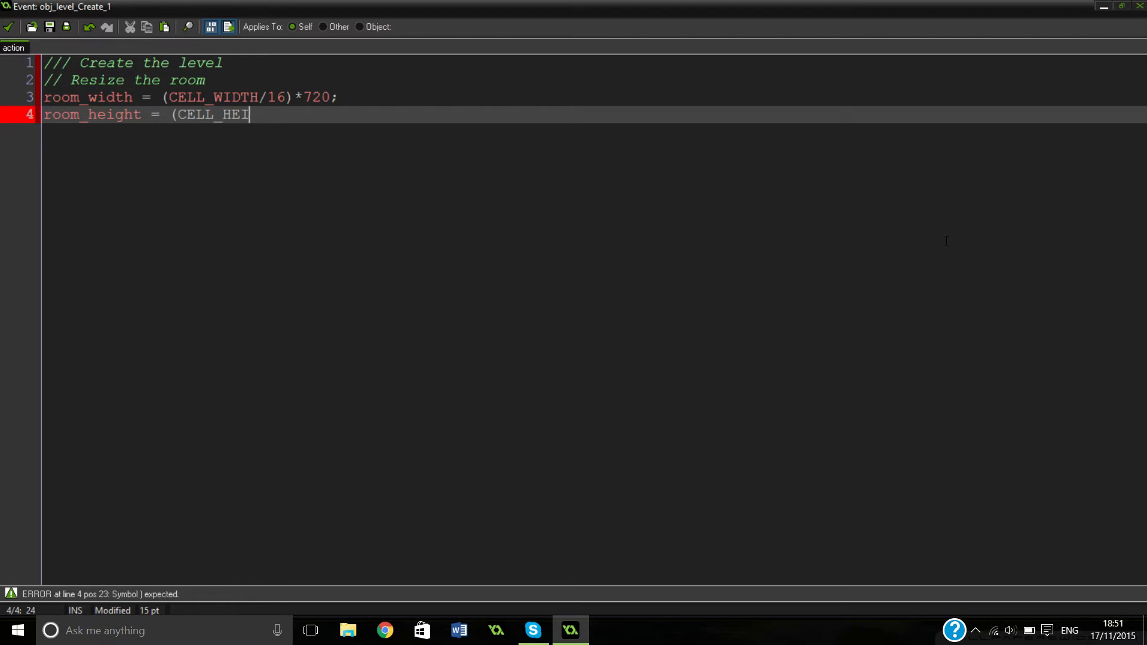
type("GHT/16")
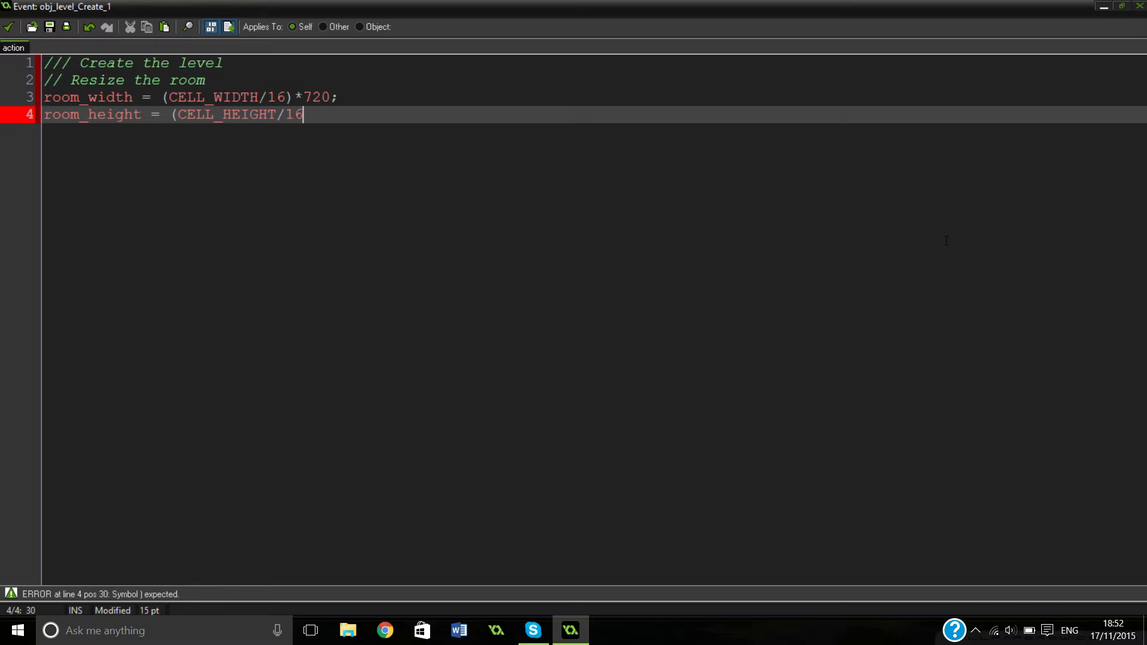
type(")*")
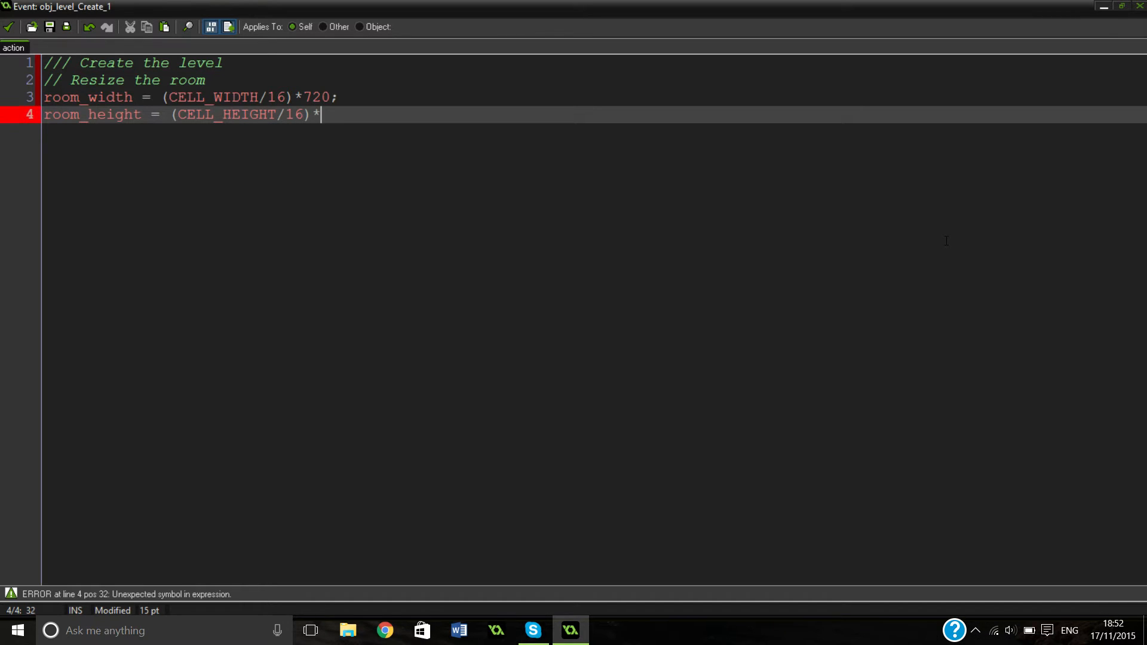
type("720;")
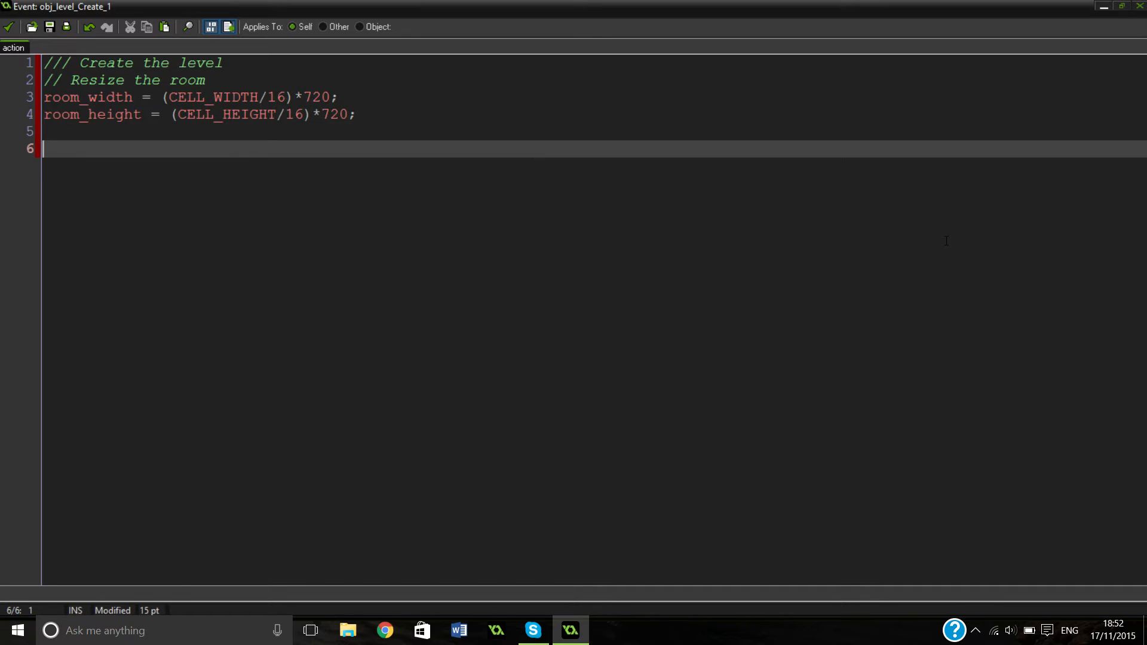
Step: Write '// Set the grid width and height' and start var width = and var height = lines
type("// Set")
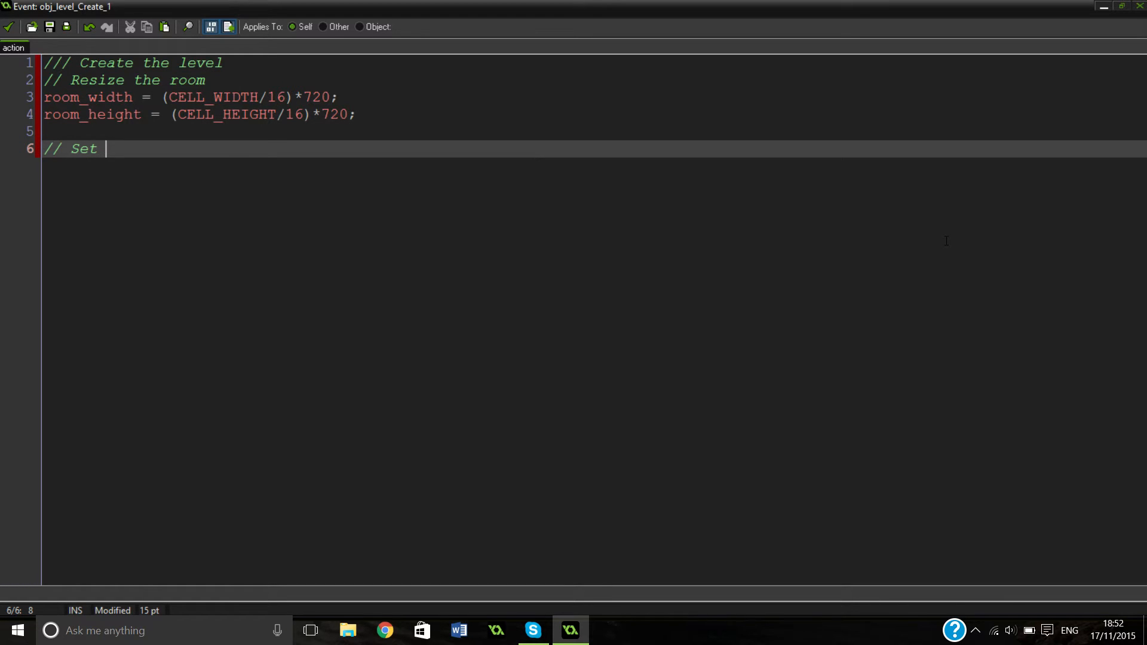
type("the")
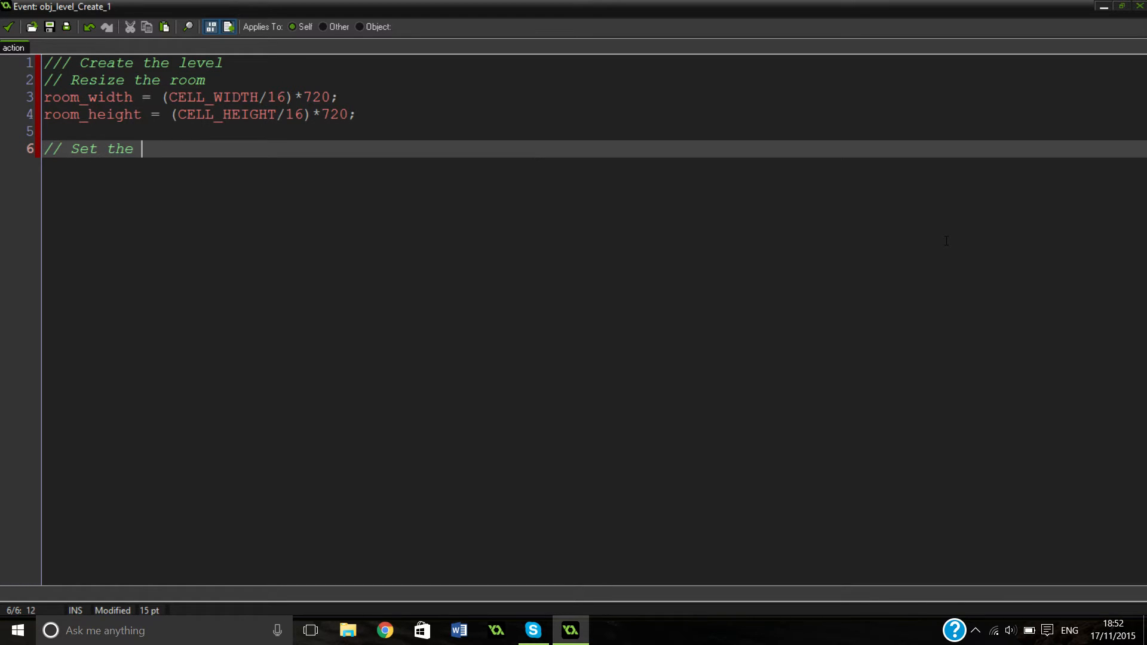
type("grid")
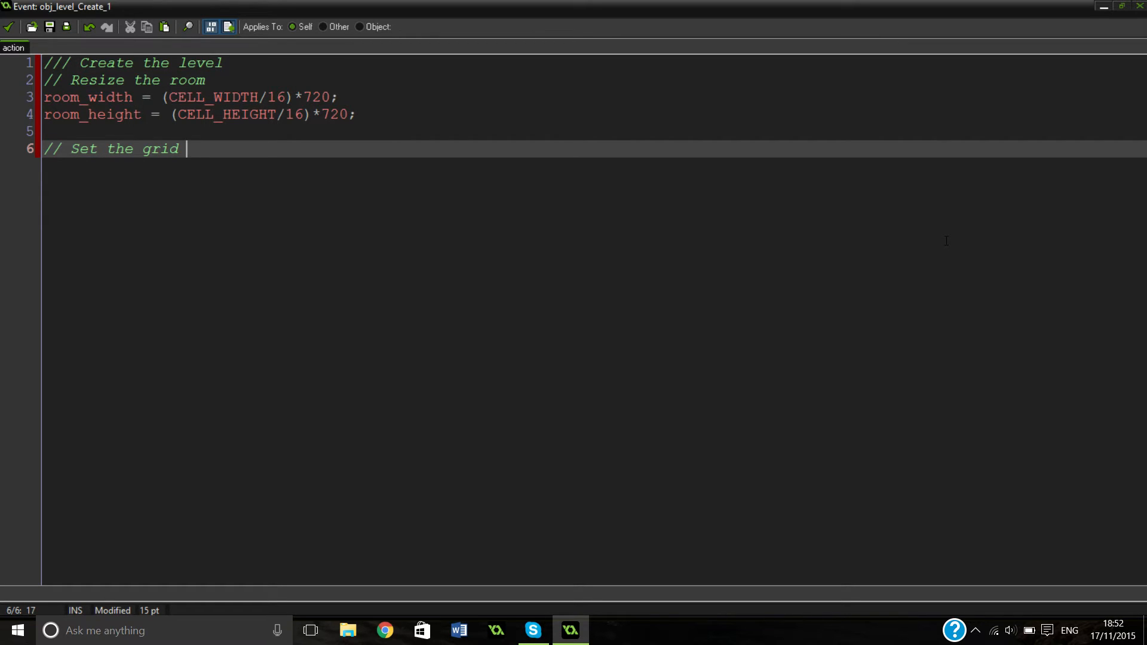
key("Backspace")
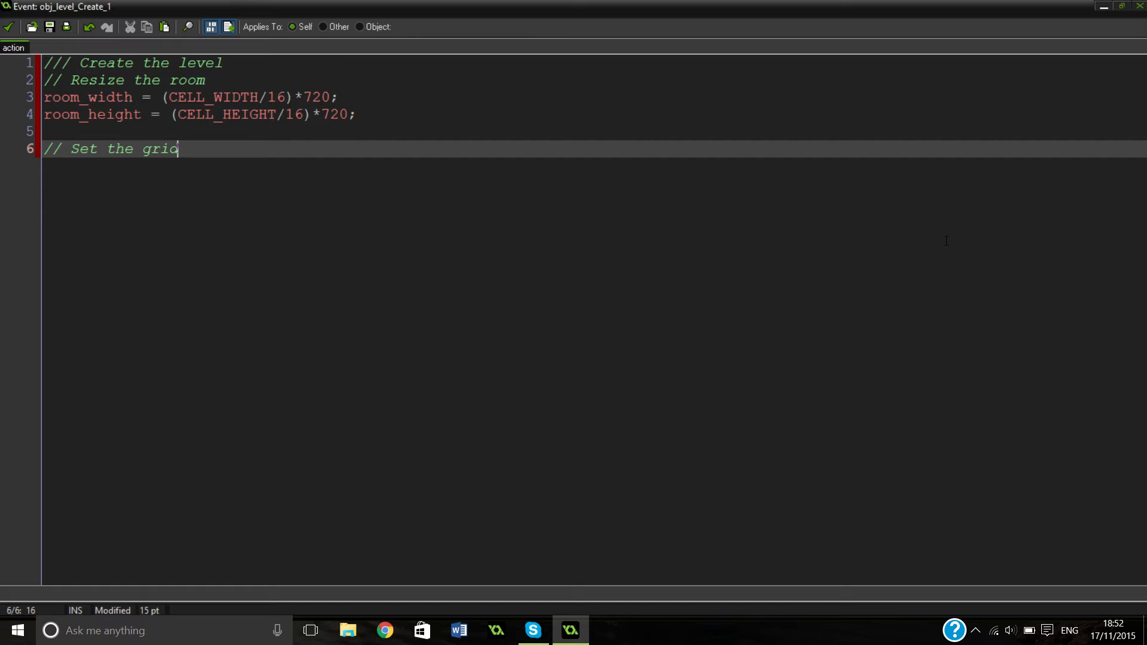
type("d")
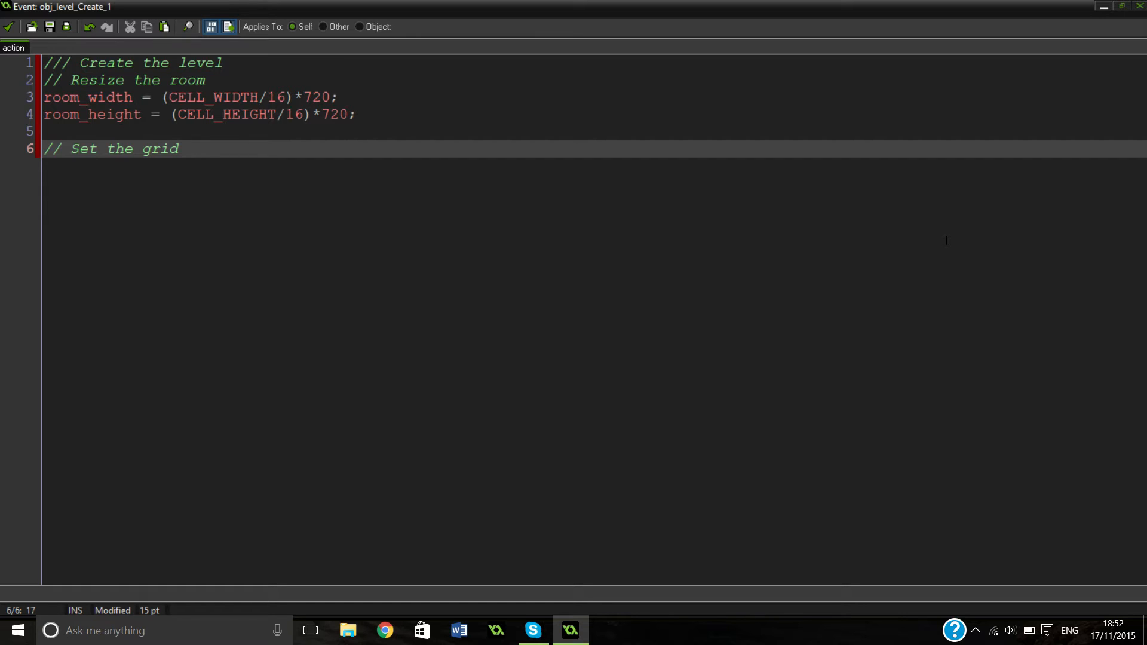
mouse_move(376, 191)
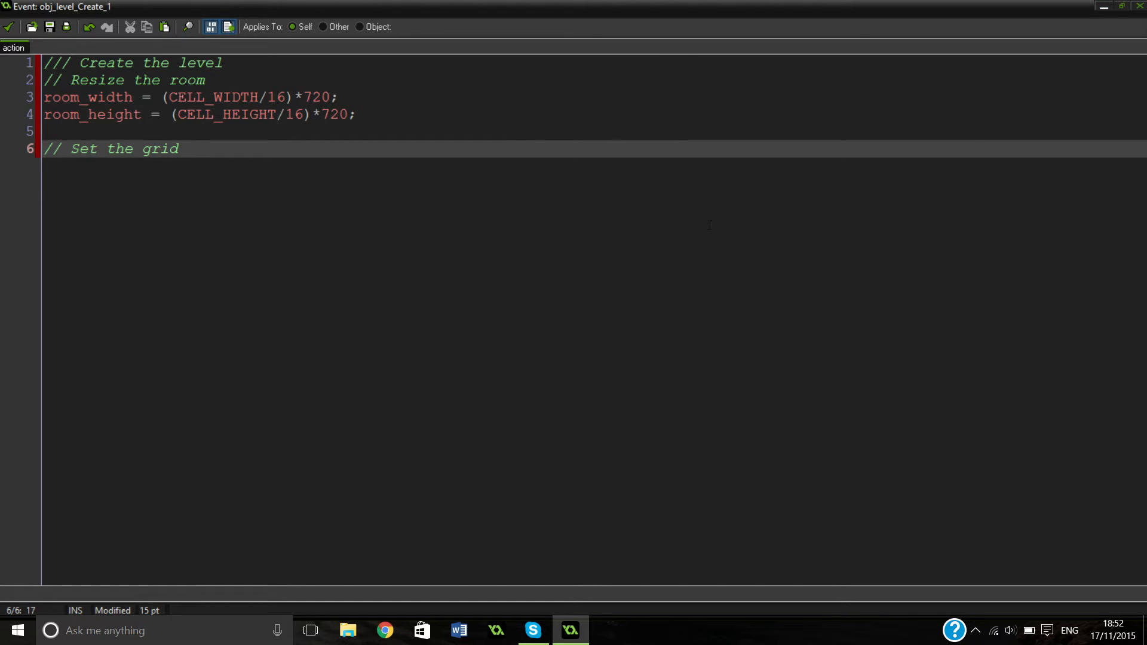
mouse_move(389, 294)
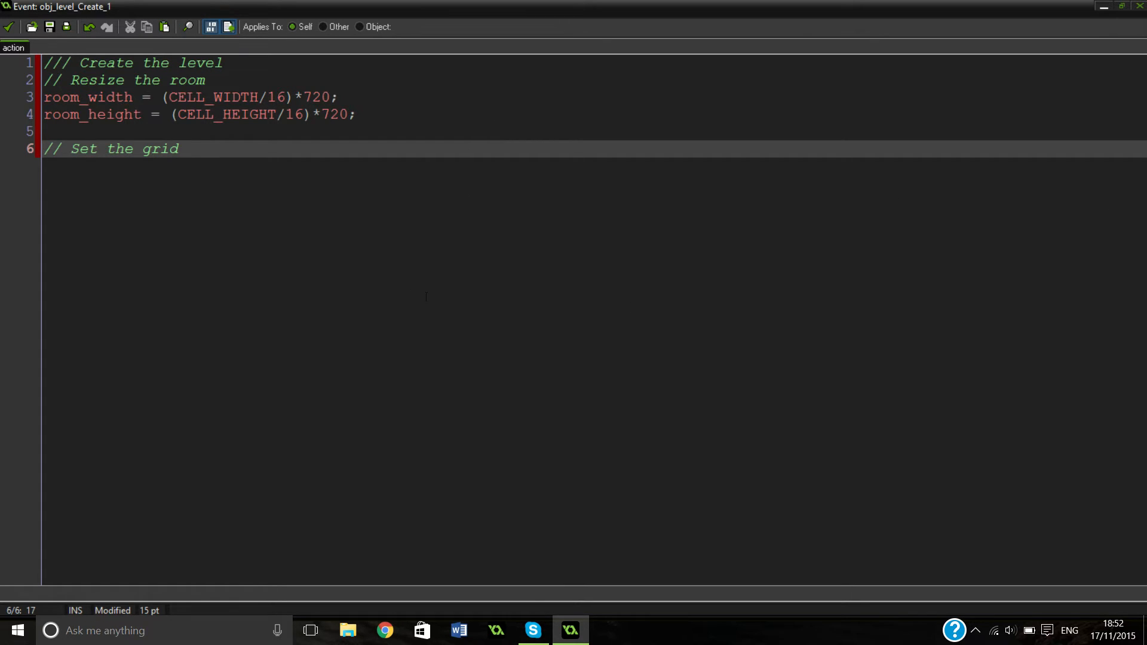
mouse_move(449, 278)
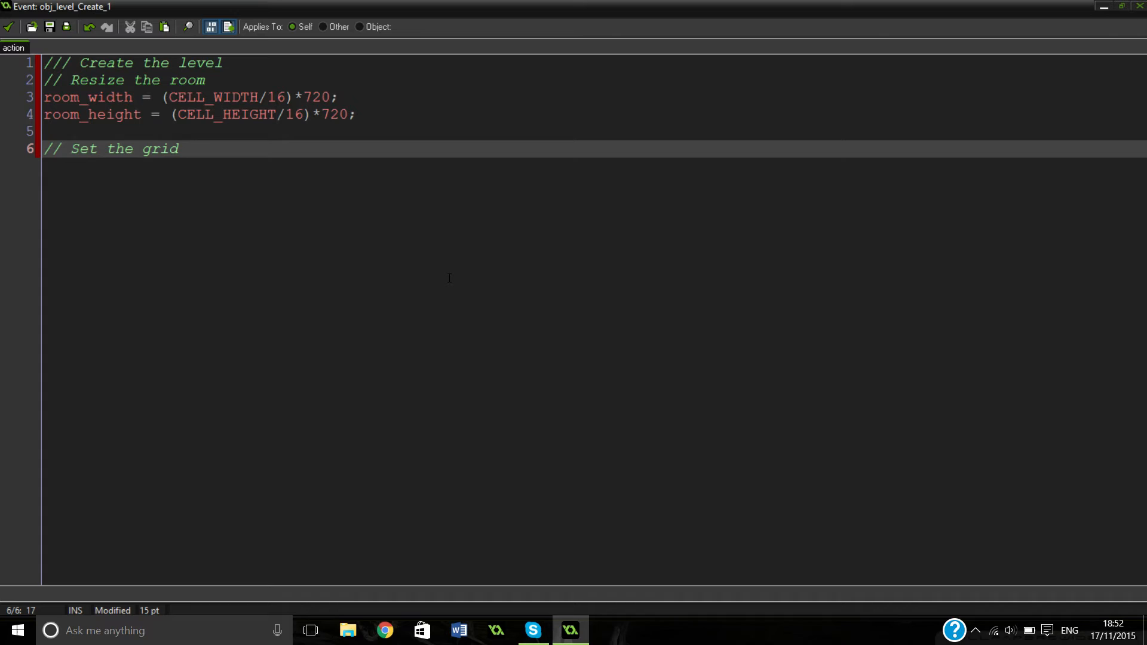
type("width and hei")
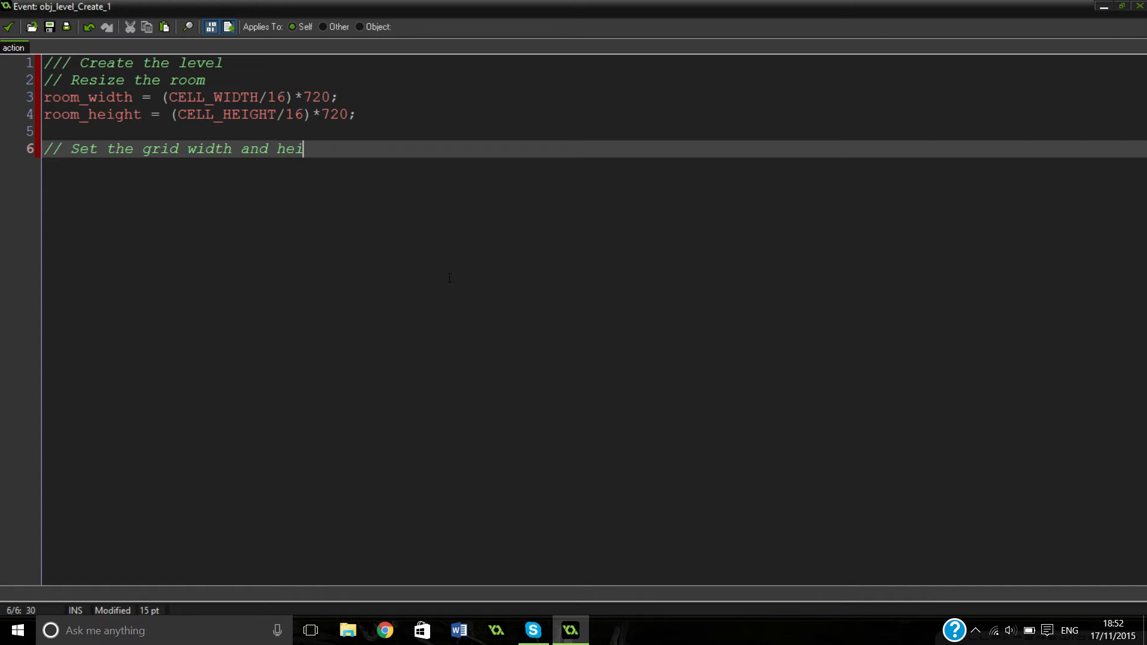
type("ght")
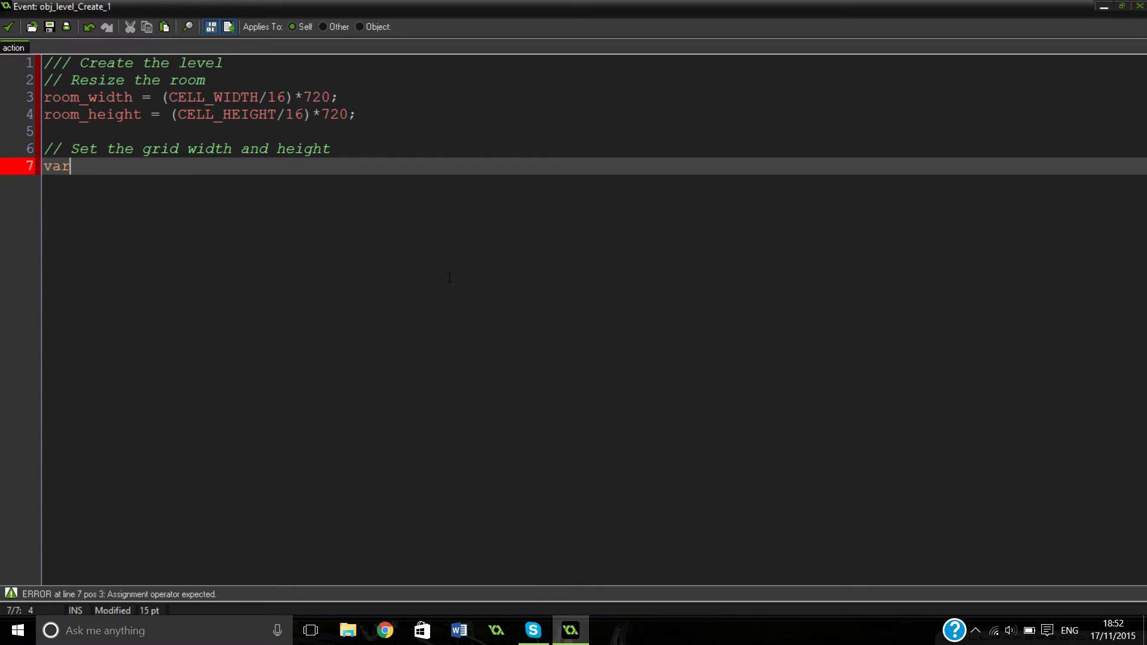
type("width =")
type("var height =")
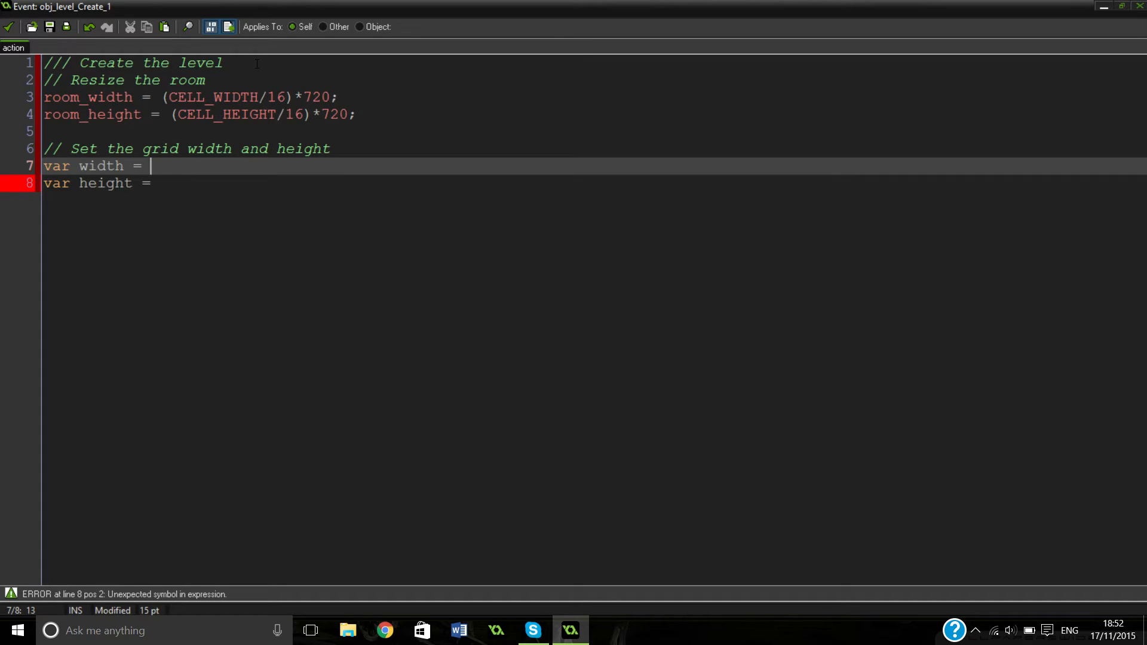
Step: Set width to room_width div CELL_WIDTH;
type("room_w")
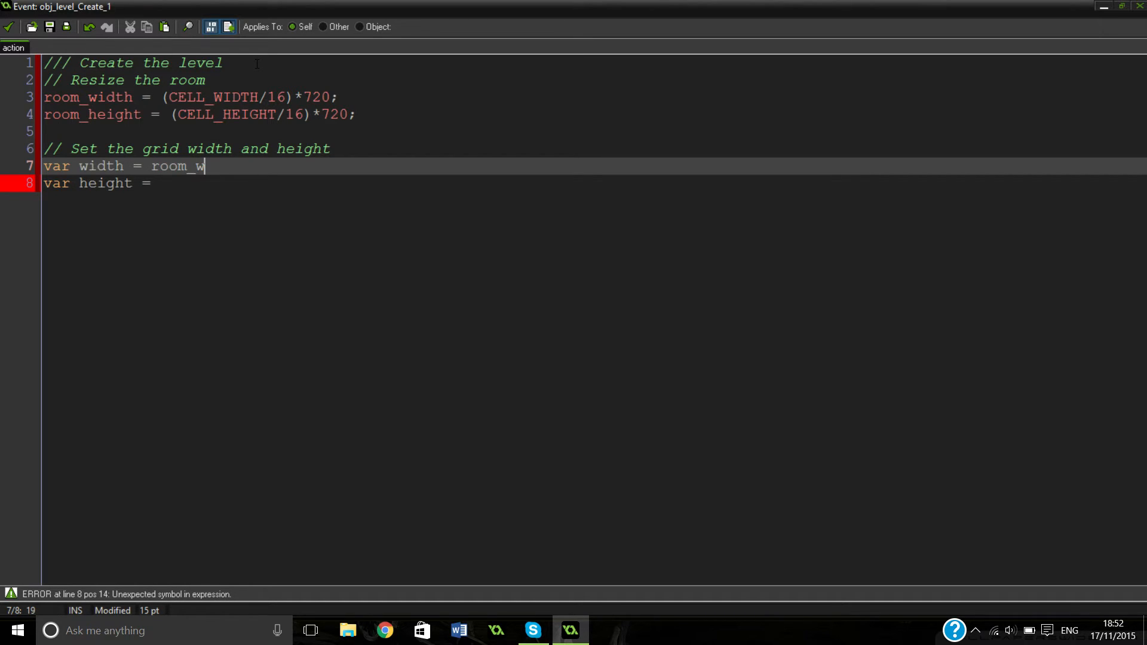
type("idth/")
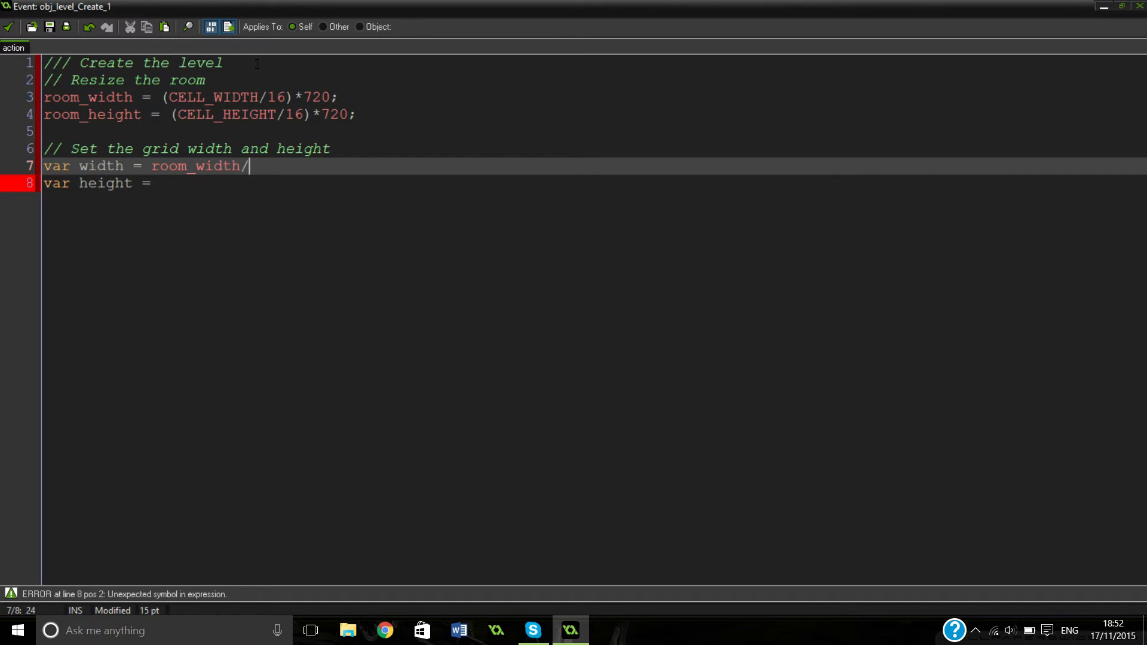
type("CELL_W")
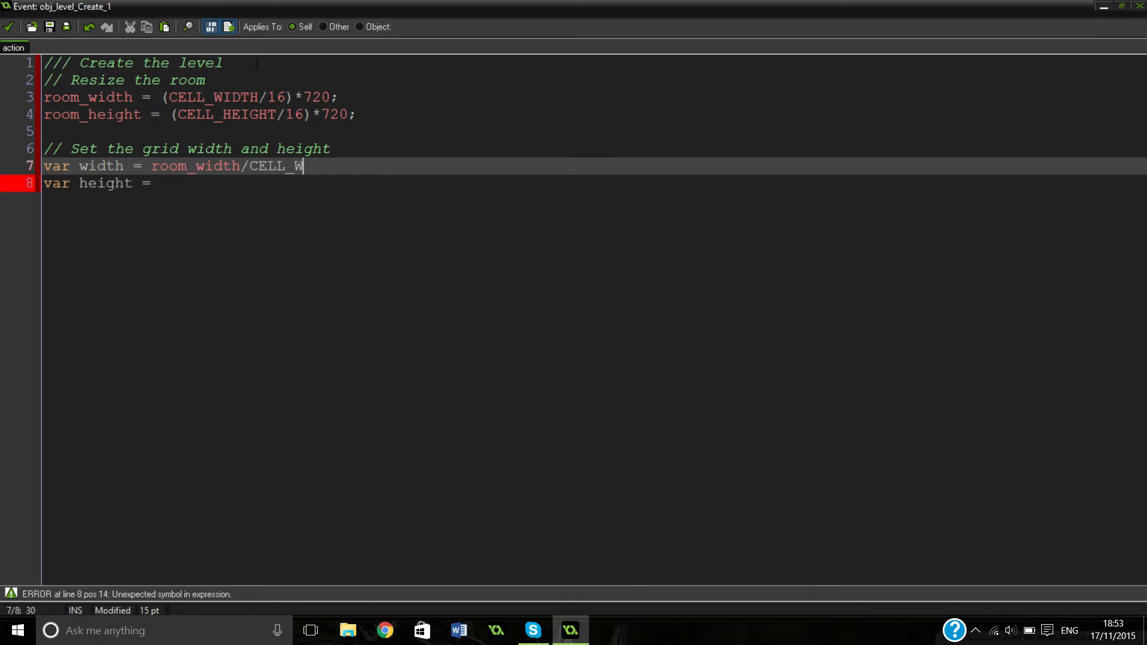
type("IDTH")
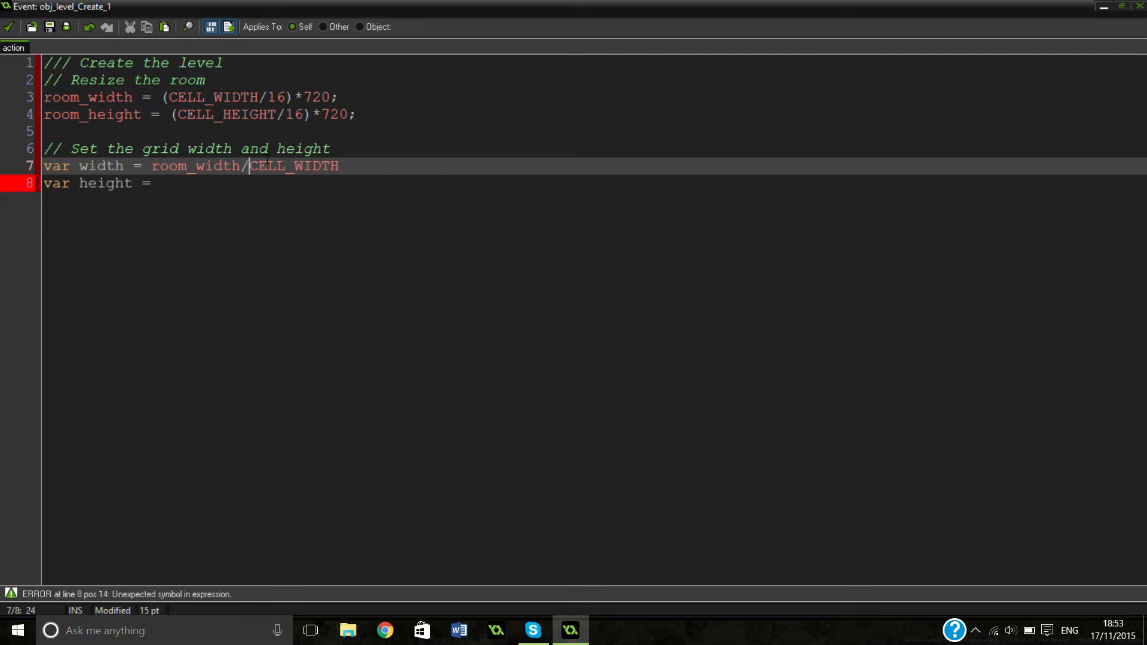
type("div")
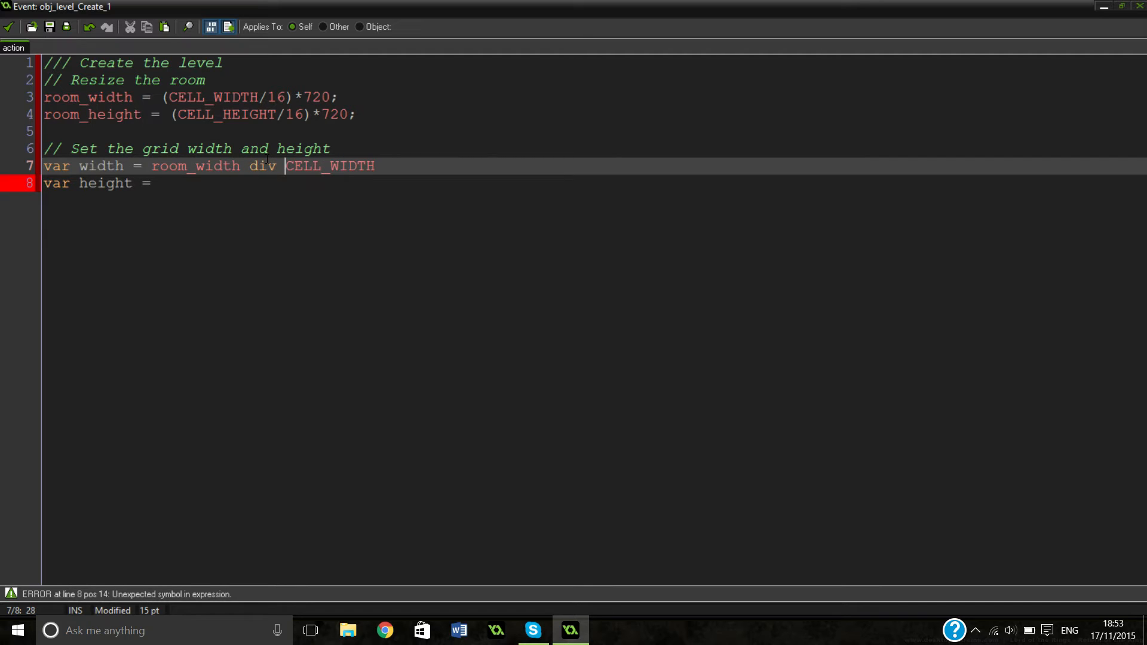
type(";")
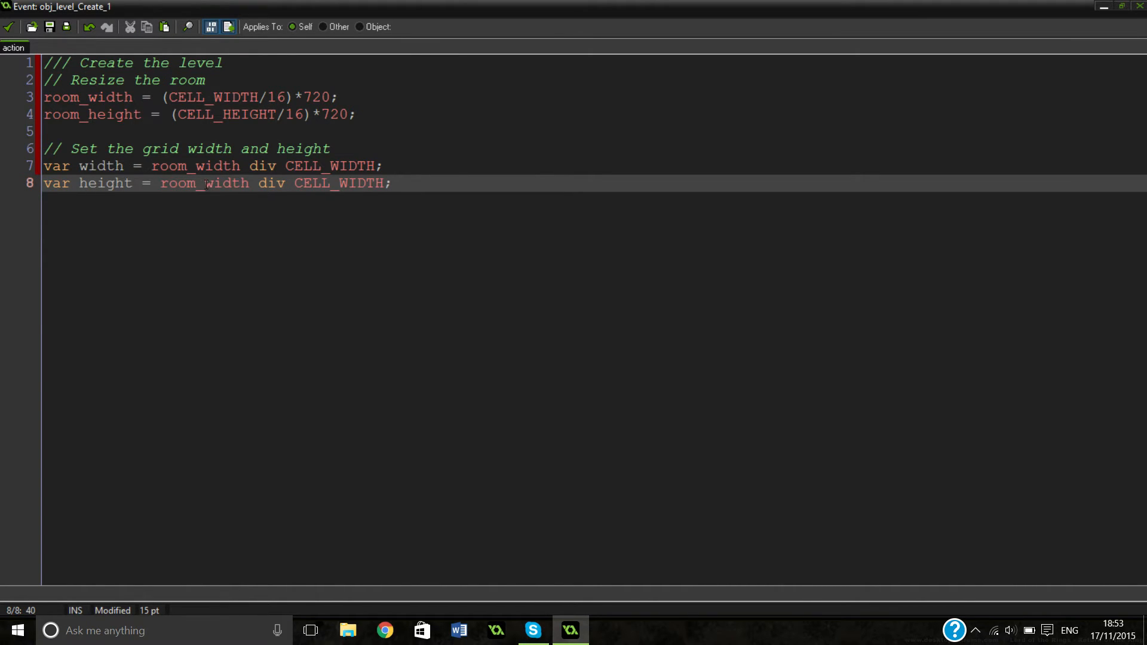
Step: Change the copied line 8 to height = room_height div CELL_HEIGHT;
double_click(225, 183)
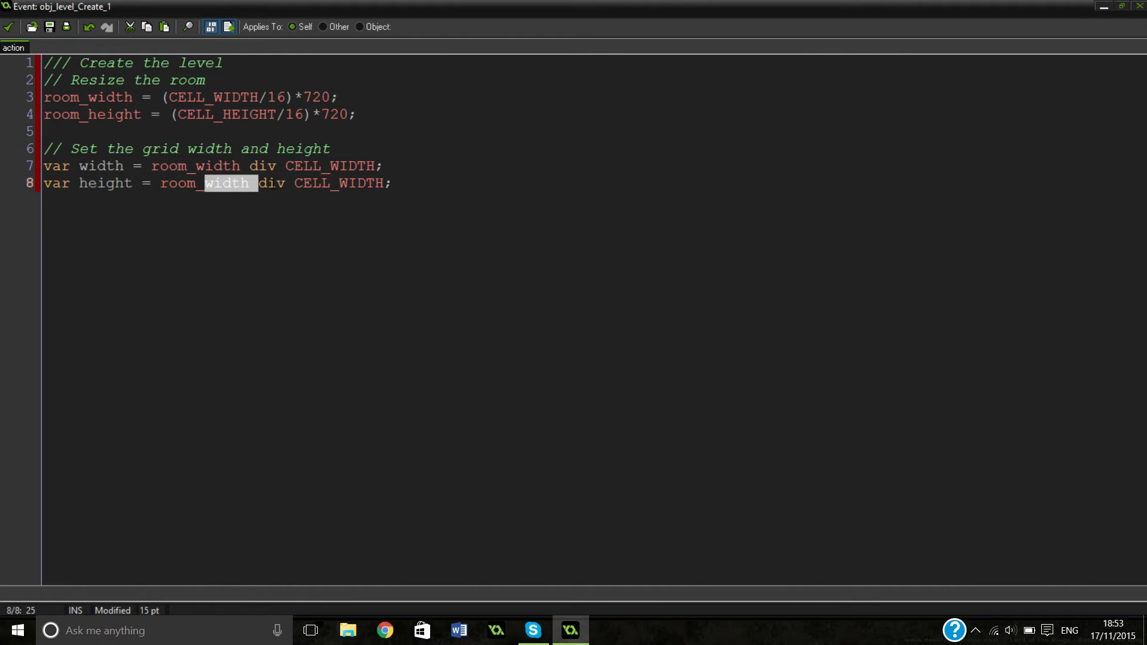
type("height")
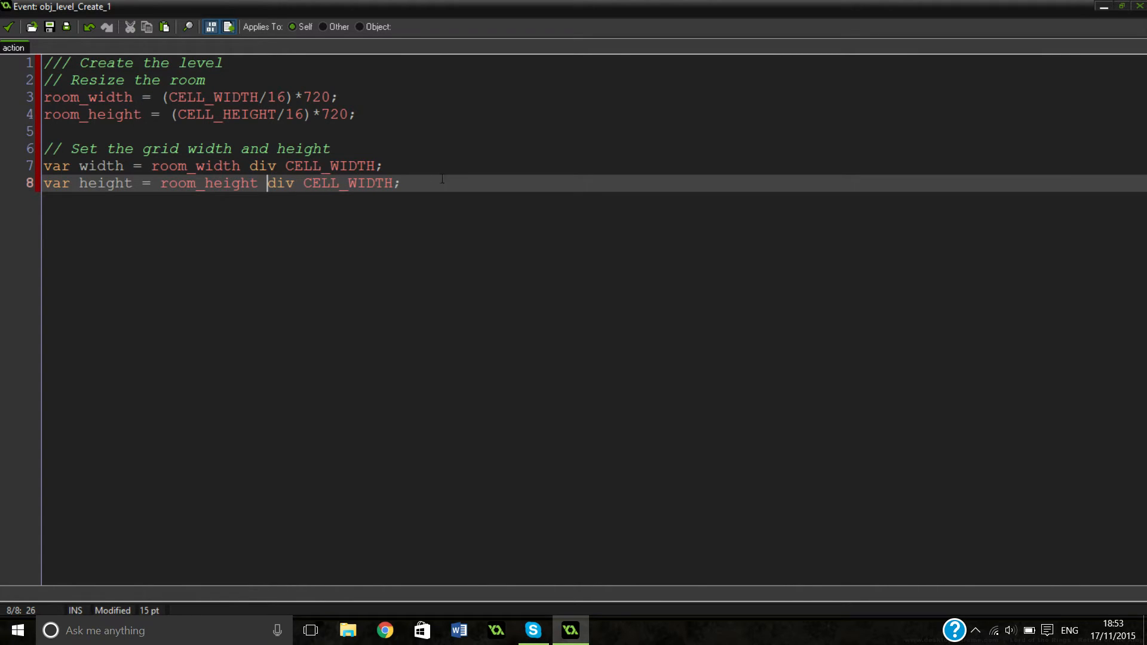
double_click(369, 183)
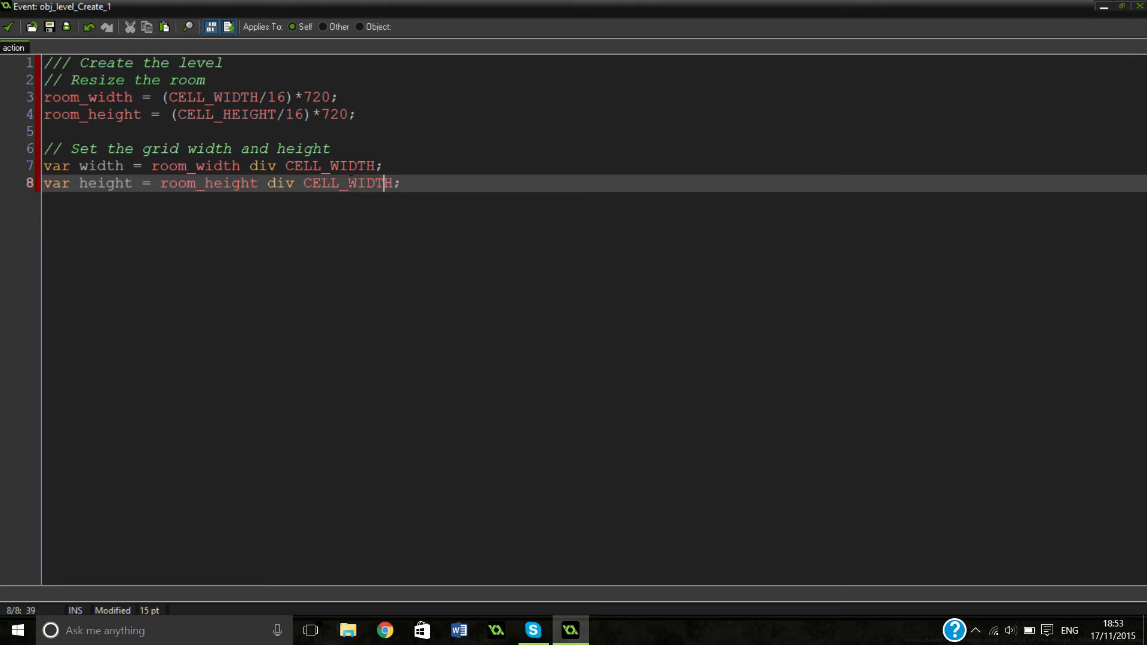
double_click(370, 182)
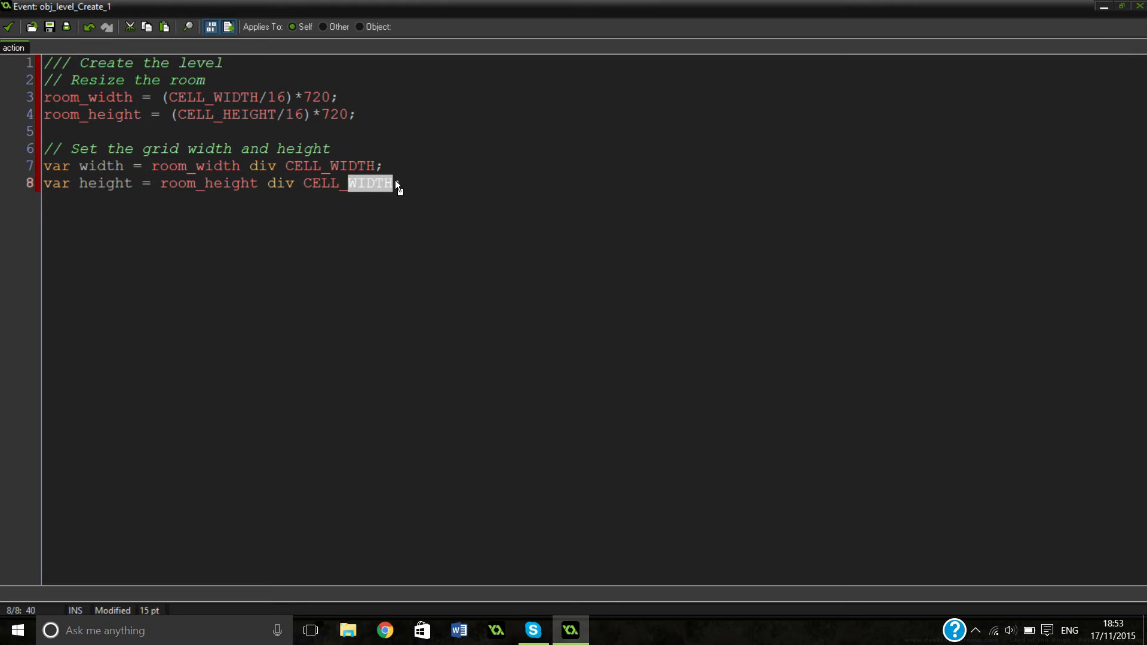
type("HEIGHT;")
type("// Create the grid")
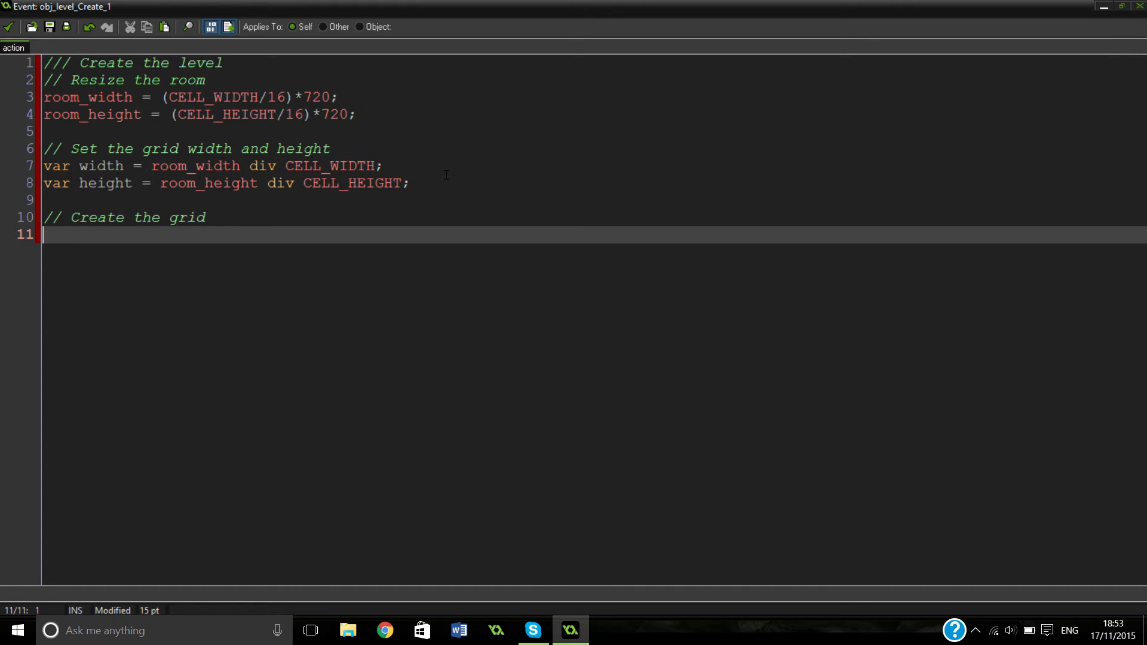
Step: Write g = ds_grid_create(width, height); and start a '// Fill' comment below
type("g")
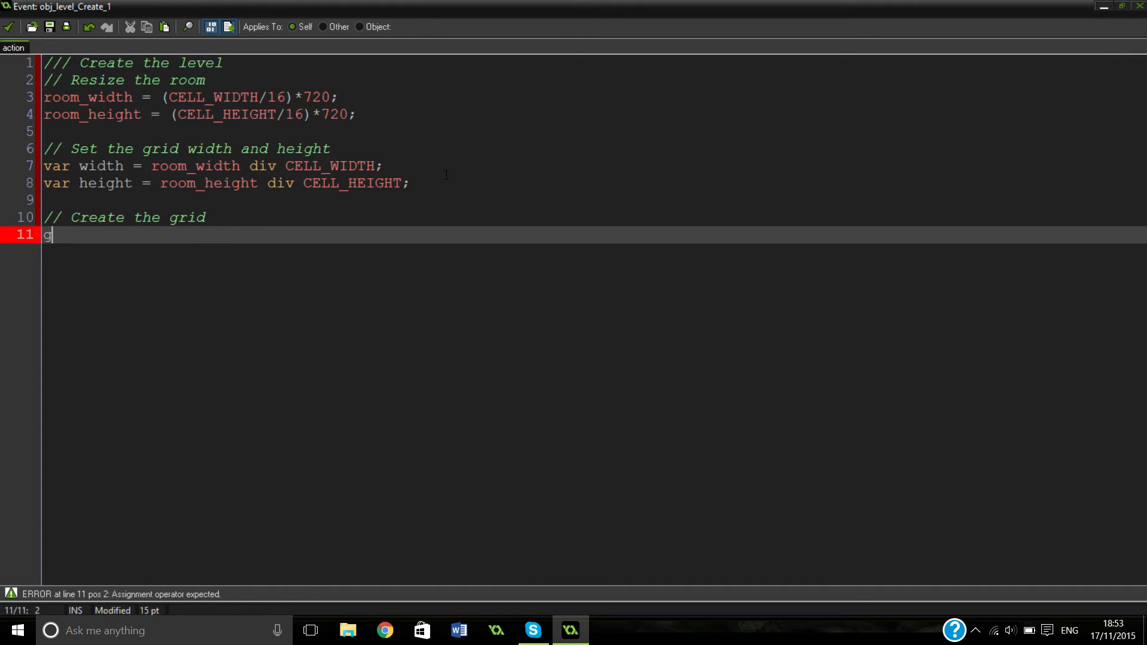
type("=")
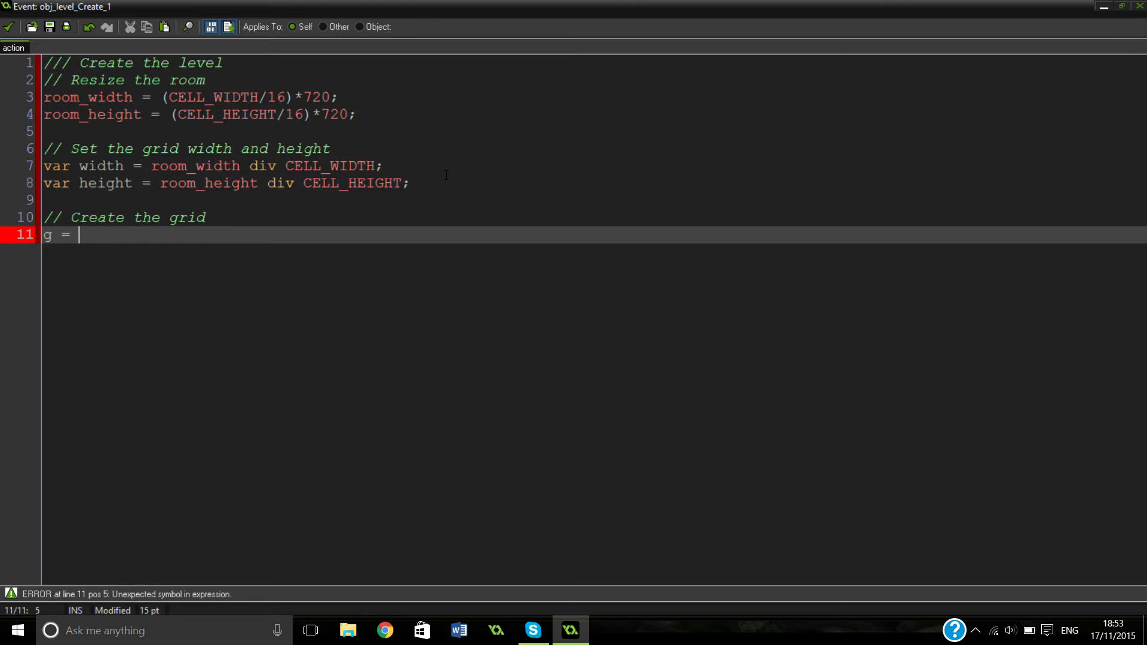
type("ds")
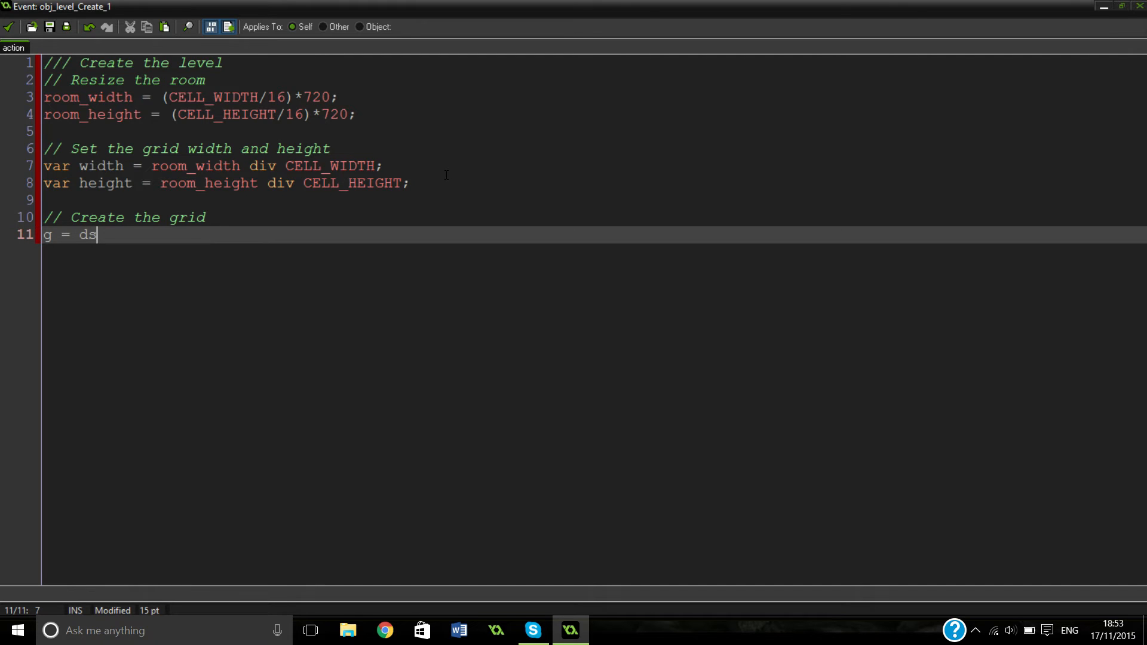
type("_")
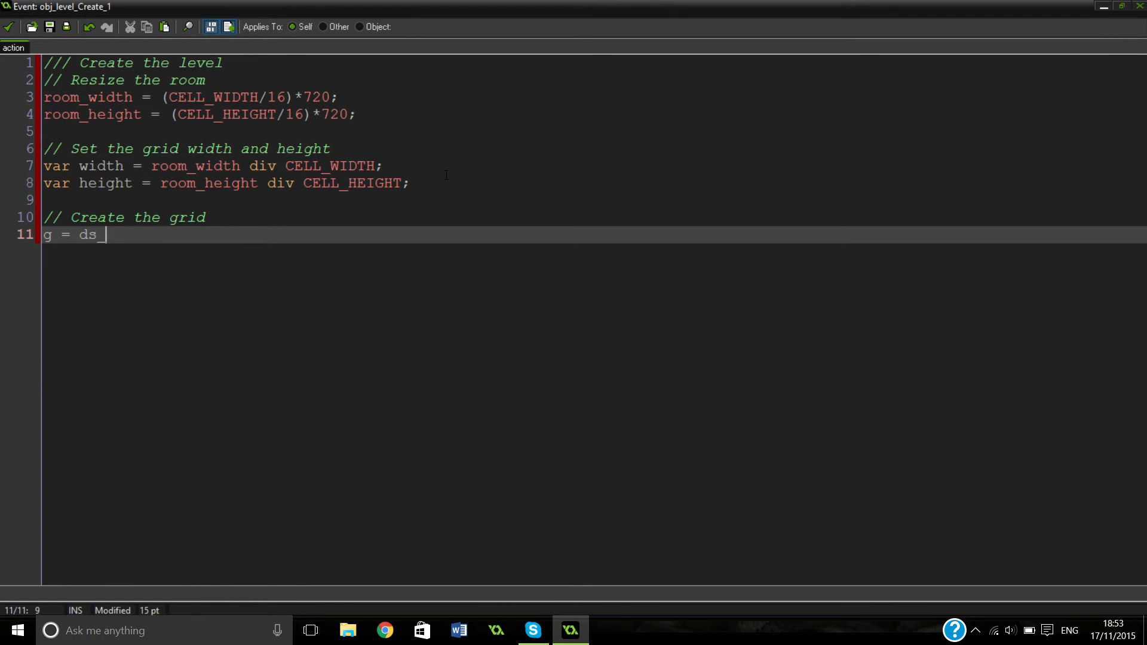
type("grid_create")
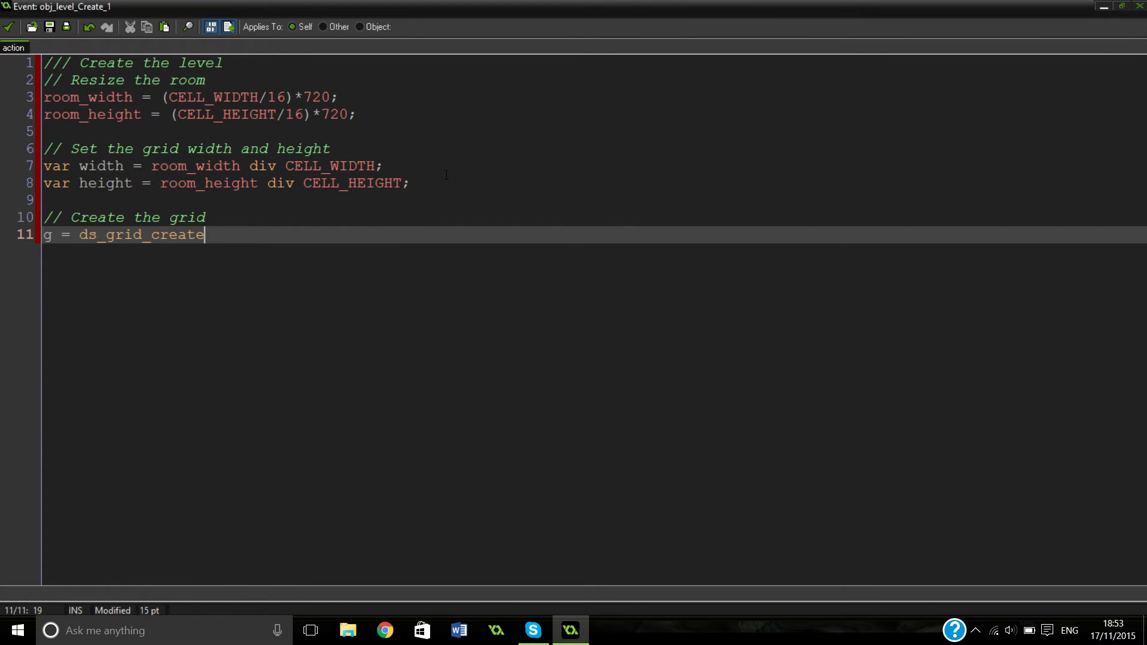
type("(wid")
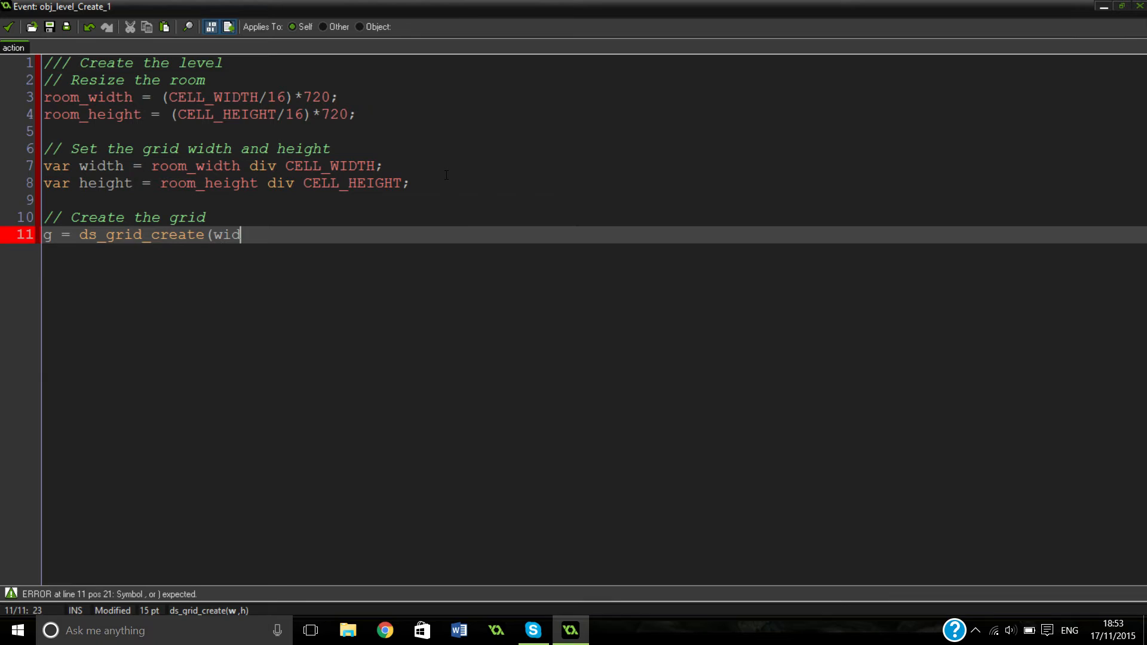
type("th, height)")
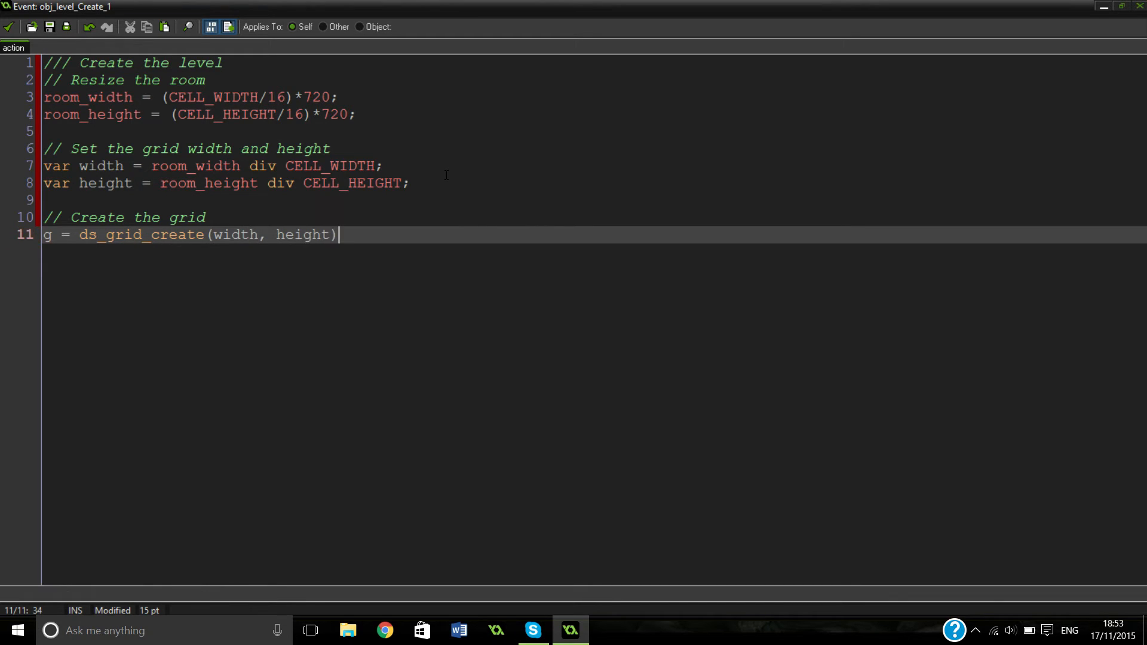
type(";")
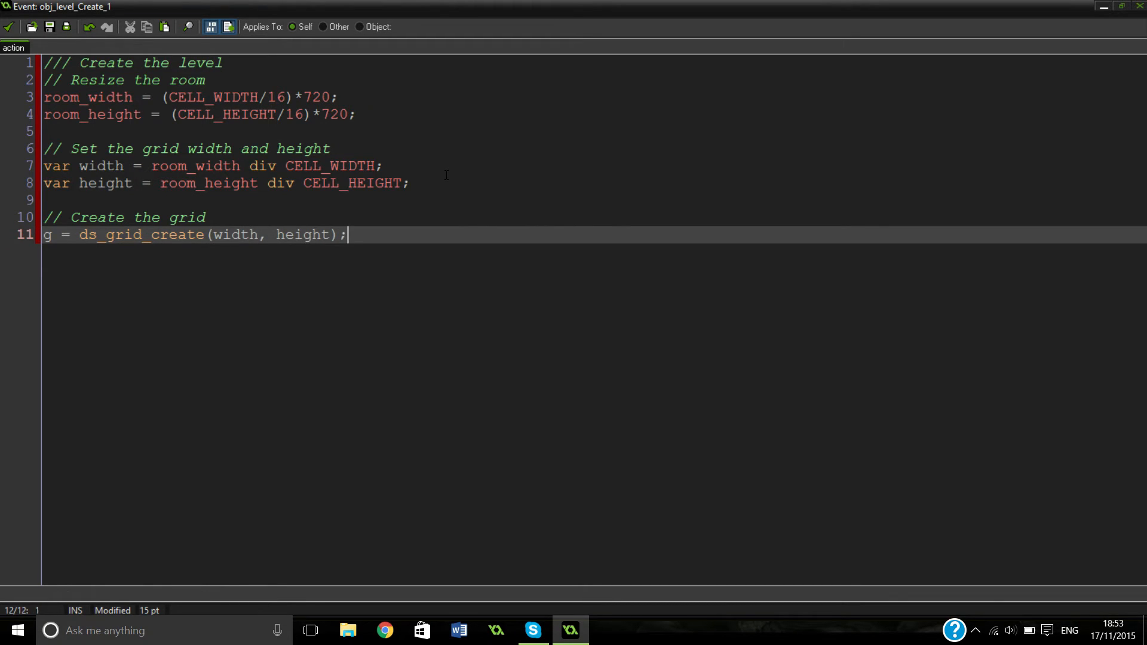
type("// Fille")
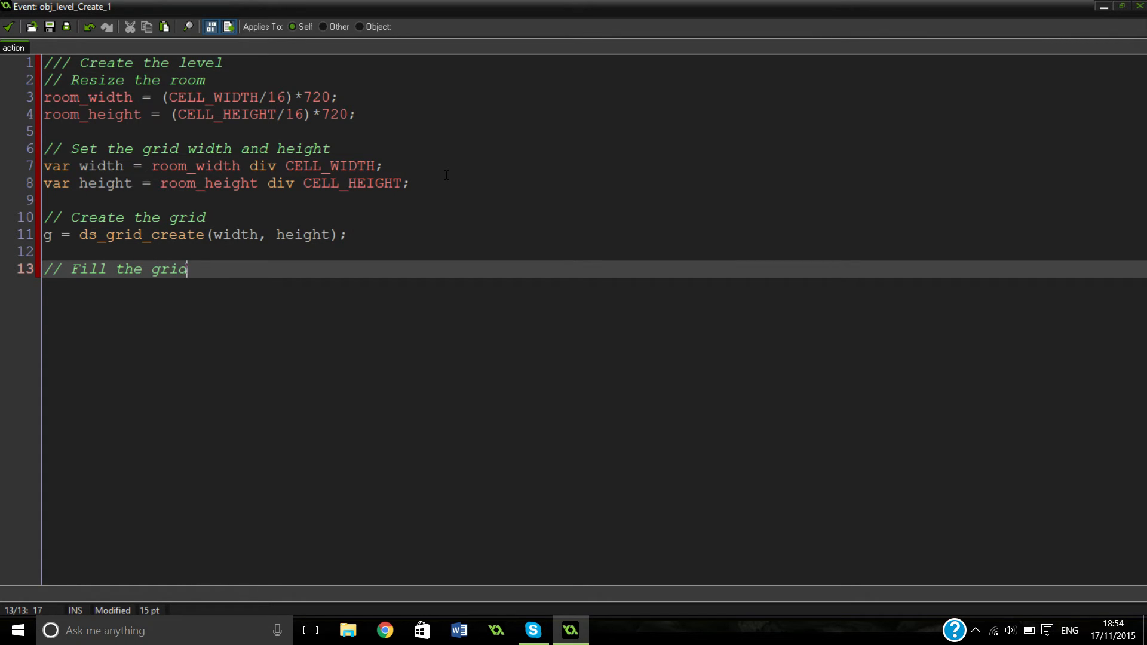
Step: Finish the comment as 'Fill the grid with empty/air cells'
type("with emp")
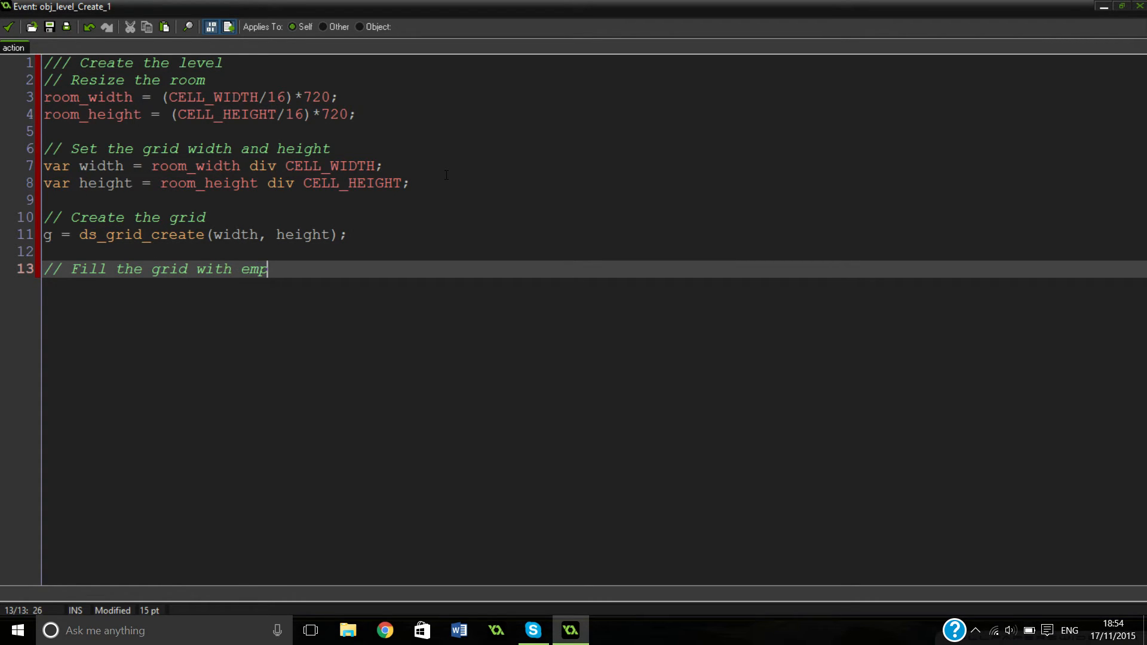
type("ty/")
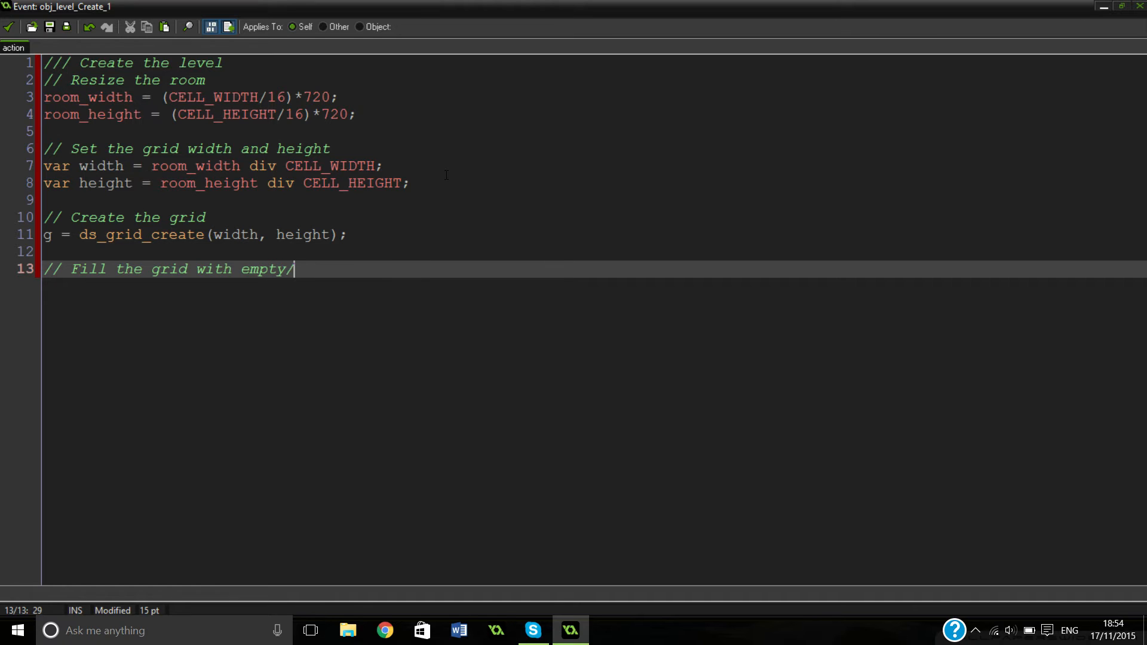
type("air cells")
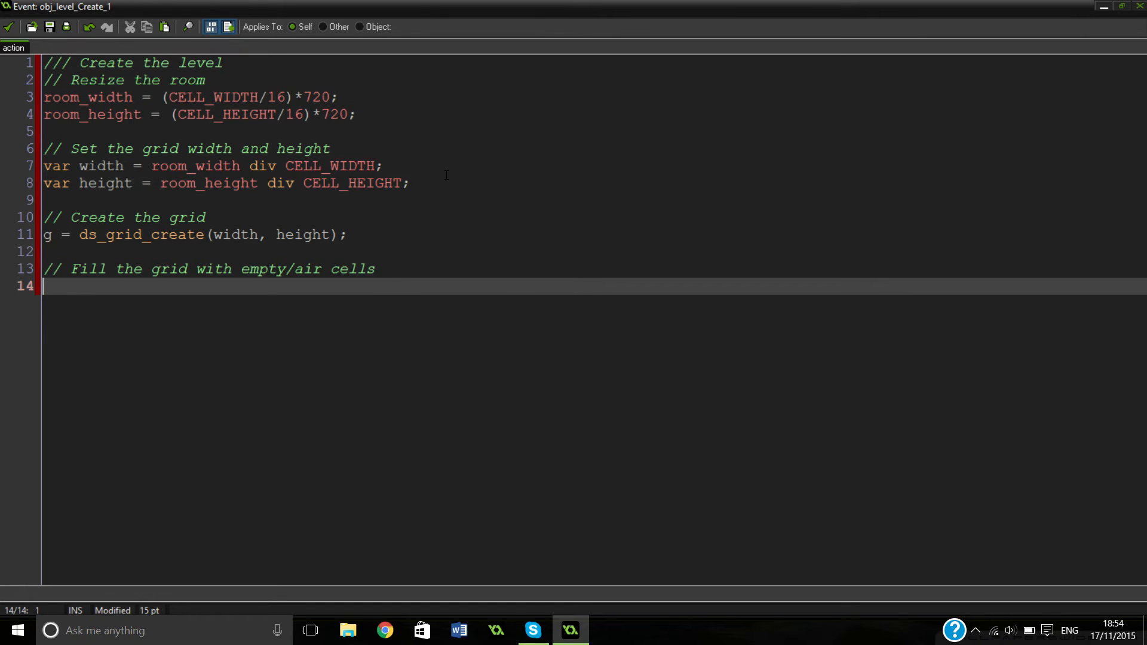
Step: Write ds_grid_set_region(g, 0, 0, width, height, bk_air); followed by a blank line
type("ds_s")
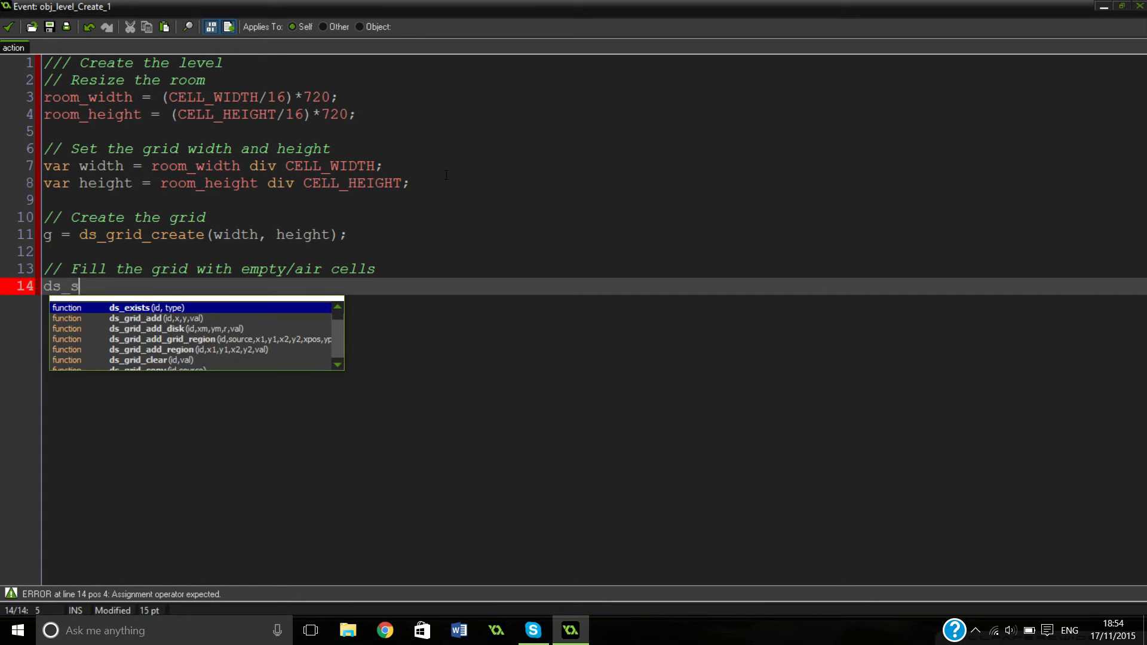
type("g")
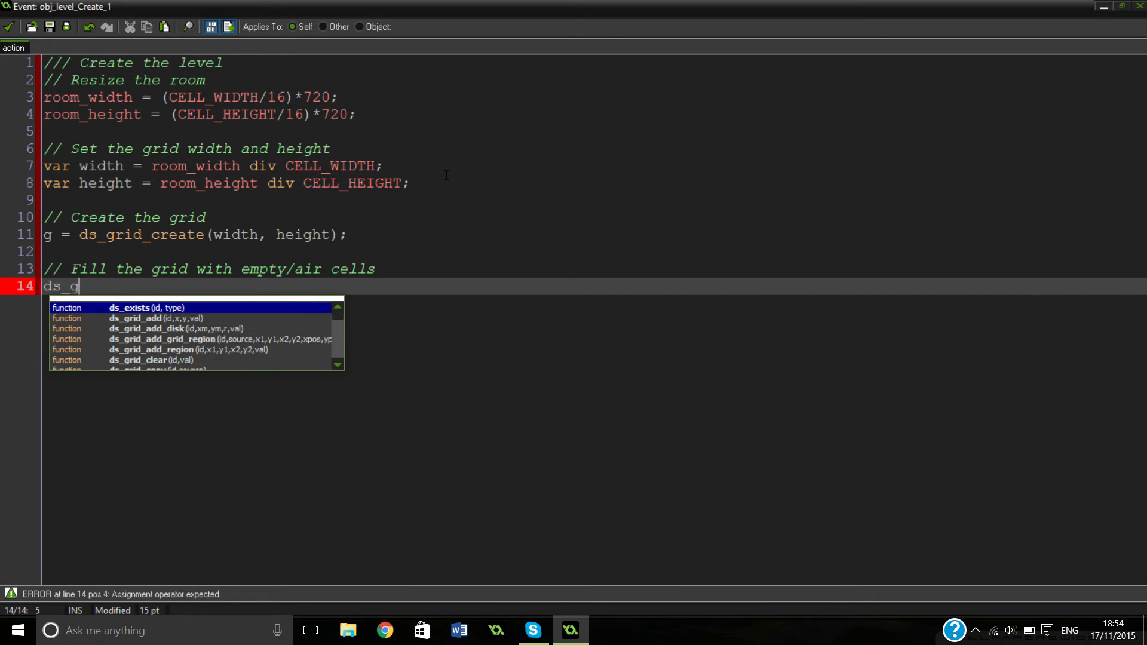
type("rid_")
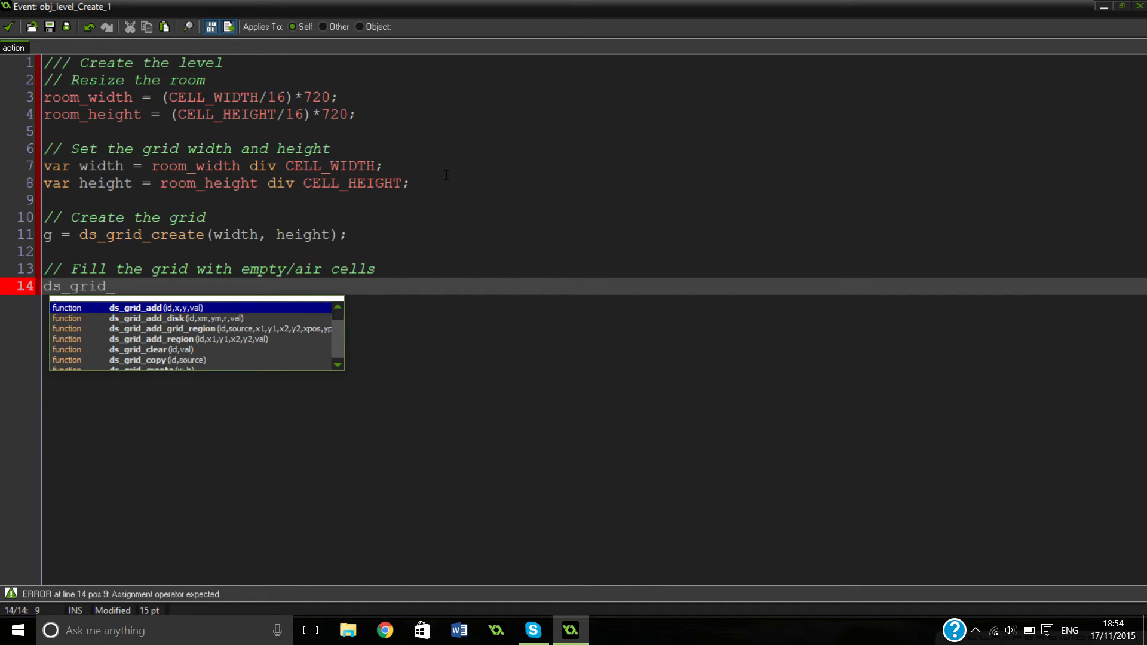
type("set")
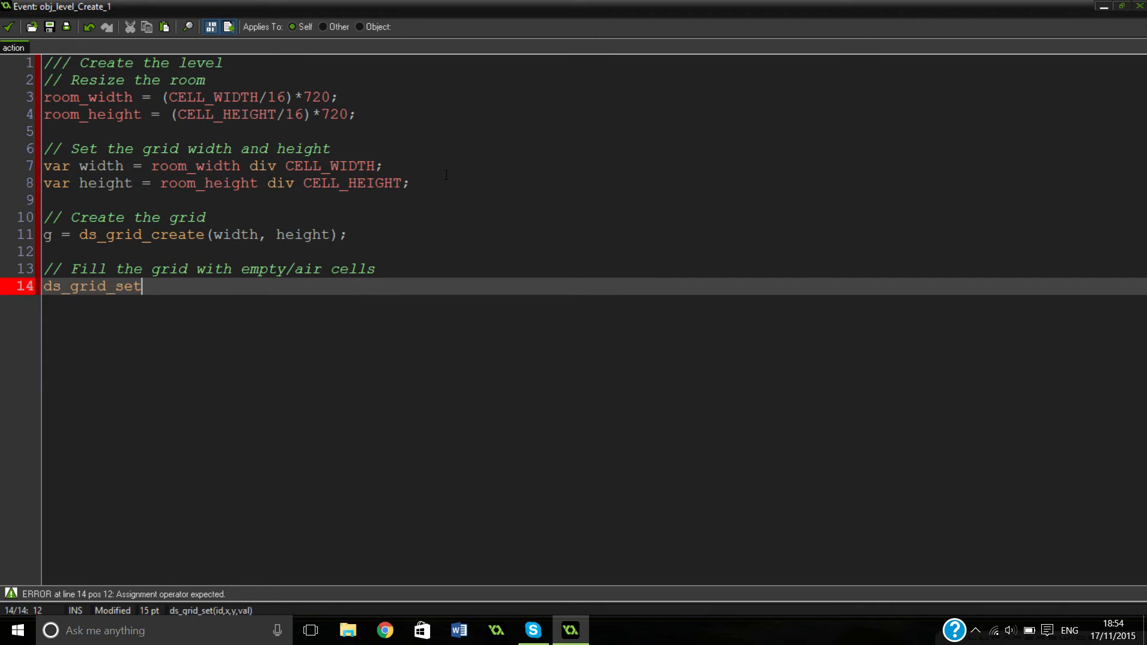
type("_region(")
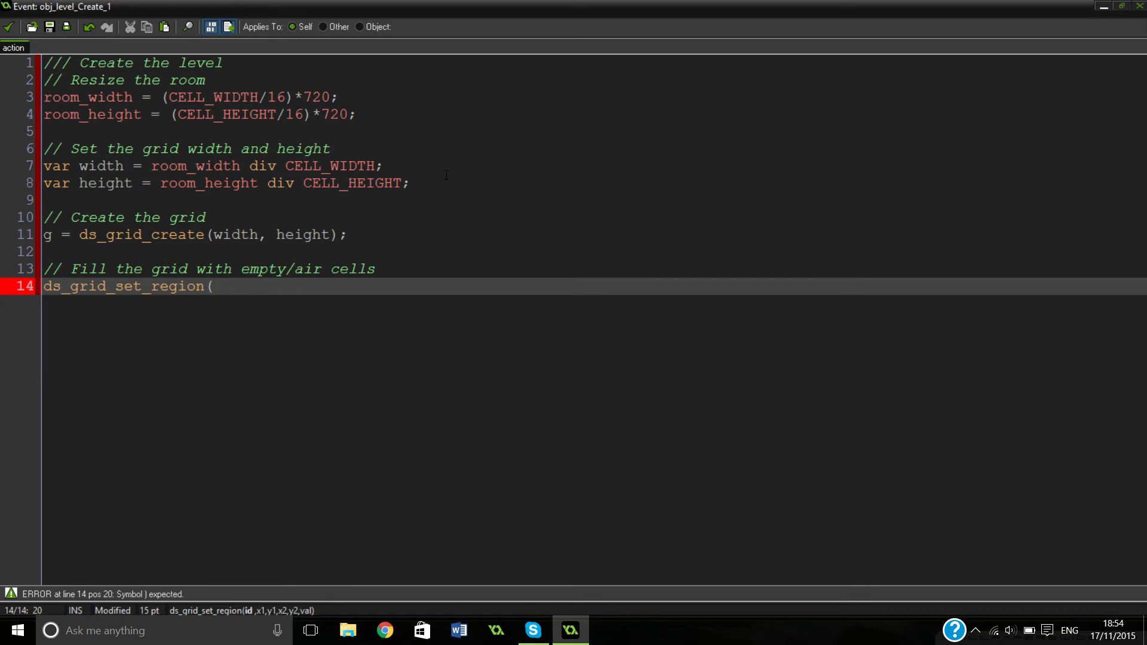
type("g,")
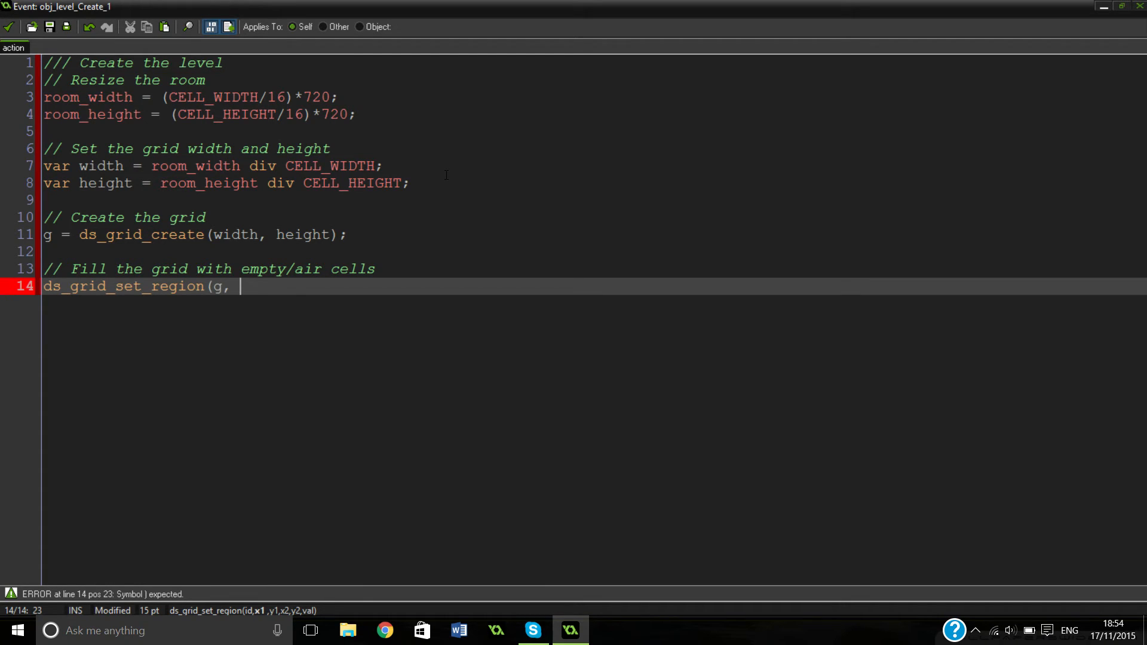
type("0,")
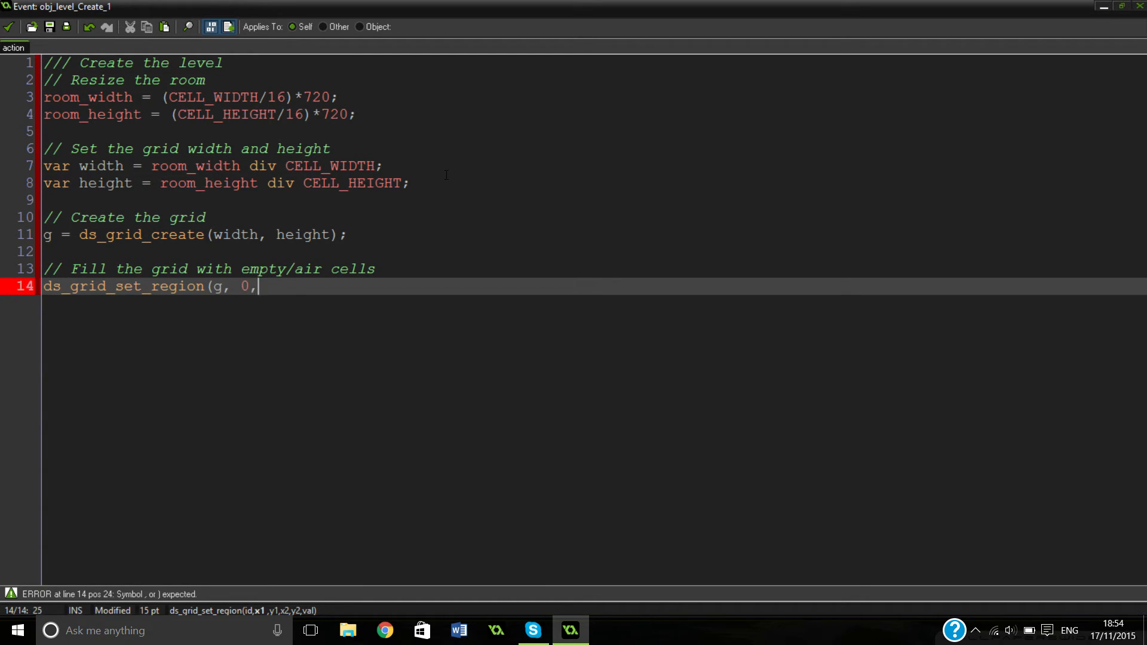
type("0,")
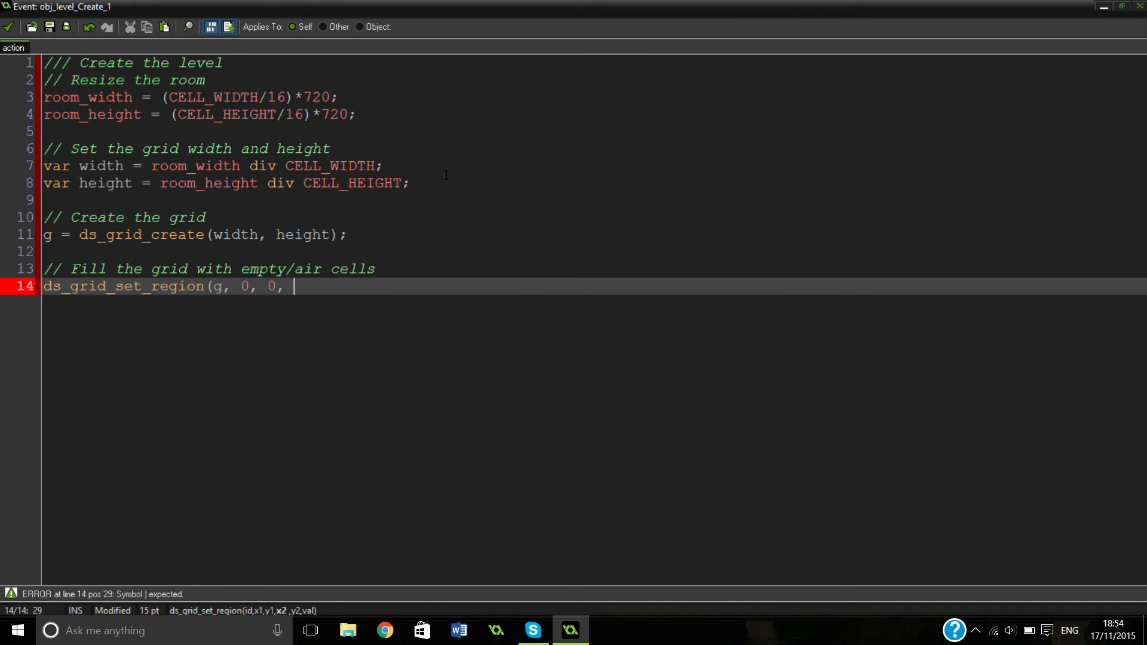
type("width, he")
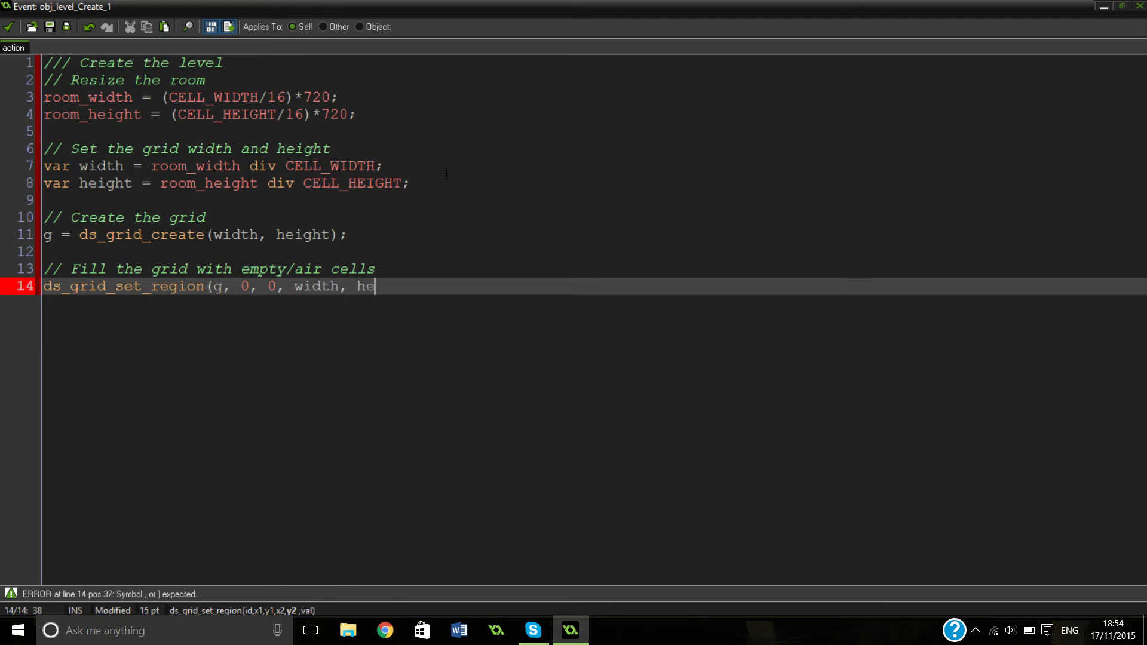
type("ight,")
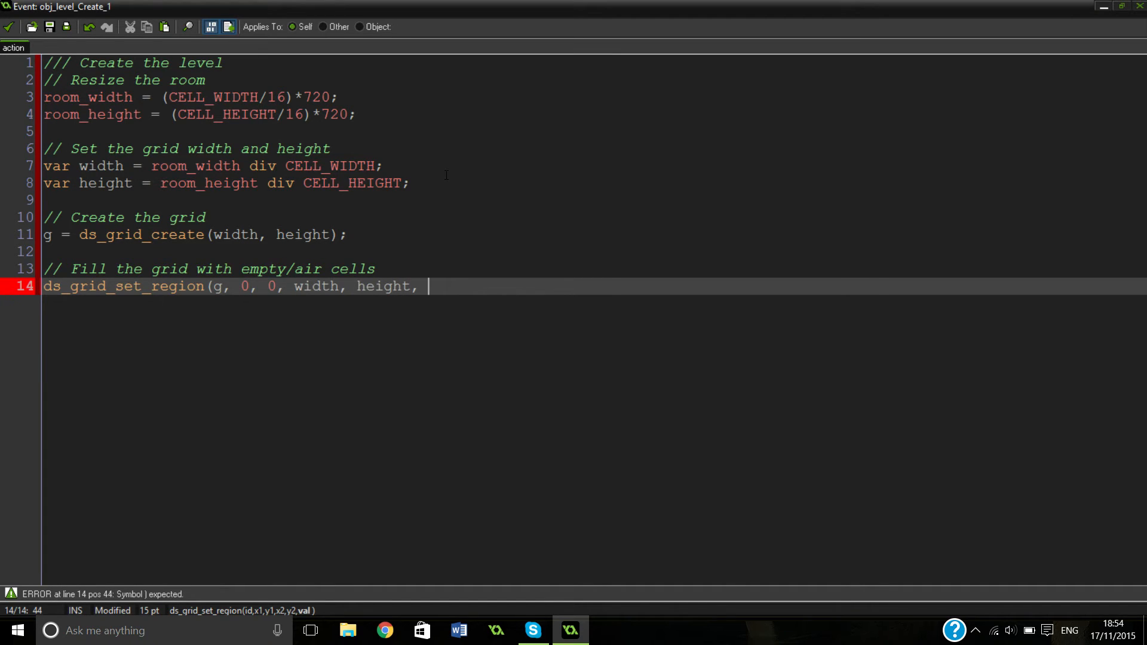
type("bk_air)")
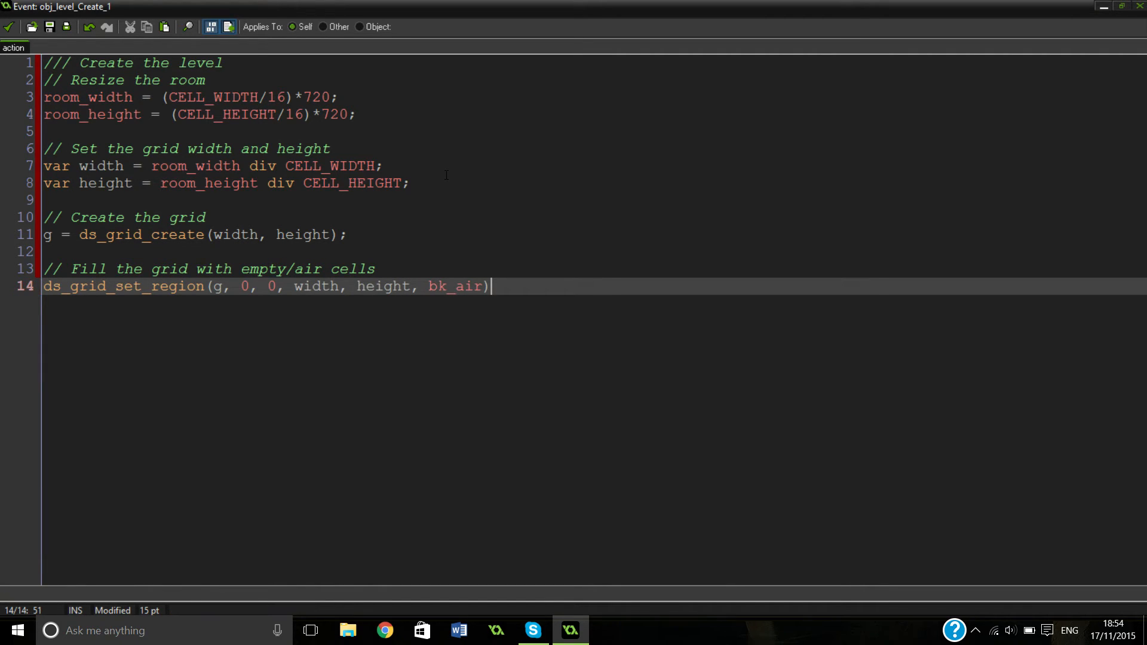
type(";")
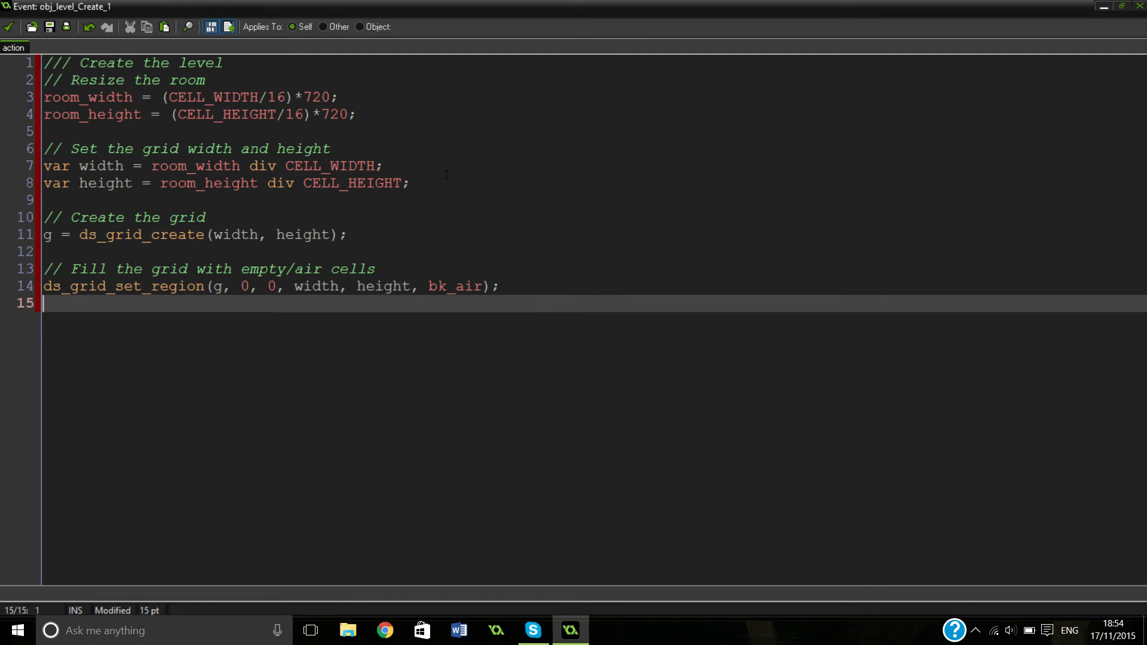
key("Enter")
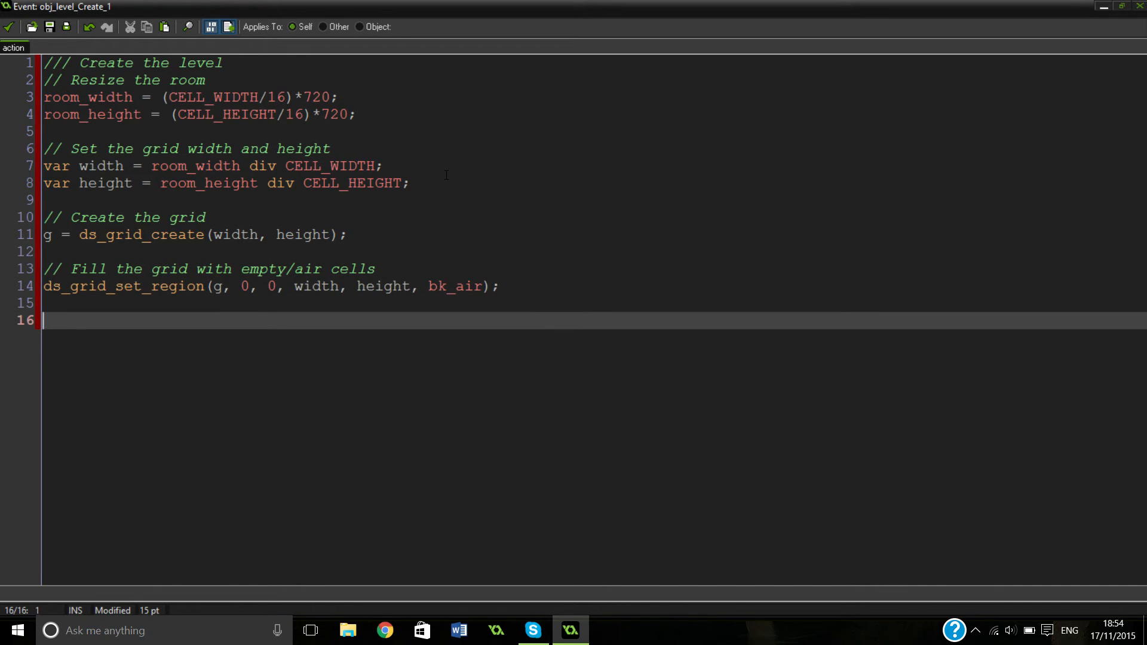
Step: Write the '// Randomize the world' comment
type("//")
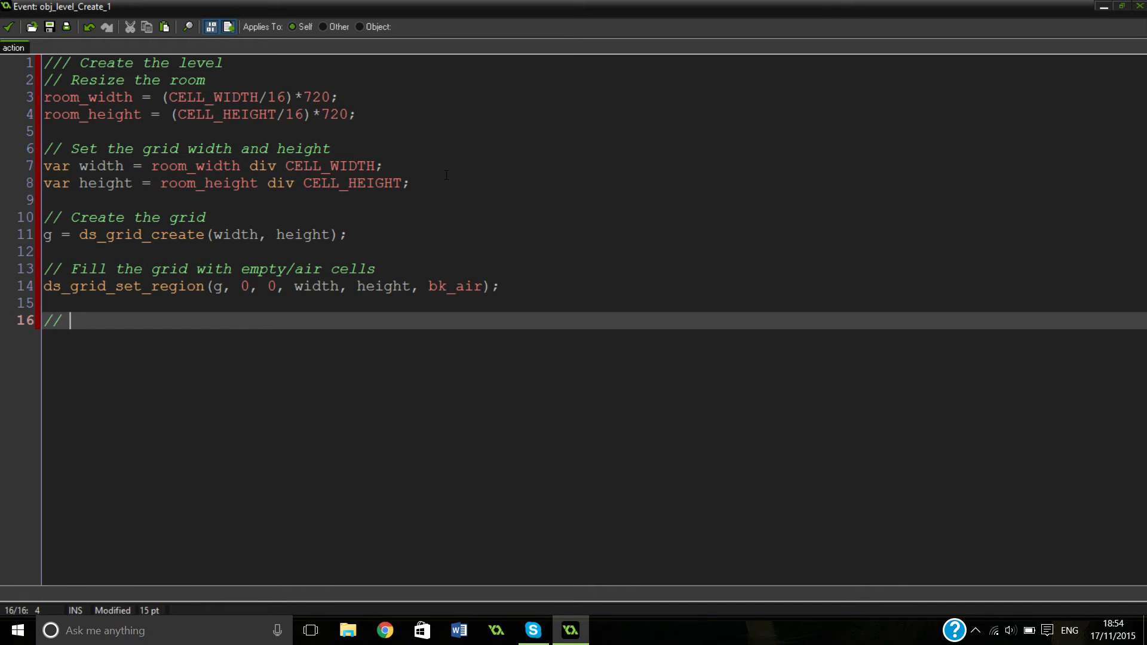
type("Ran")
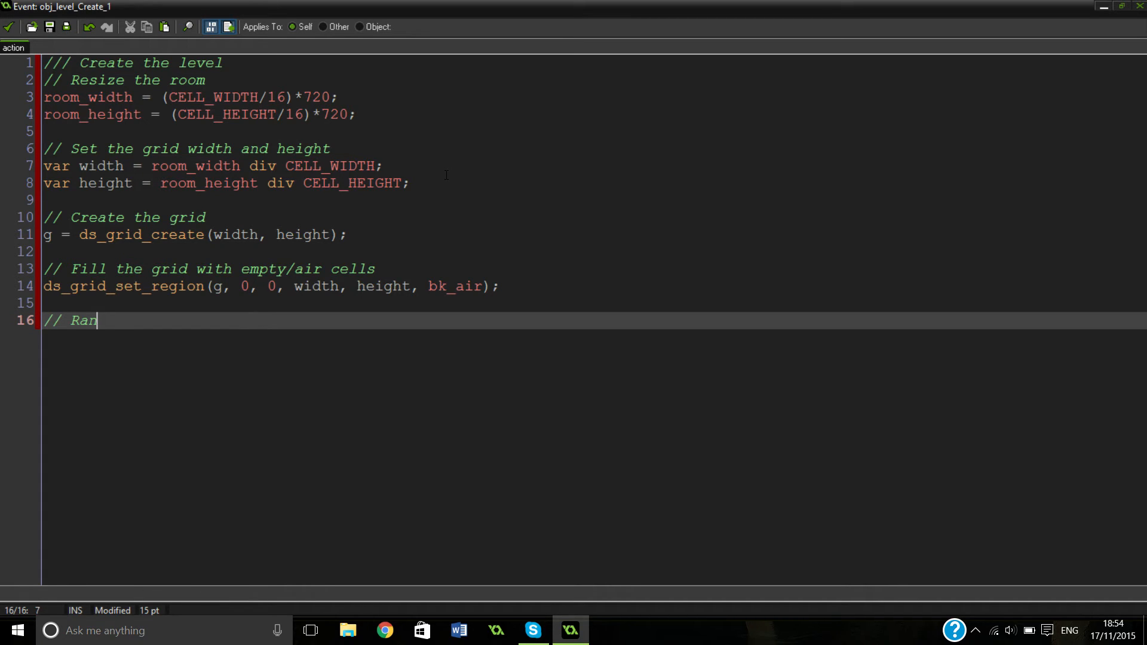
type("domize")
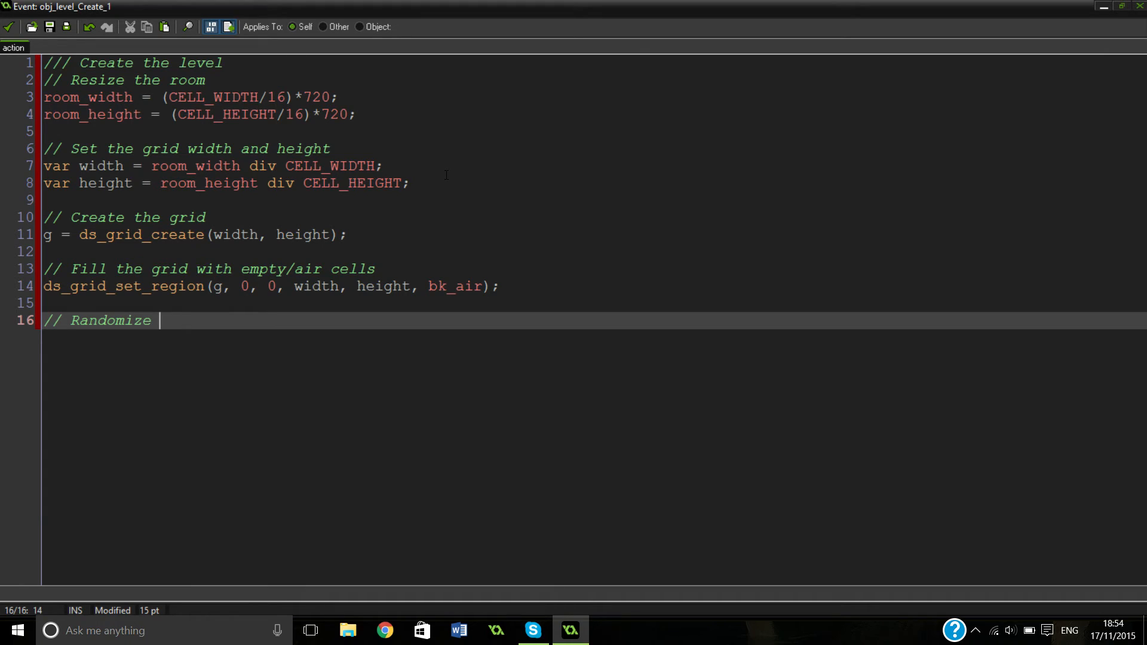
type("the world")
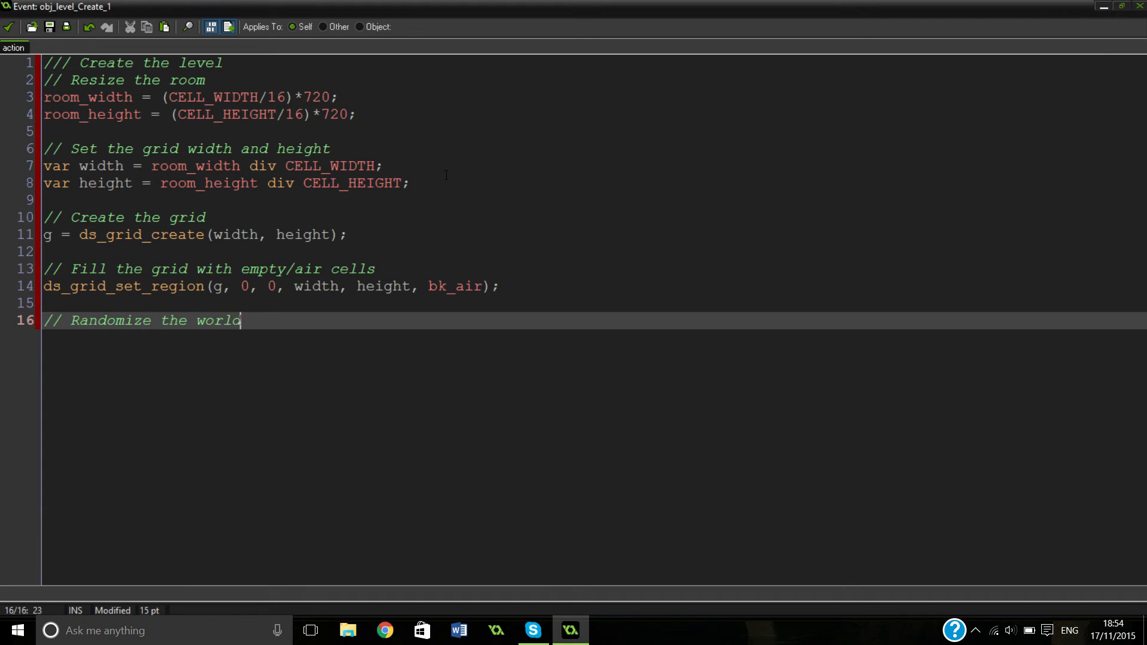
key("Enter")
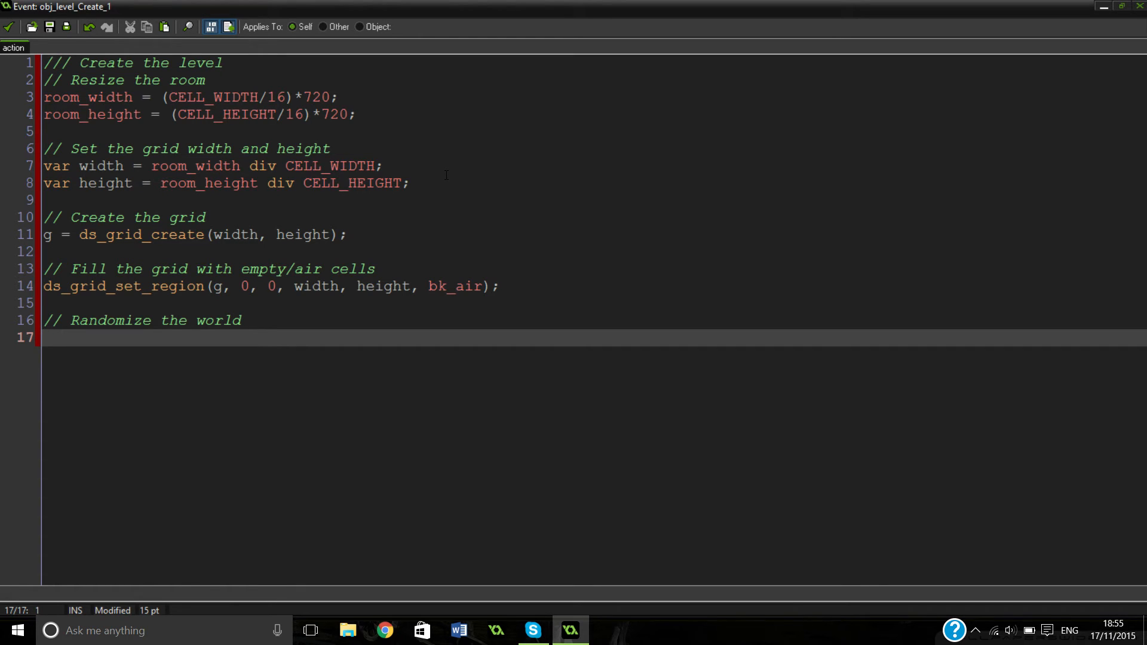
Step: Add randomize(); removing the trial random/irandom calls, and start the next comment
type("r")
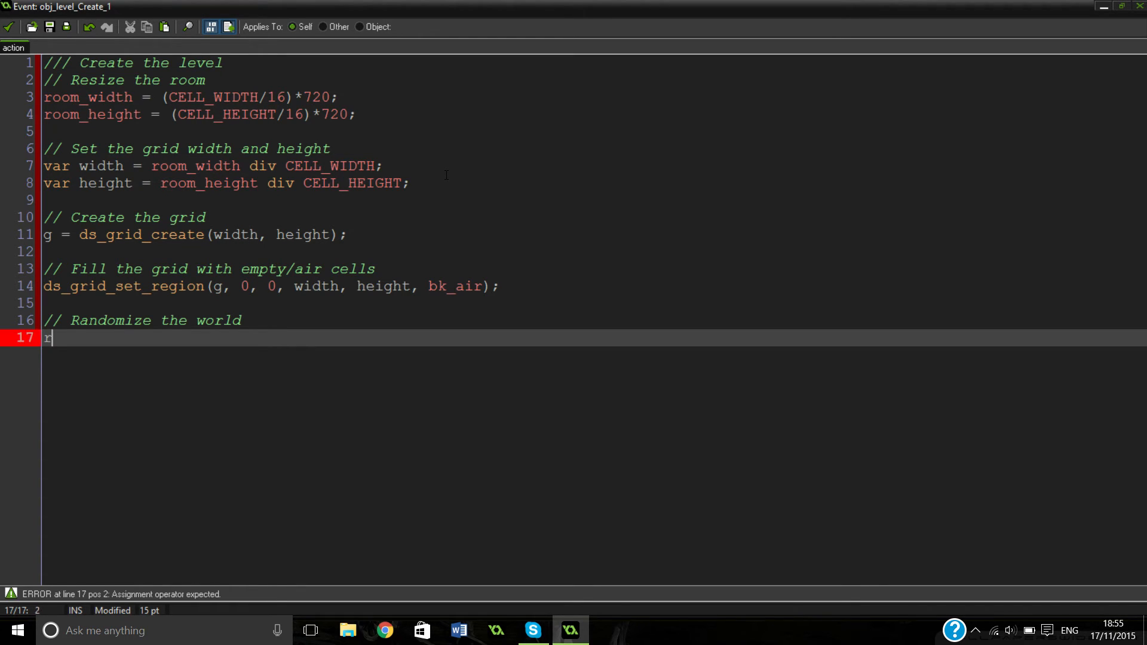
type("andomize();")
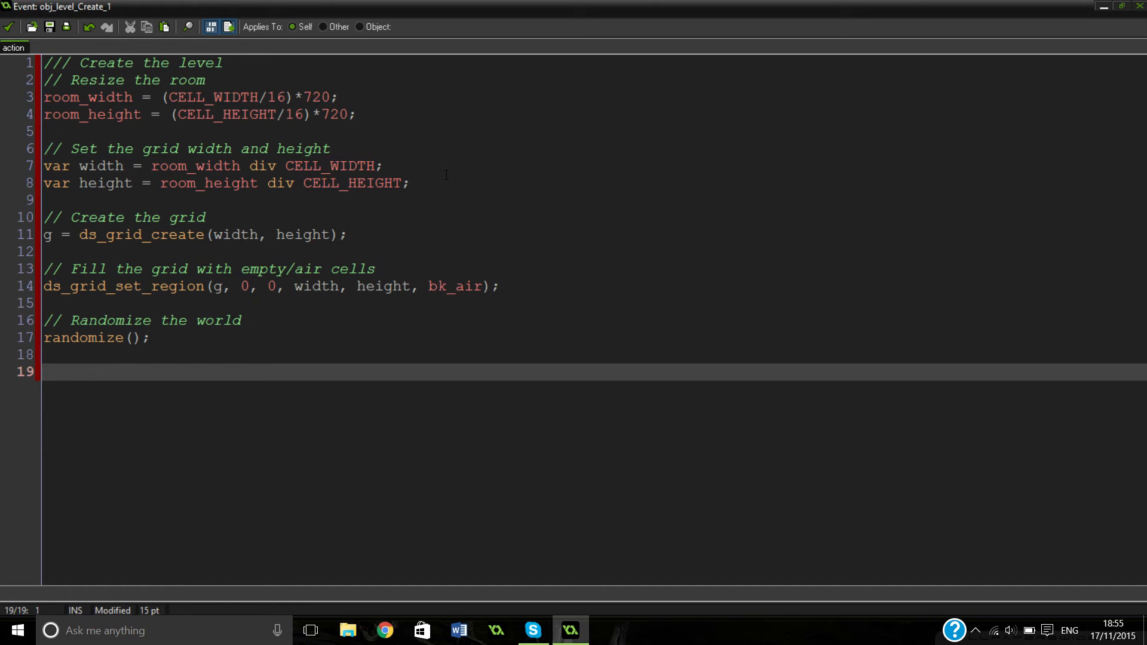
type("random()")
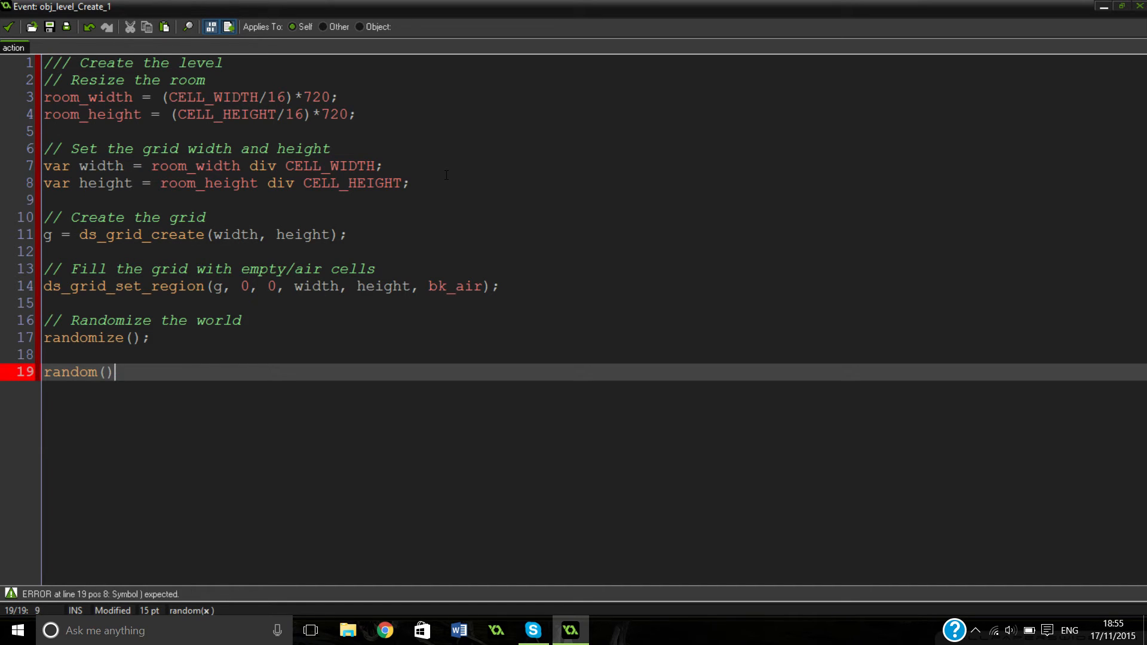
type("irandom*)")
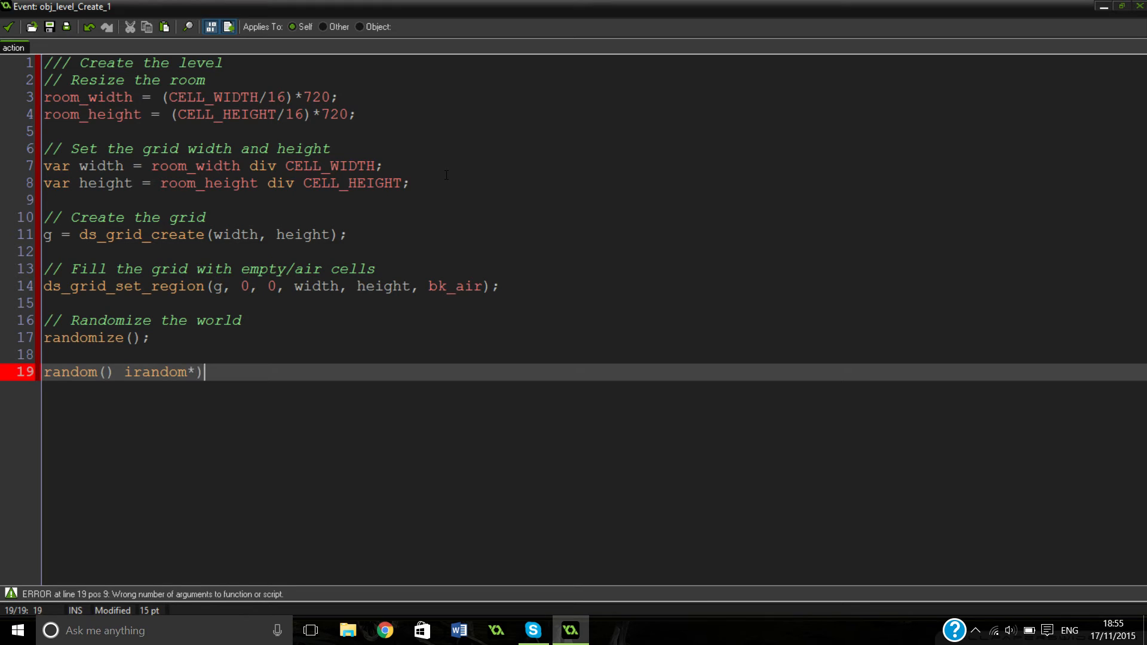
key("Backspace")
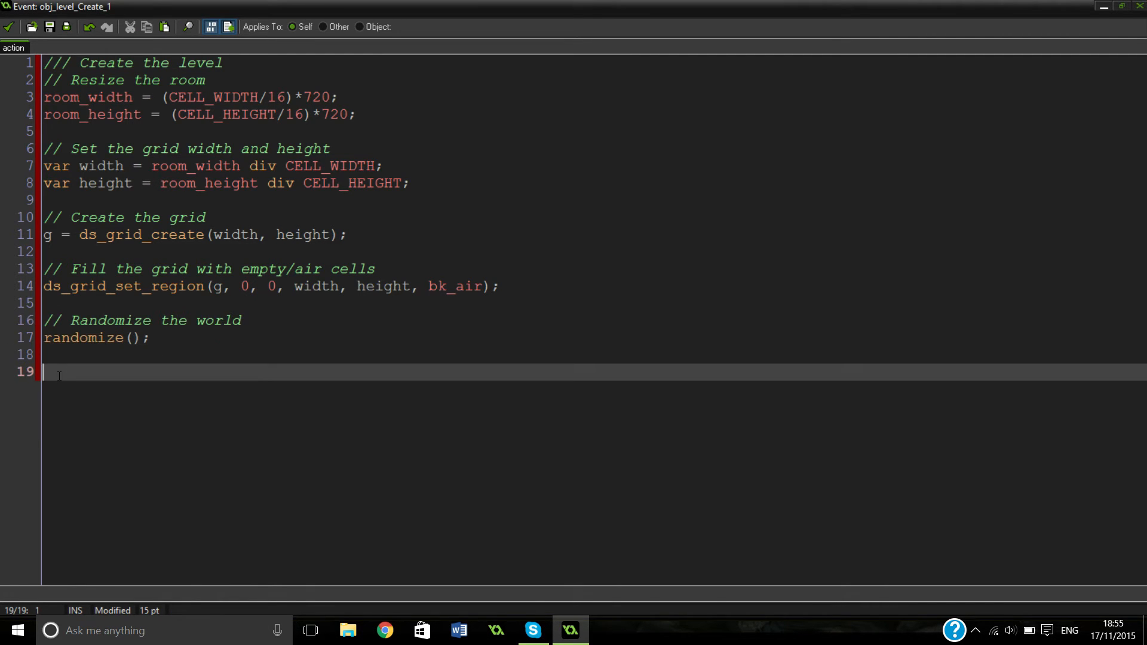
type("//")
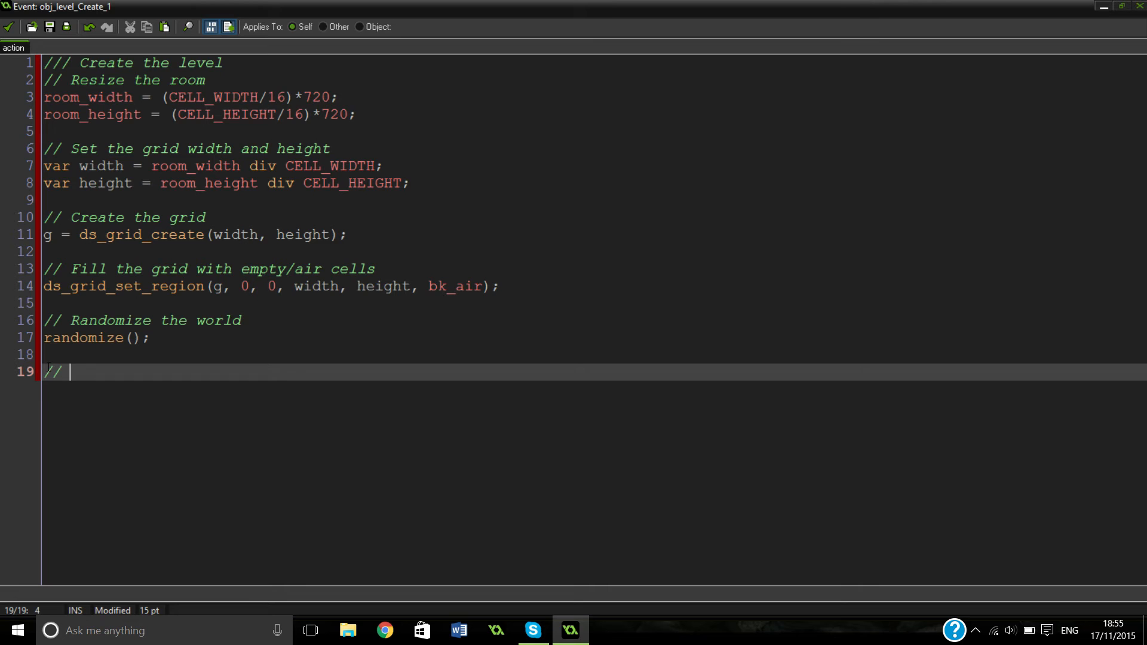
Step: Write the comment '// Create the controller in the side of the grid' after randomize(), replacing 'middle' with 'side'
type("Create the contro")
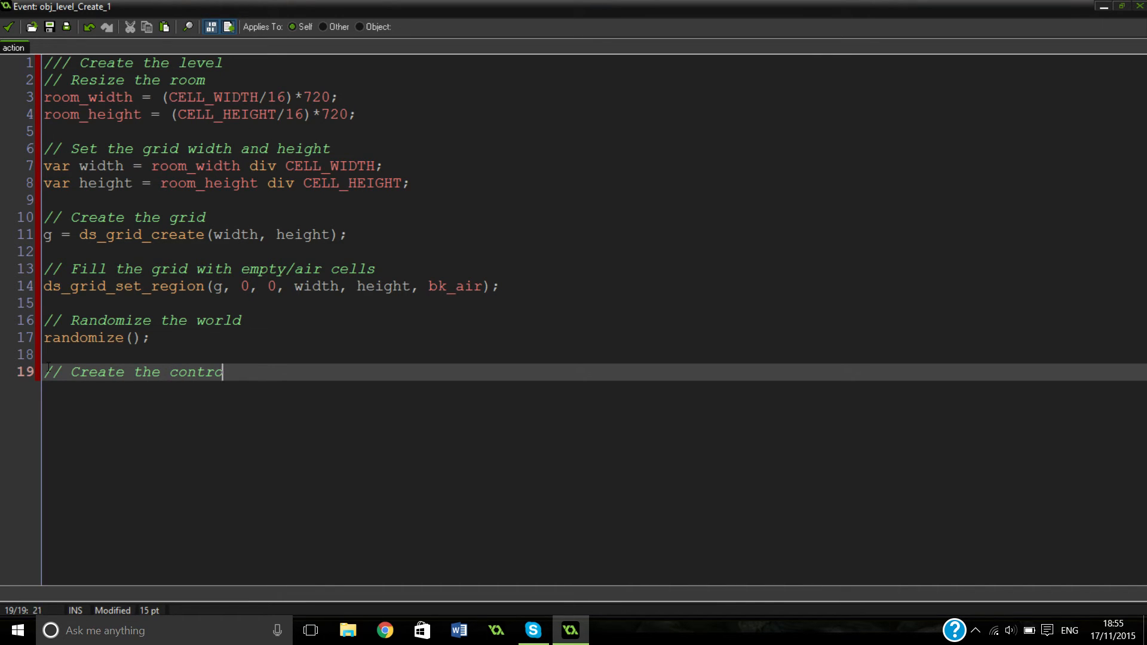
type("ller in the middle of the grid")
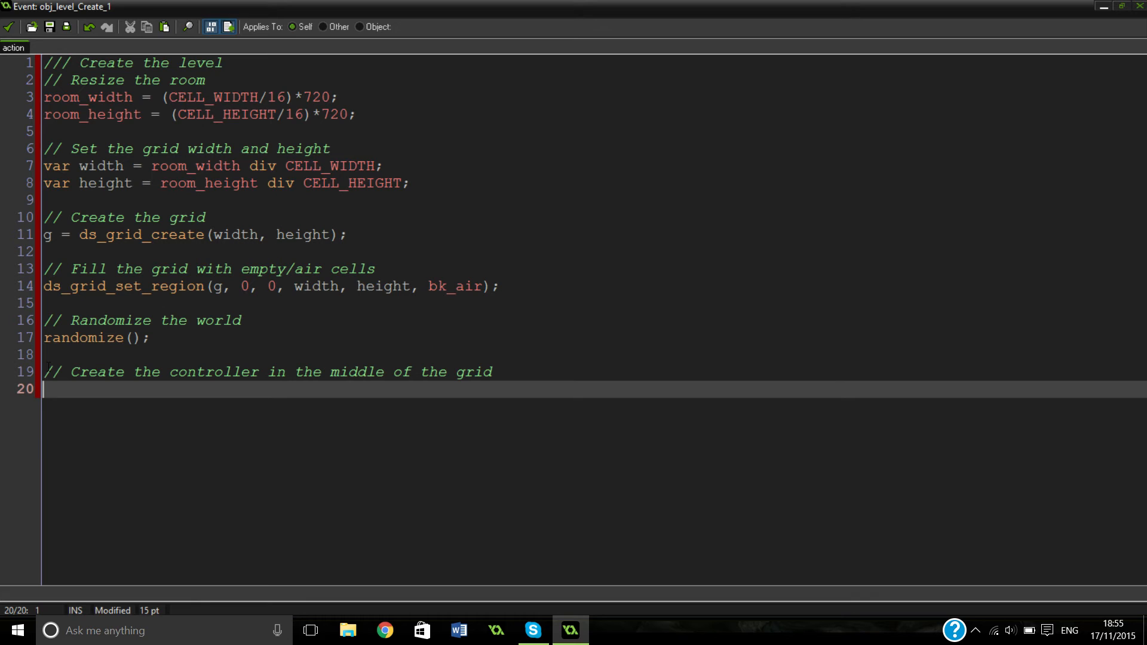
double_click(356, 373)
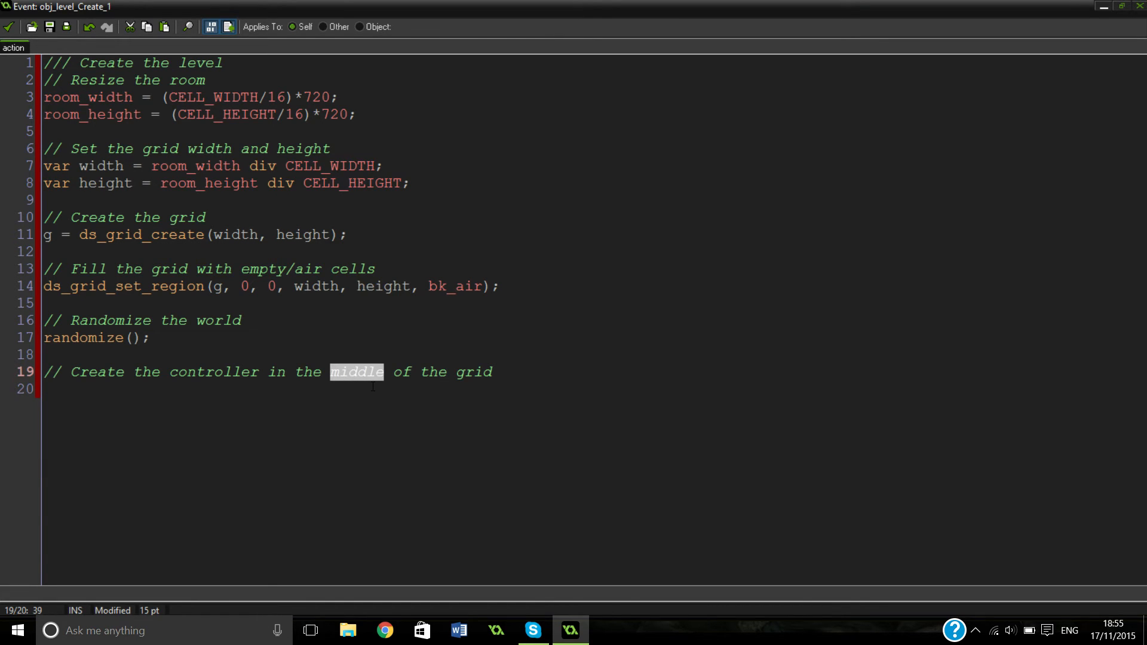
type("sie")
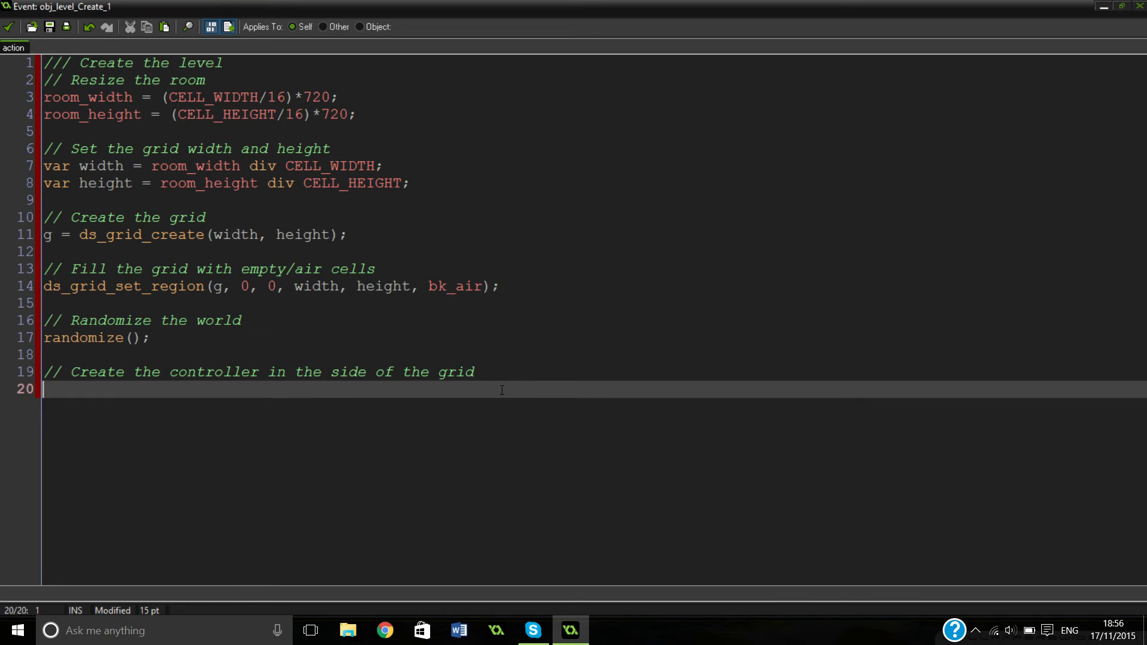
mouse_move(517, 396)
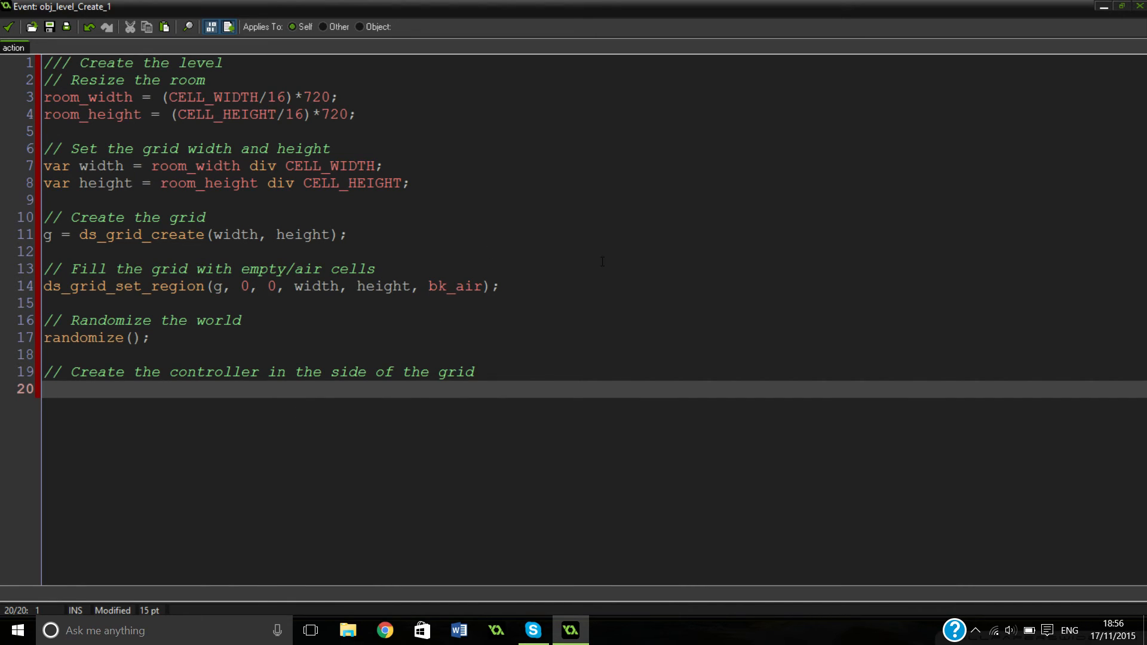
mouse_move(369, 350)
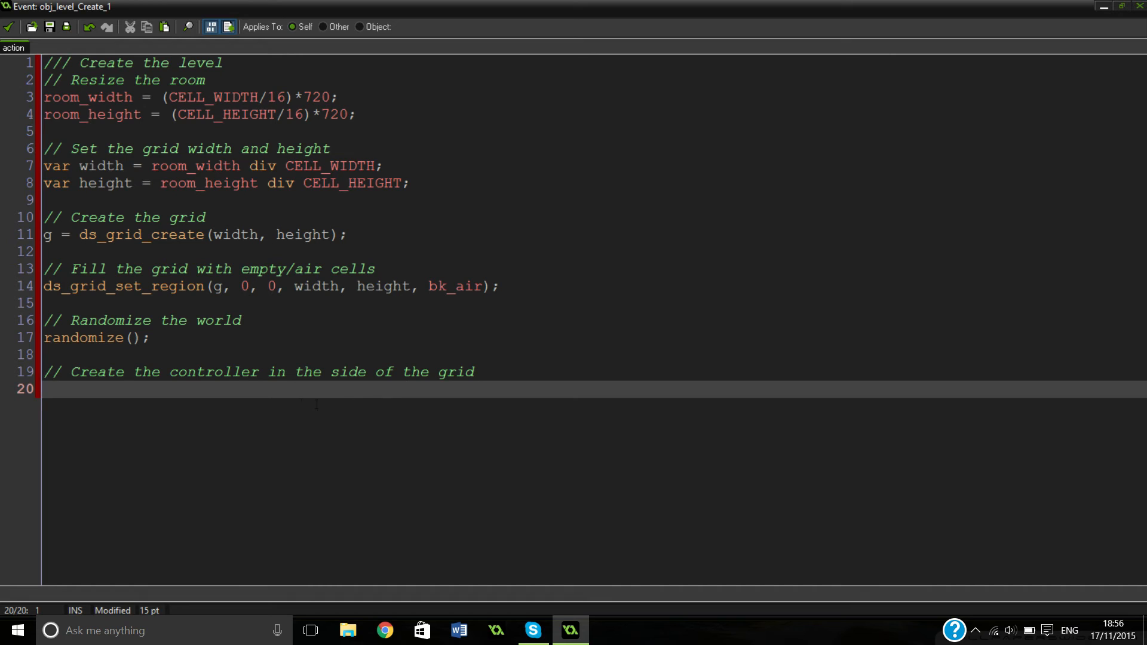
mouse_move(392, 253)
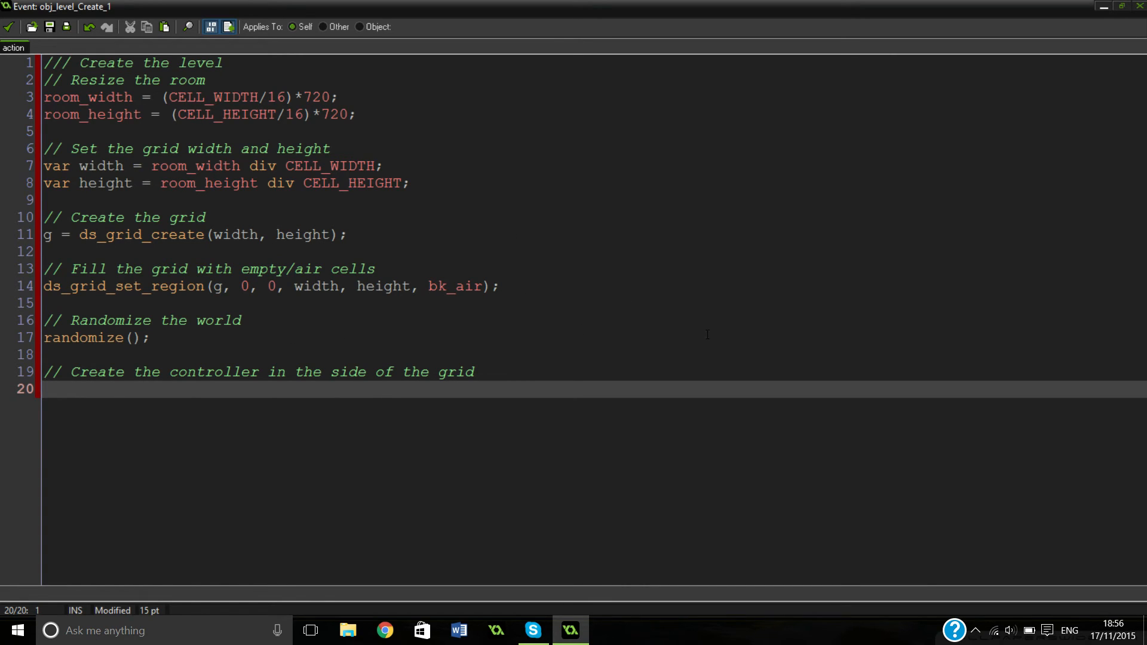
mouse_move(676, 323)
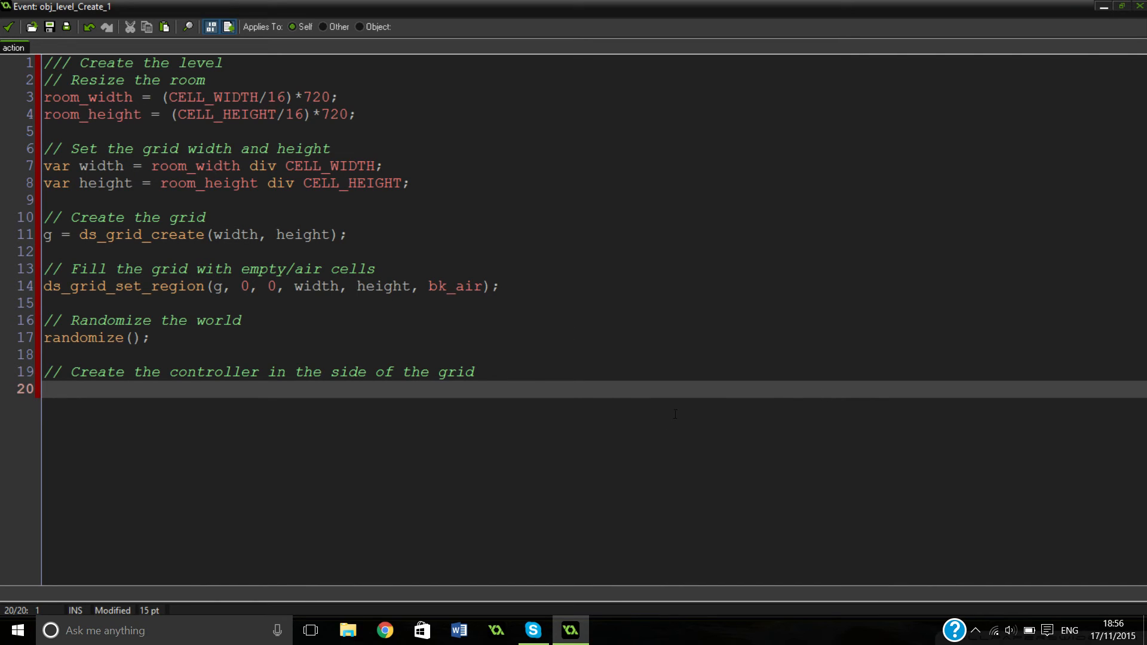
mouse_move(664, 283)
type("var")
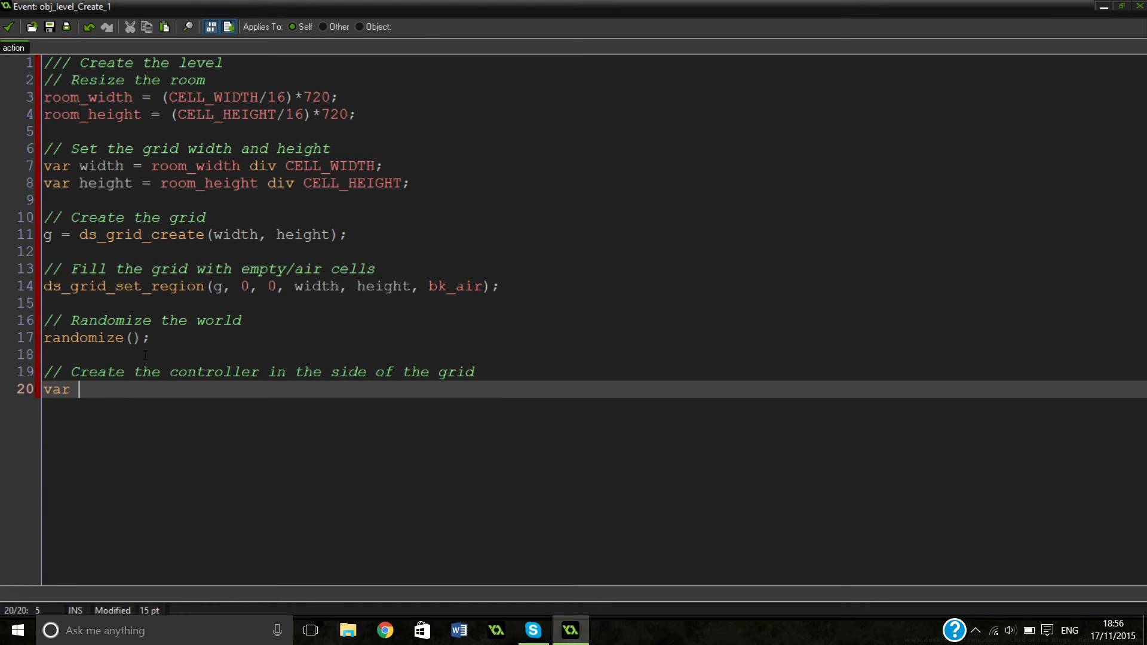
key("Backspace")
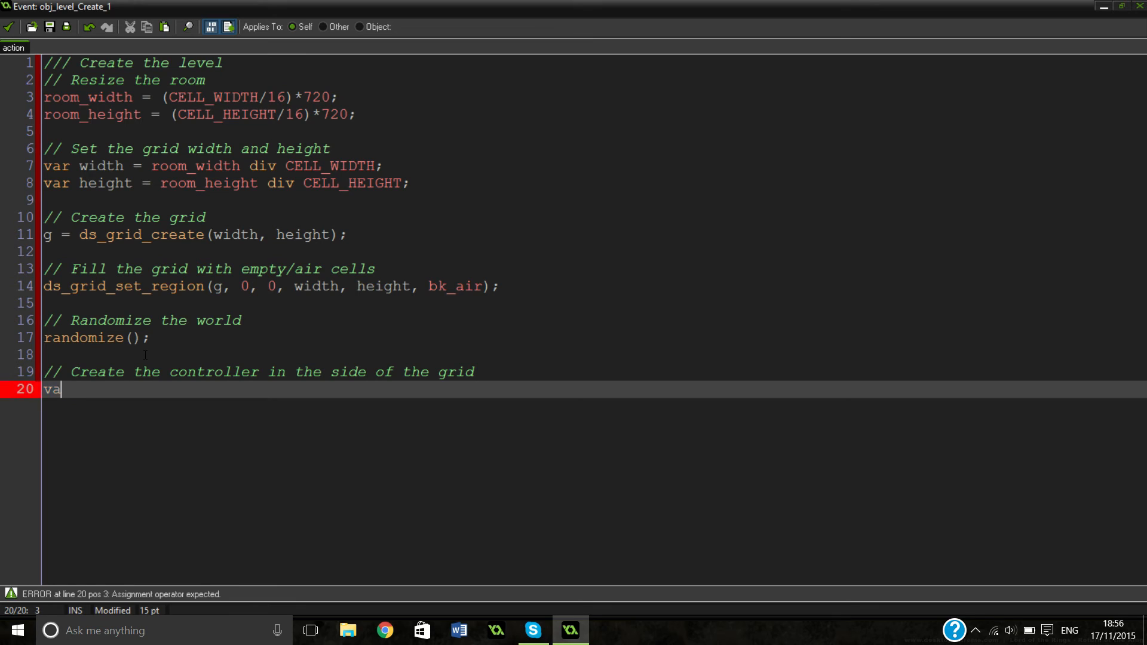
key("backspace")
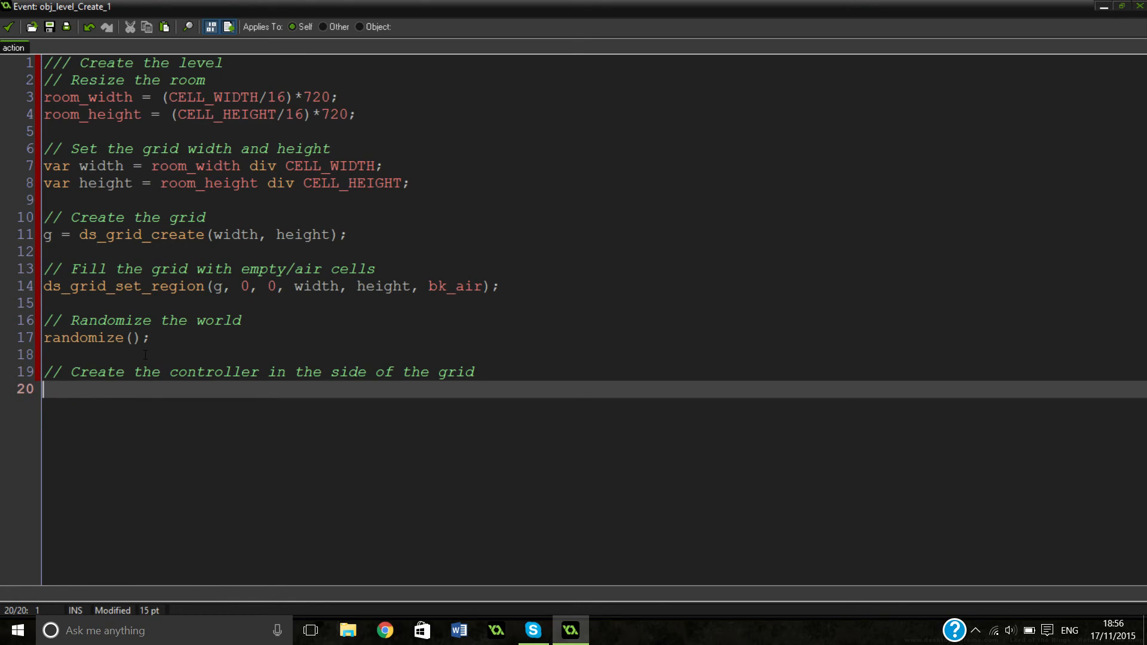
Step: Declare var cx = 0; and var cy = height div 2; for the controller's start position
type("var cx =")
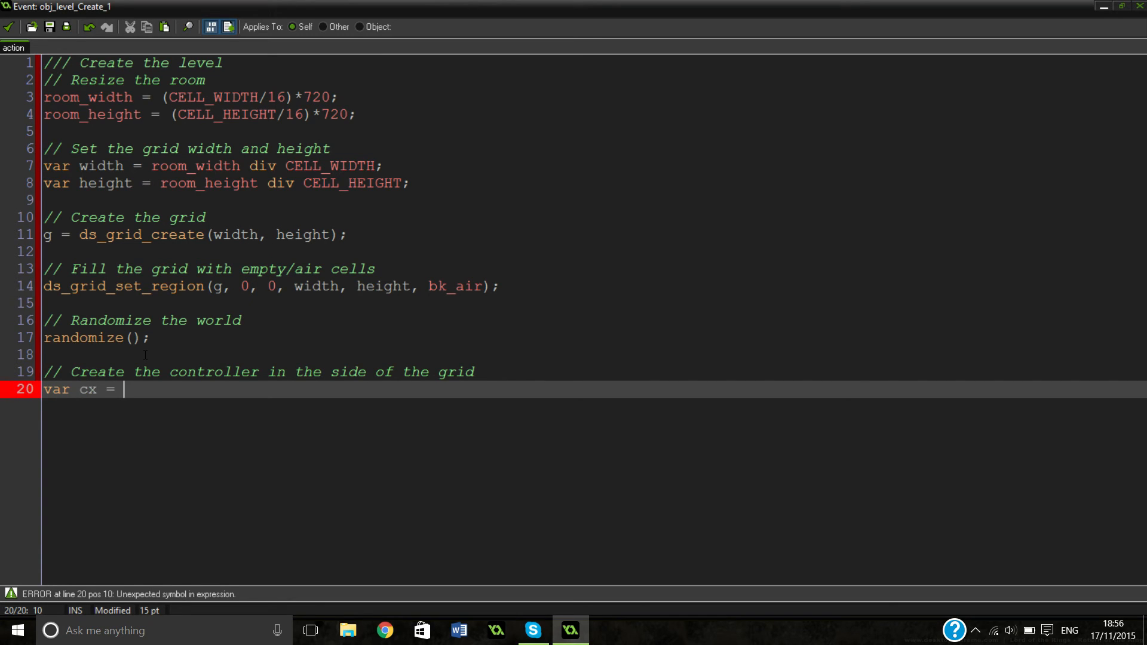
type("-;")
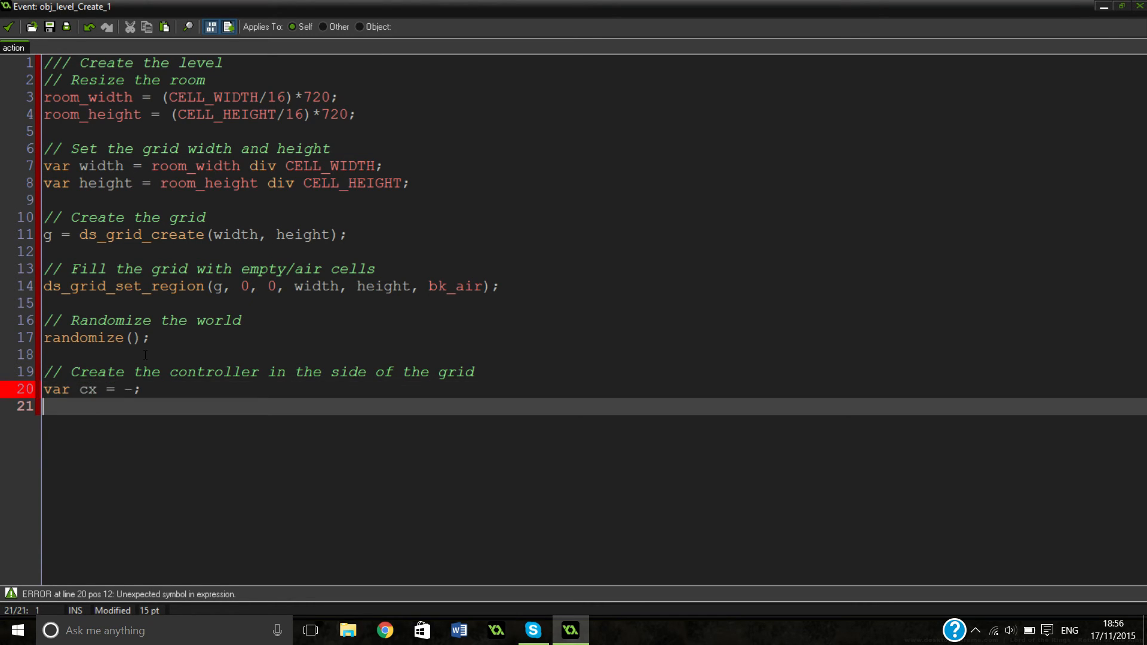
type("0")
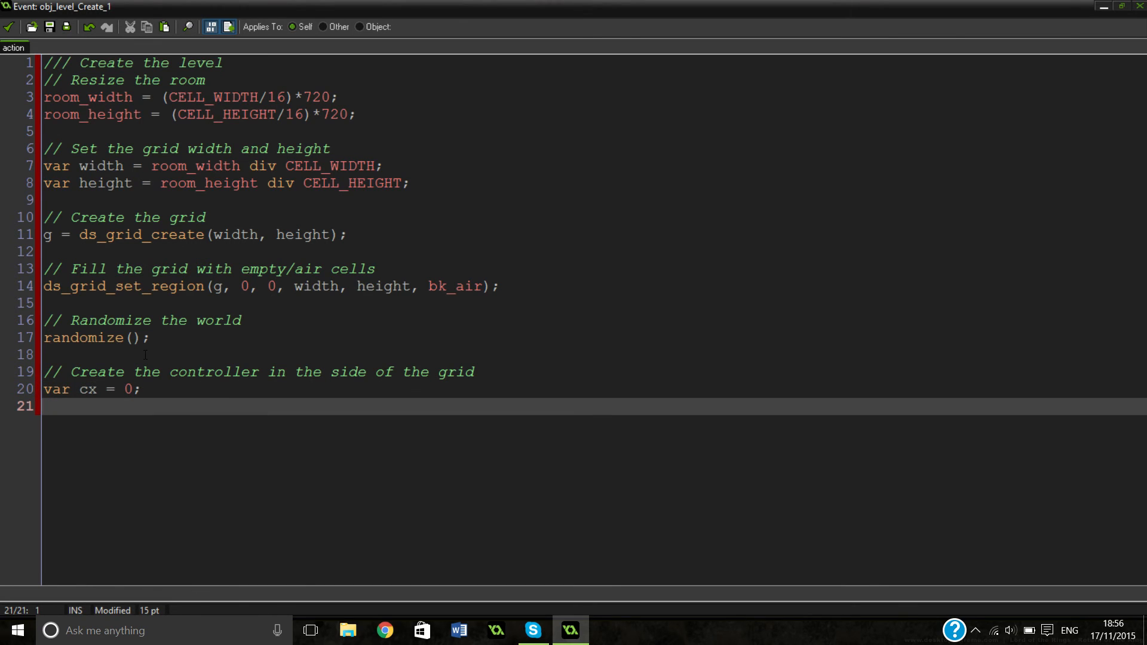
type("var cy =")
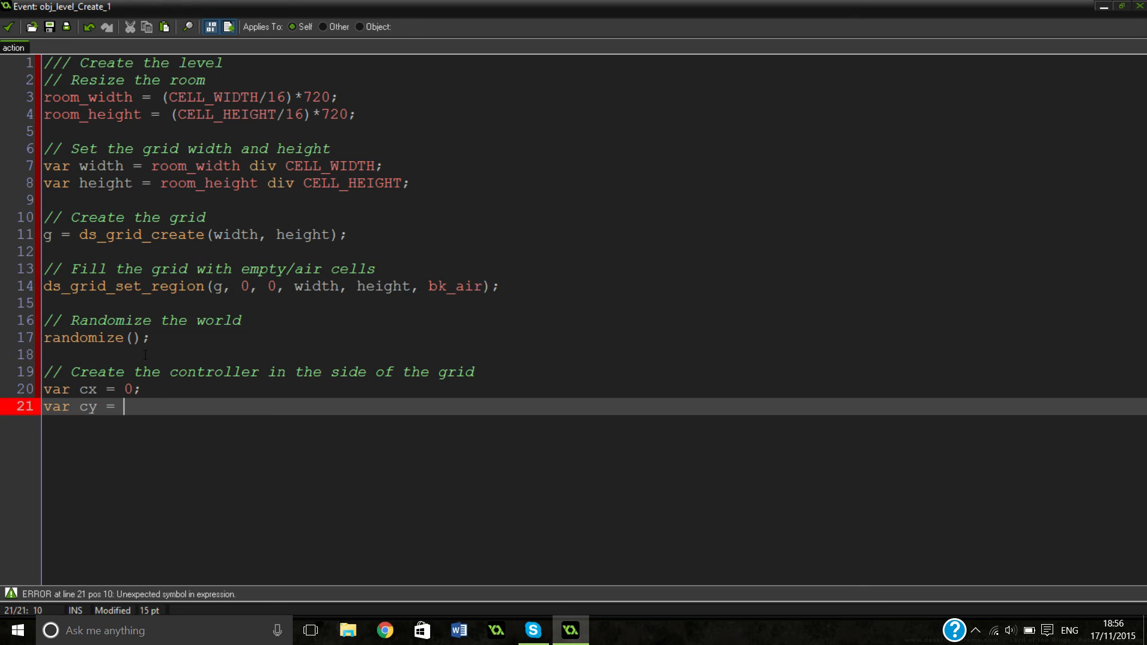
type("height div 2;")
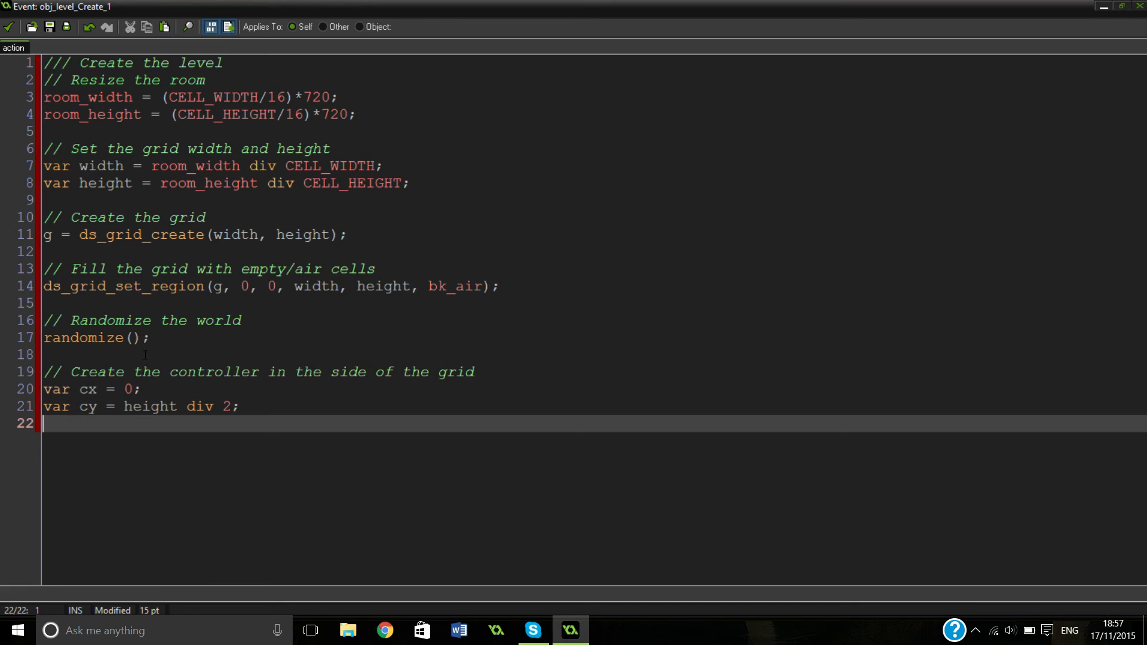
type("//")
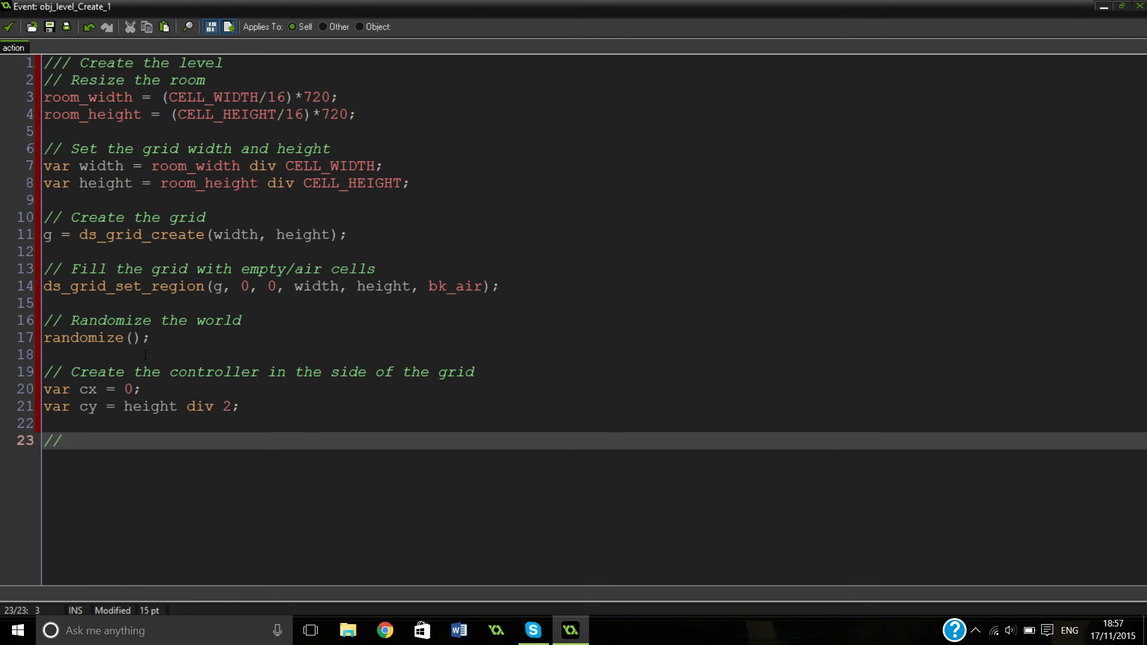
Step: Write the comment '// Create the player'
type("Create")
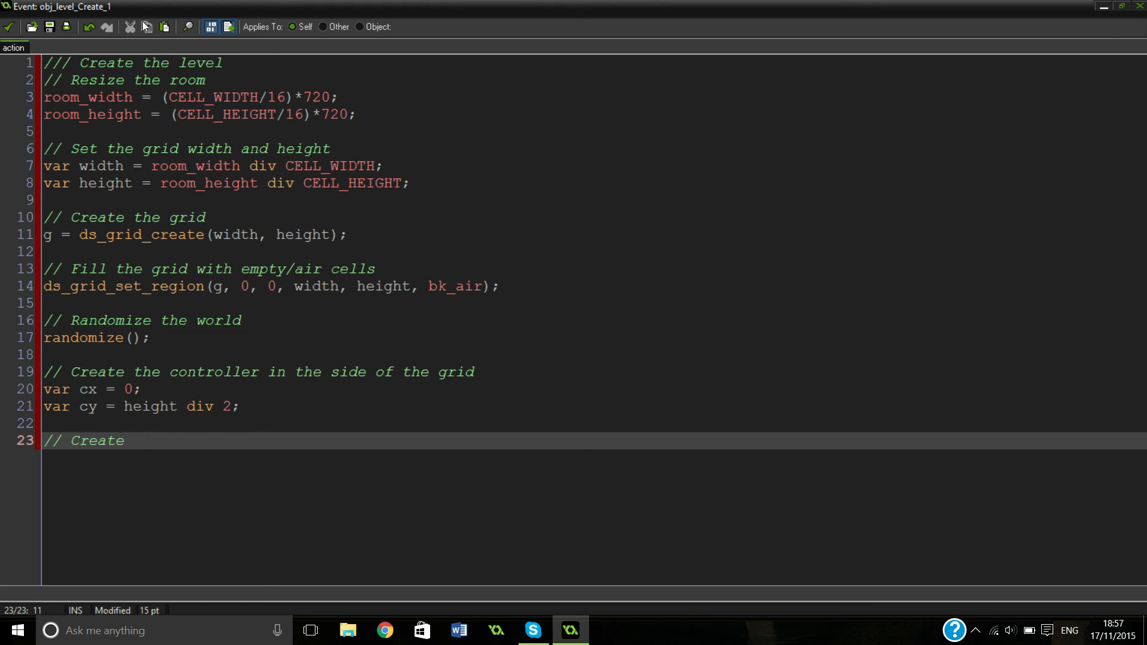
mouse_move(145, 335)
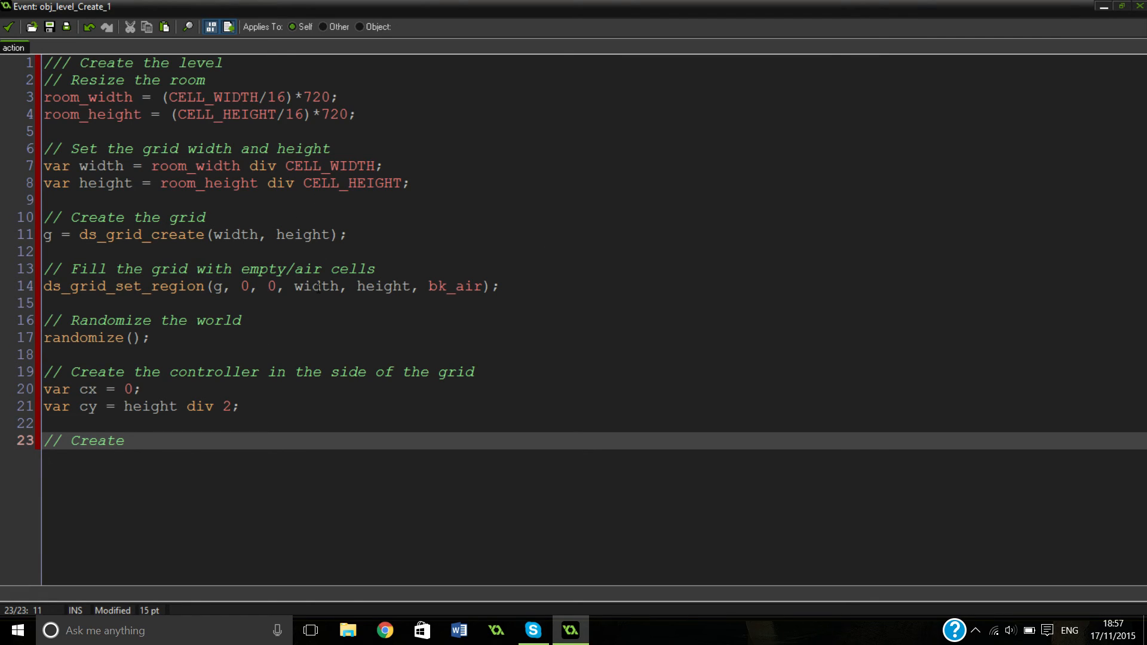
type("the")
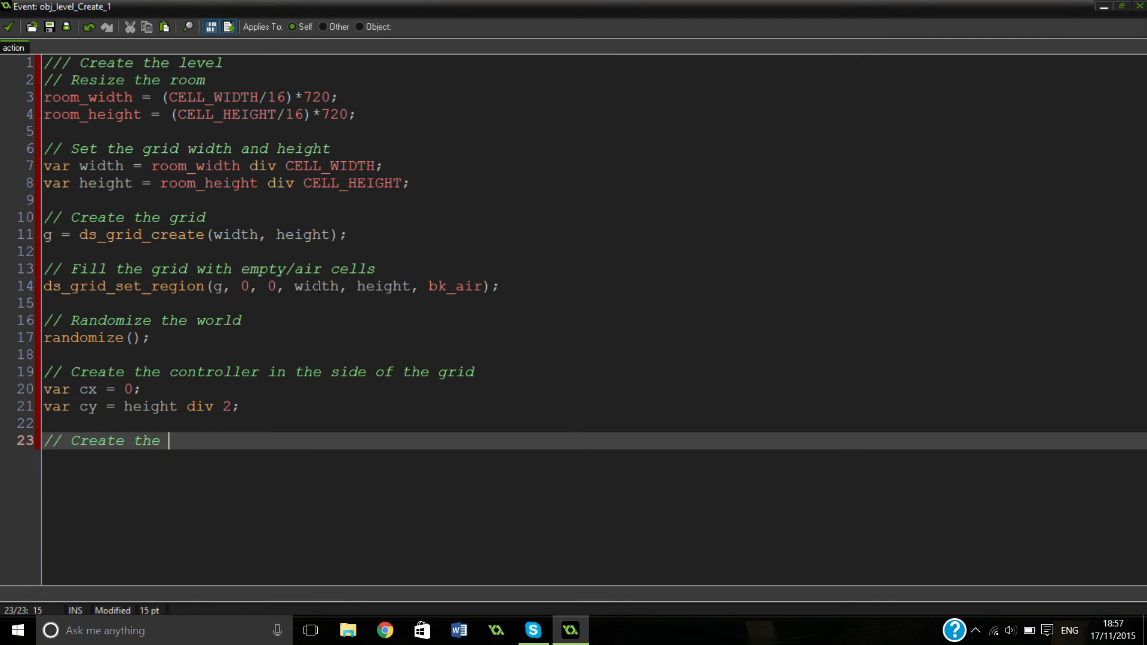
type("player")
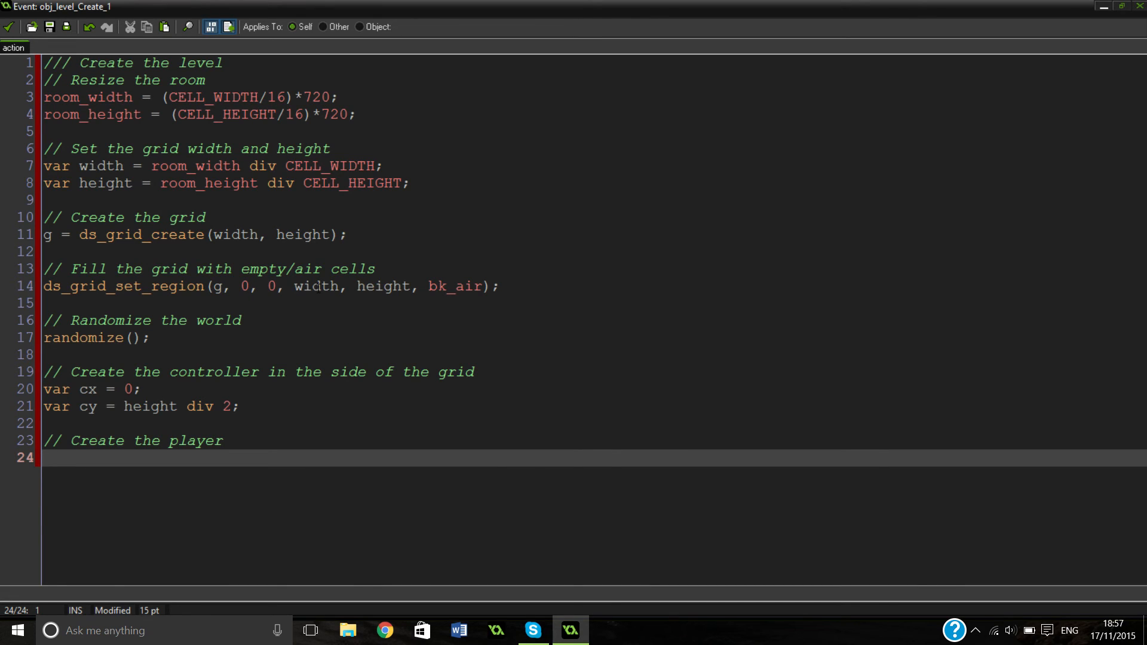
Step: Add the line instance_create(0, 0, obj_player); and begin the next comment
type("instance_")
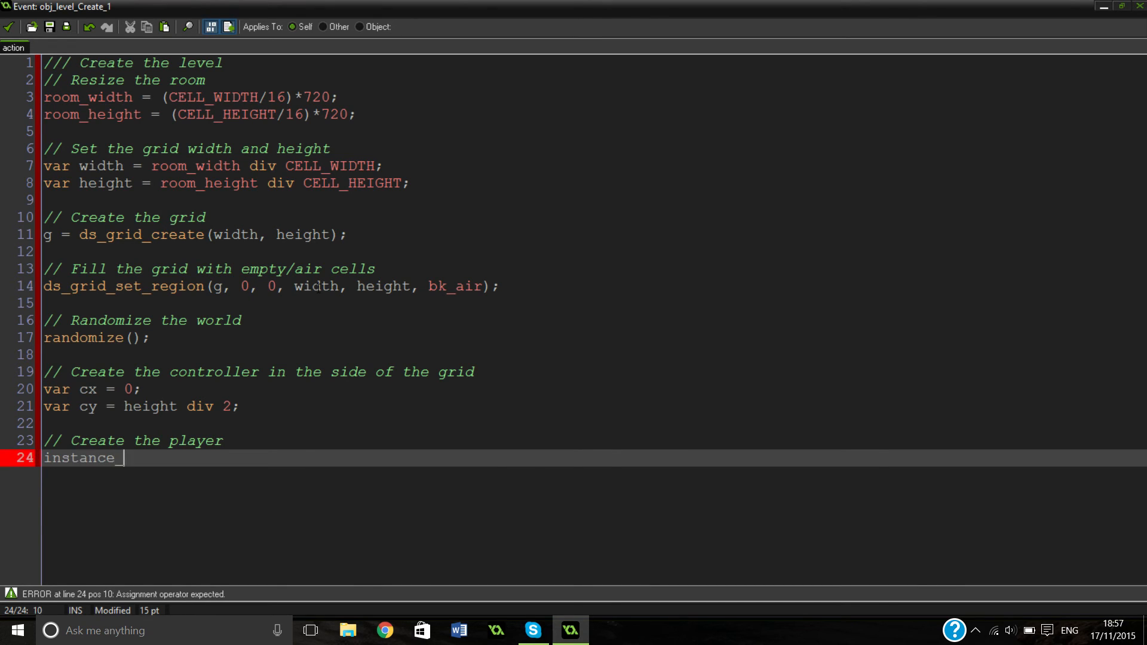
type("create(")
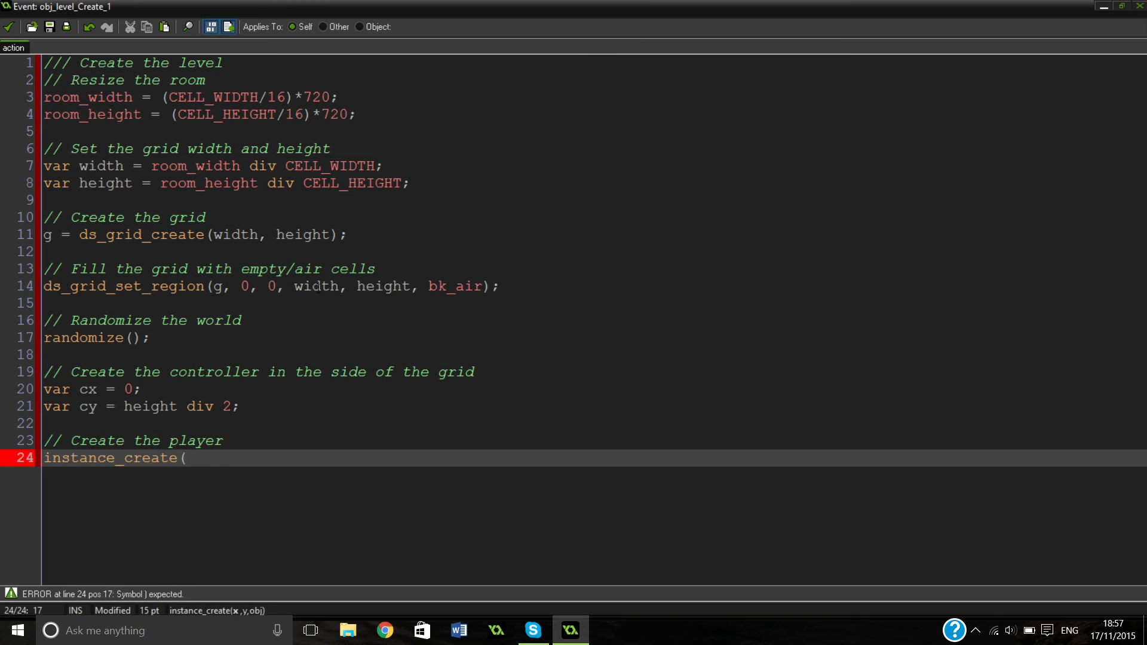
type("0, 0")
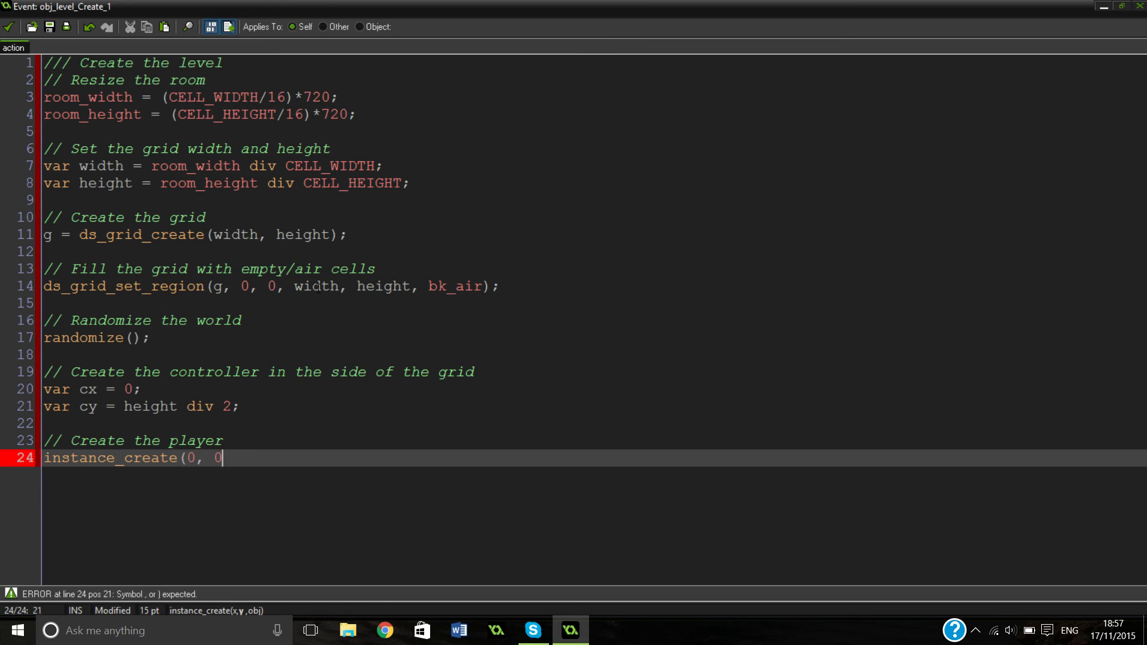
type(", ob")
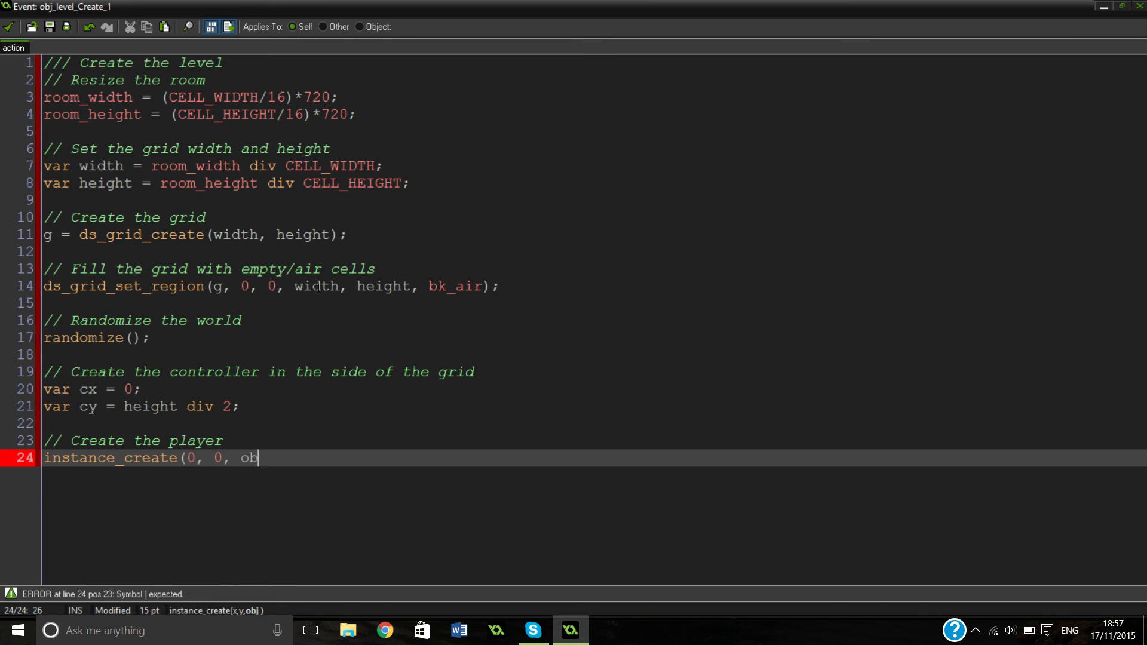
type("j_player)")
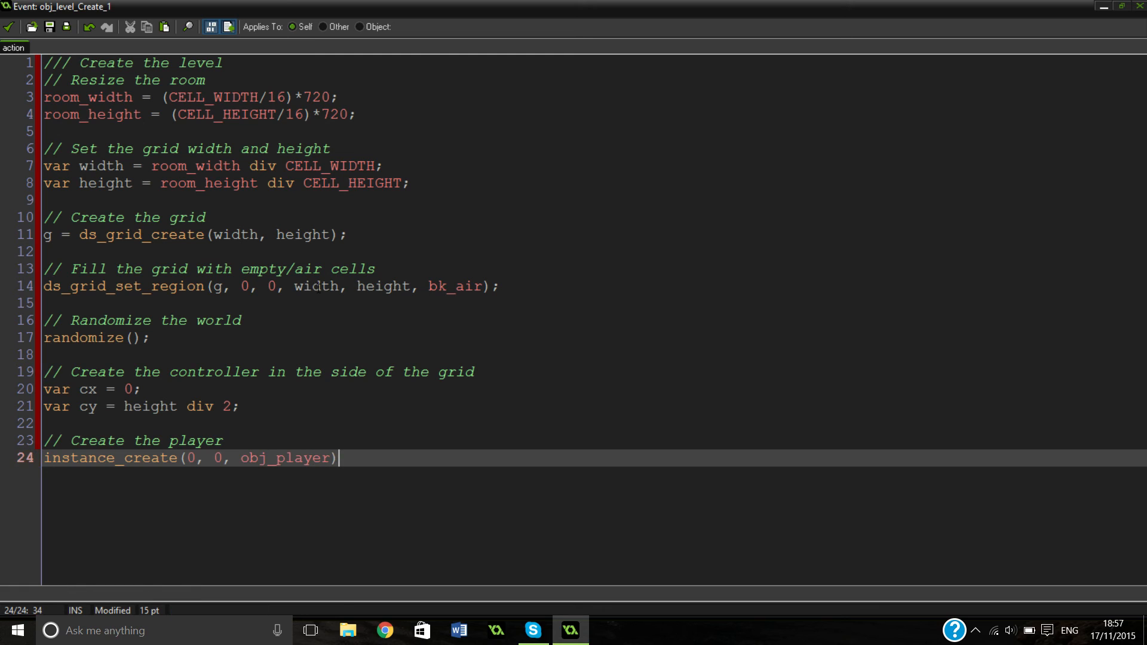
type(";")
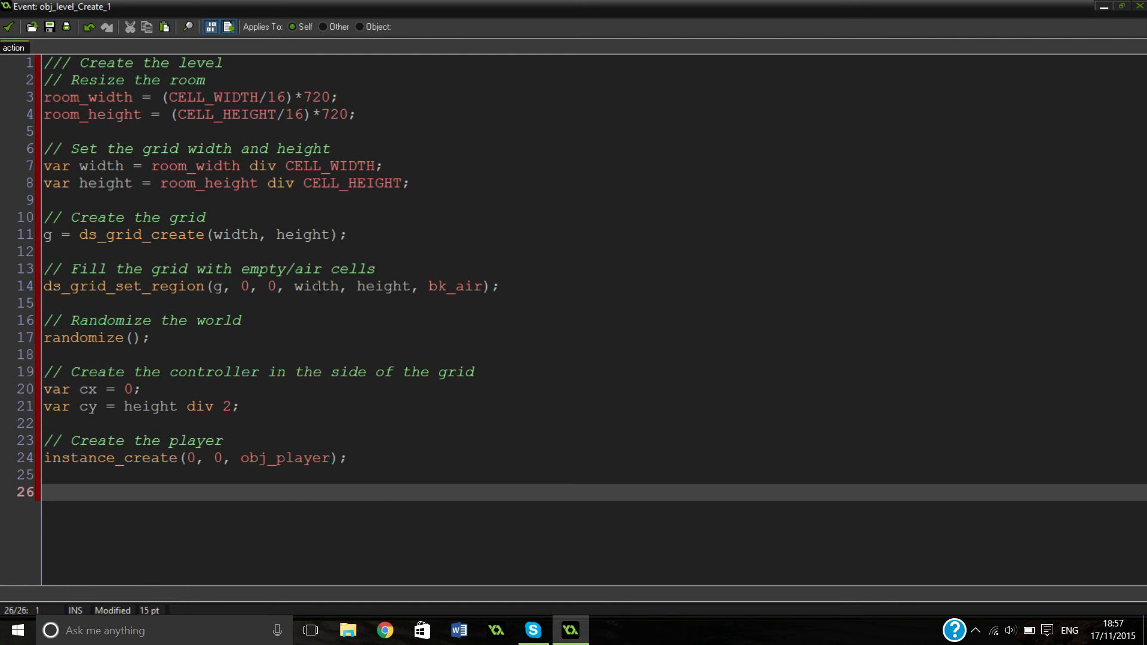
type("//")
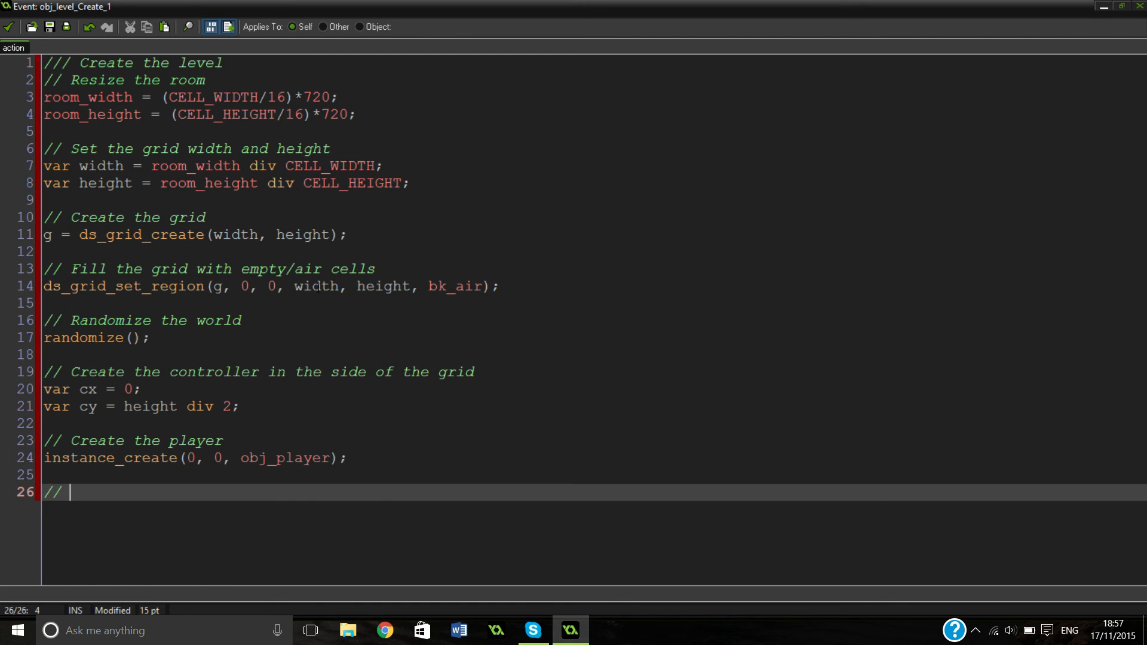
Step: Comment '// The odds of changing direction' and declare var odds = 1;
key("Backspace")
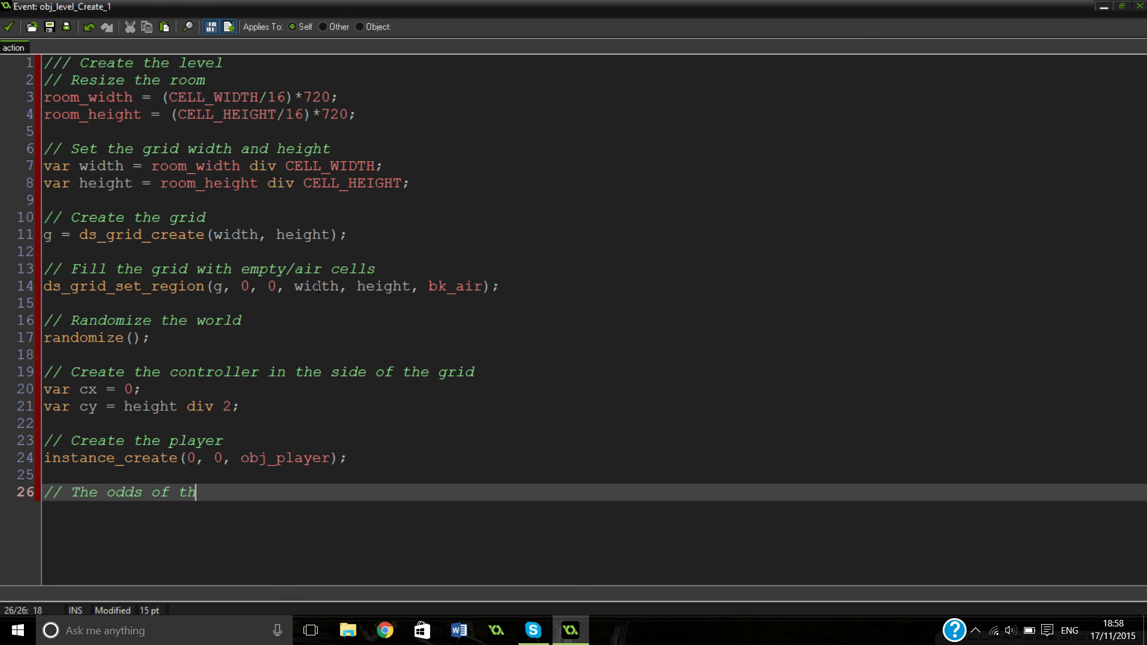
key("Backspace")
type("changing direction")
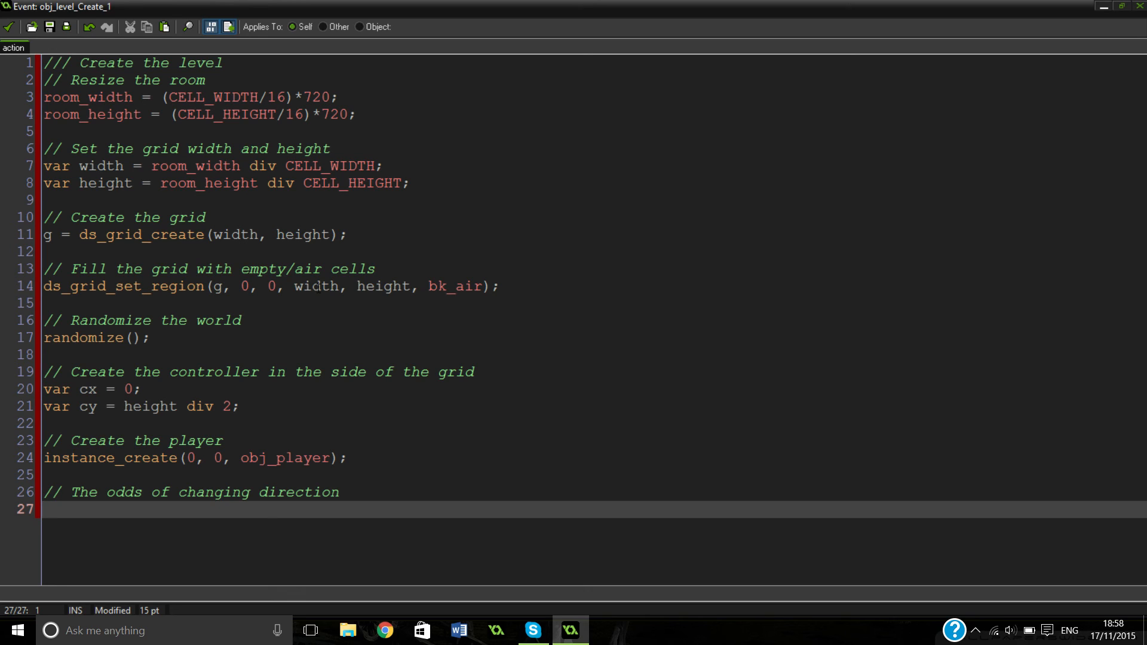
type("var od")
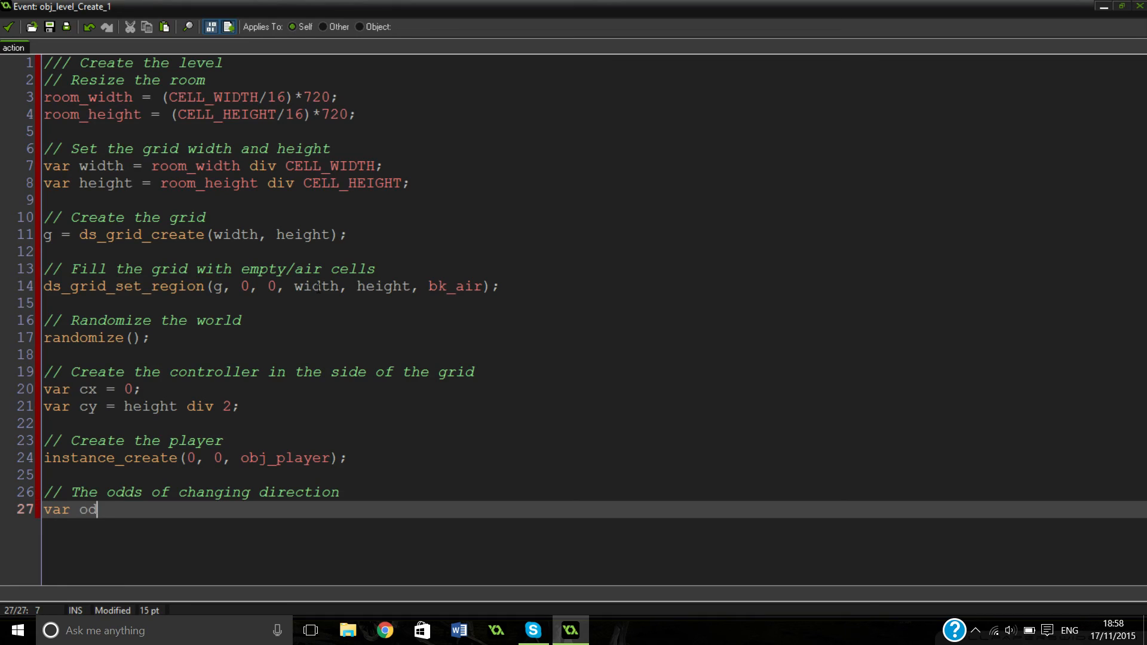
type("ds =")
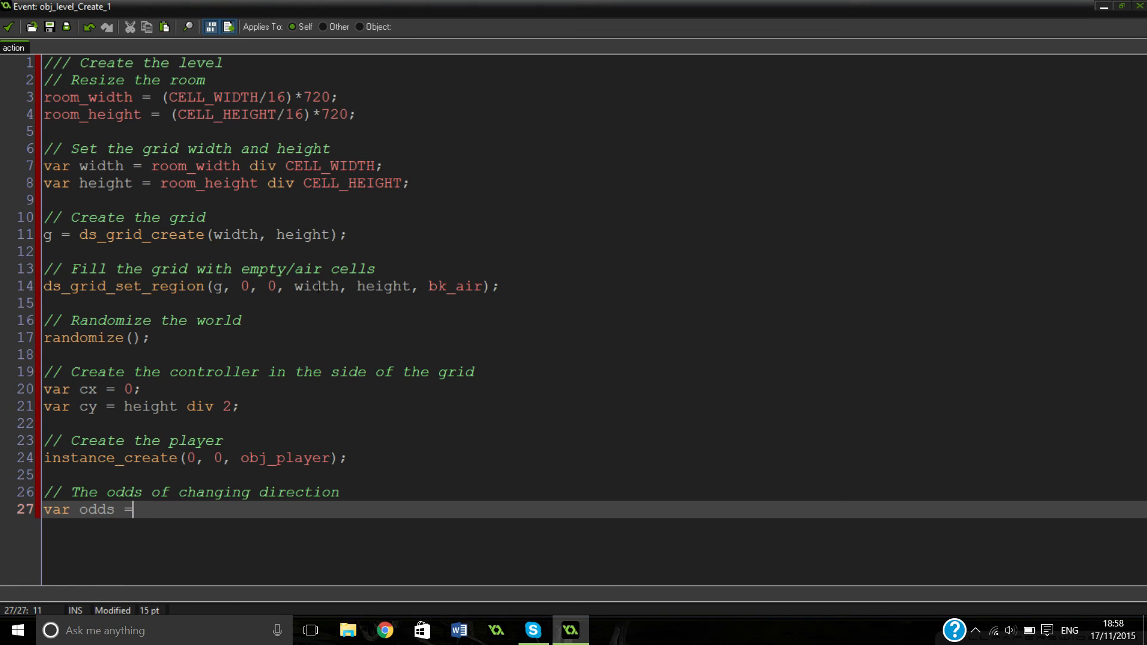
type("1;")
type("// The odds of going up")
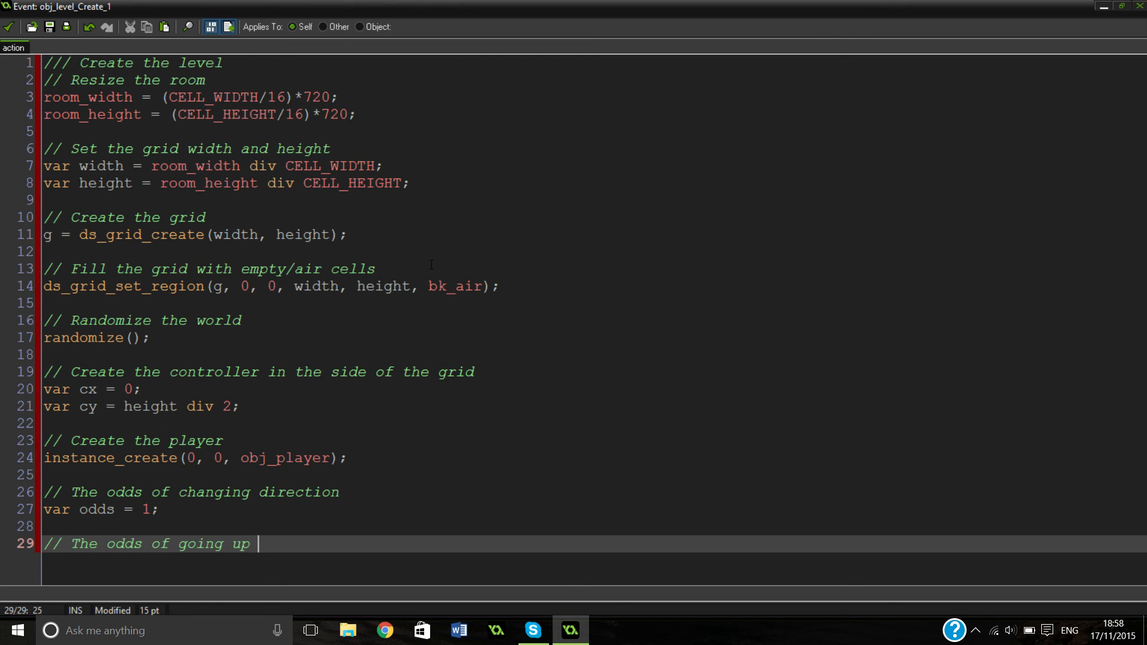
Step: Finish the 'odds of going up or down' comment and add '// Up = 1' and '// Down = 0'
type("or")
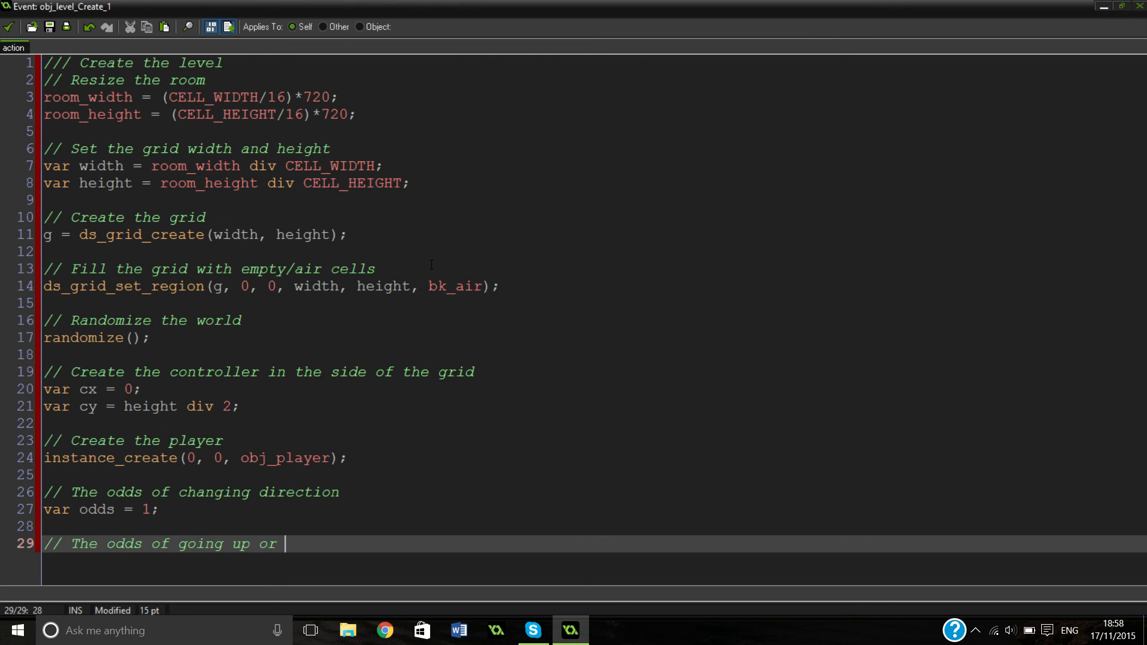
type("down")
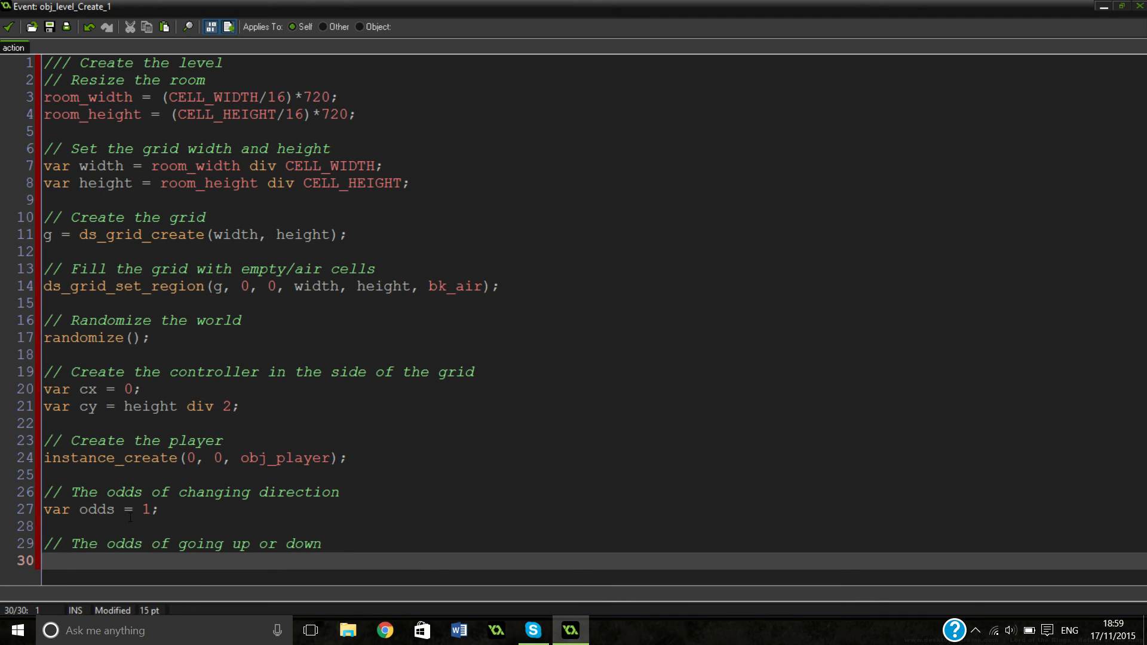
type("//")
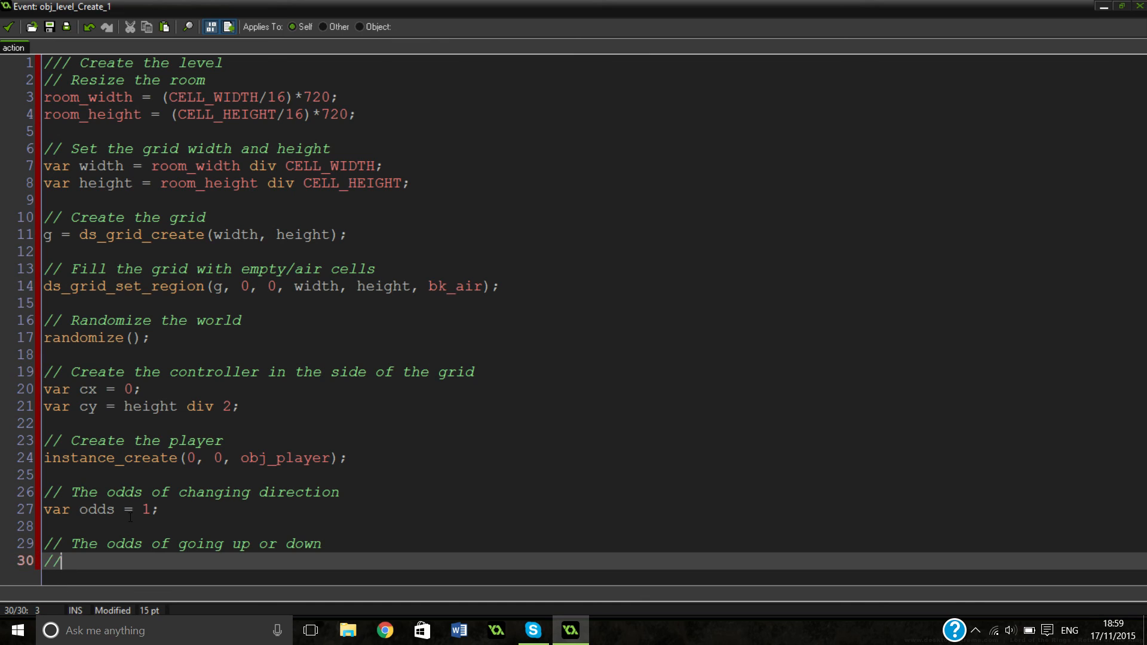
type("Up =1")
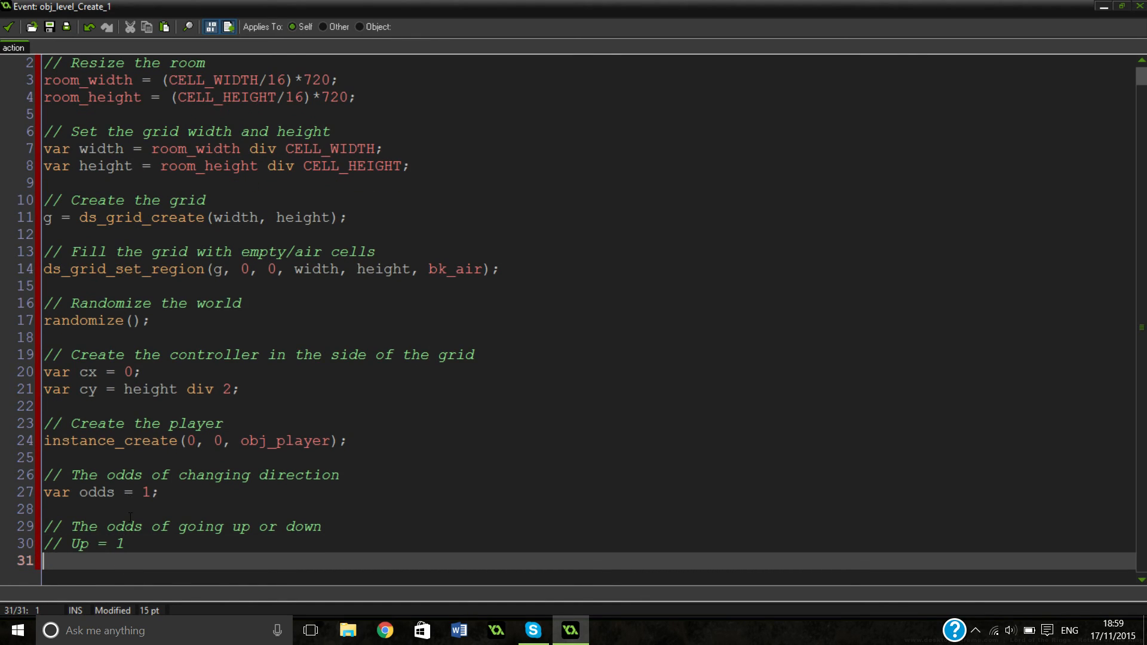
type("//")
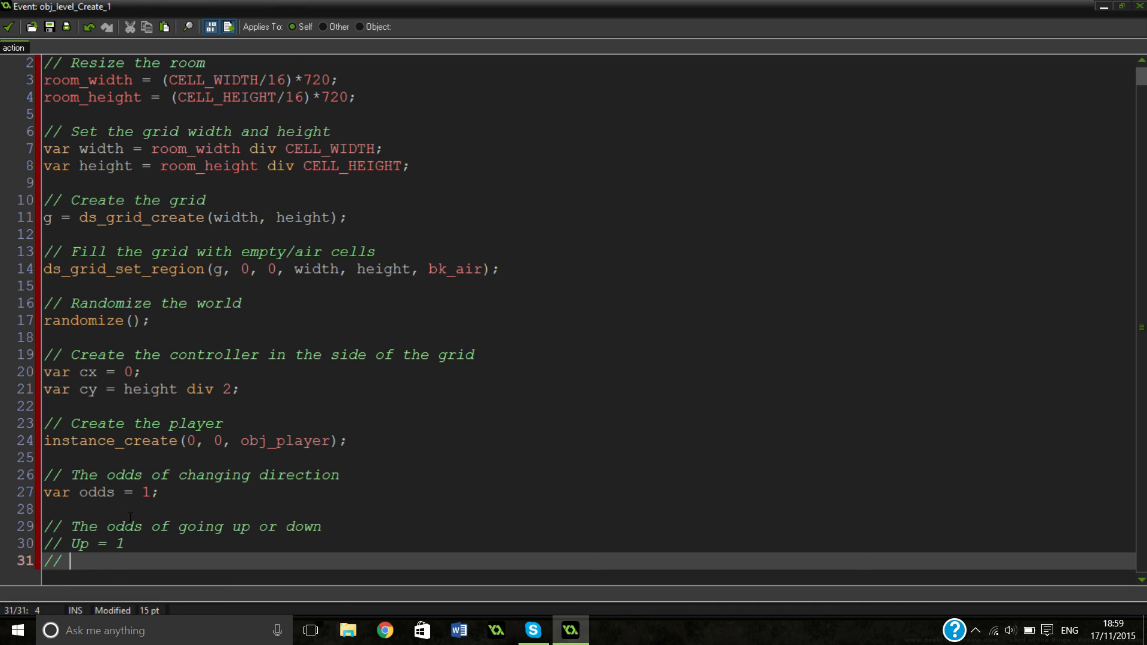
type("Down = 0")
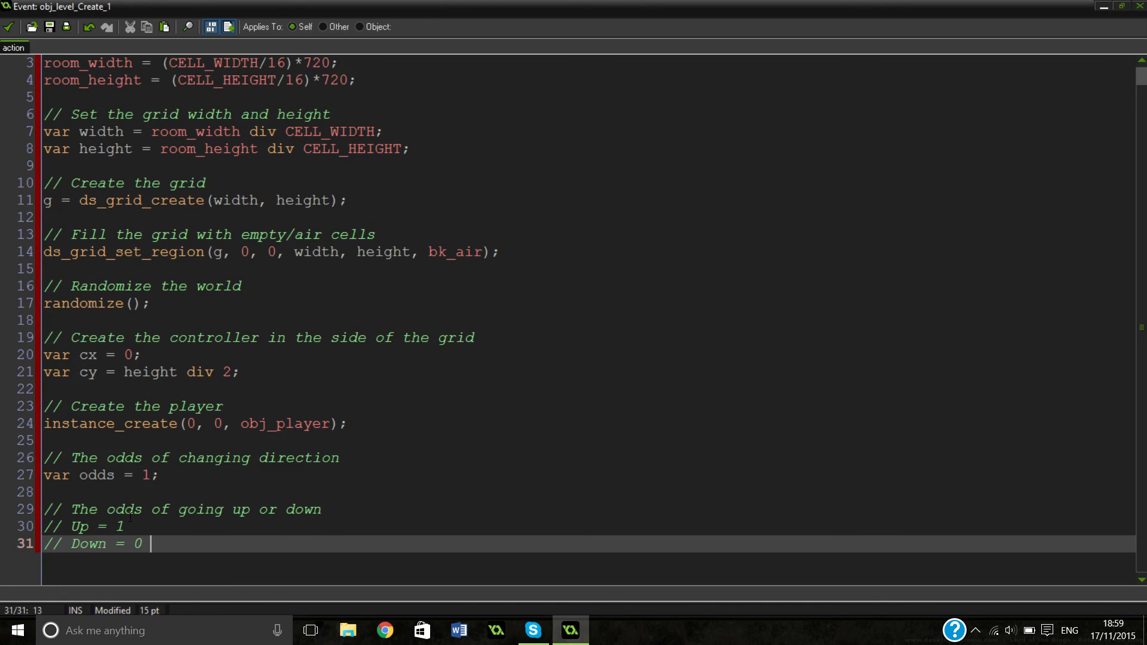
Step: Declare var updown = 1; below the comments
type("var up")
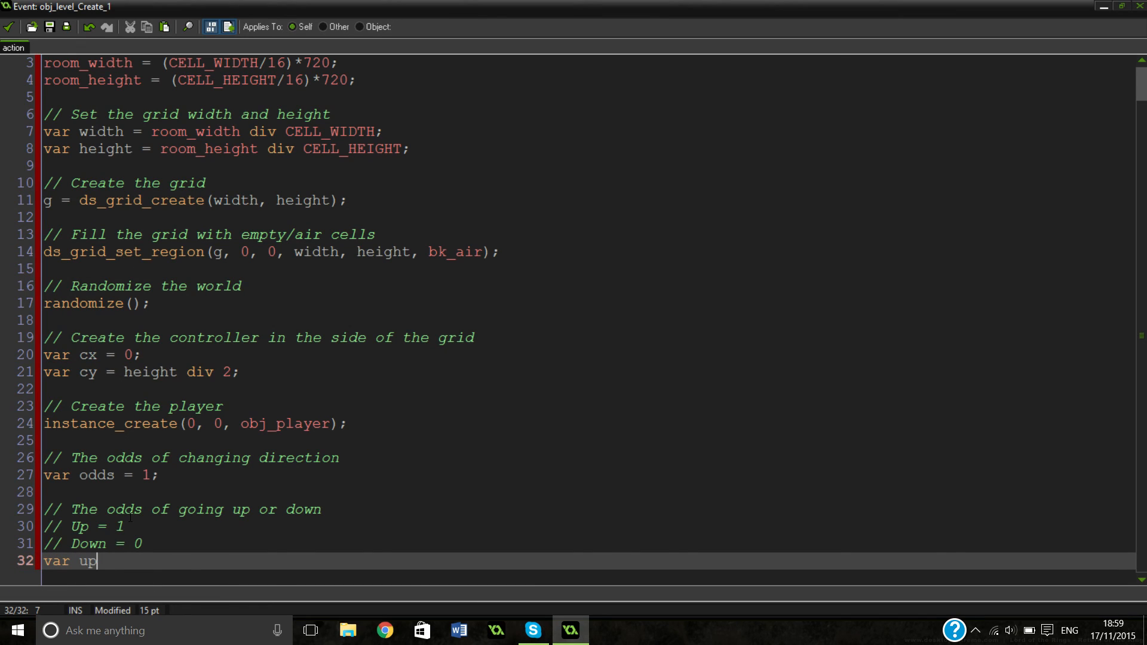
type("down =")
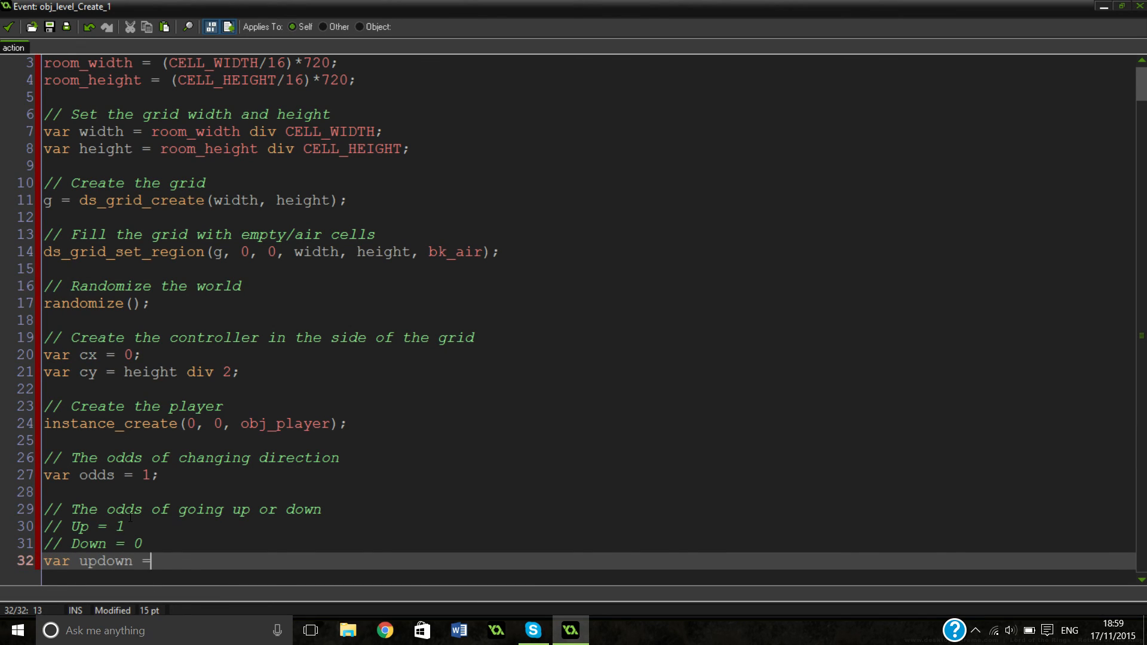
type("1;")
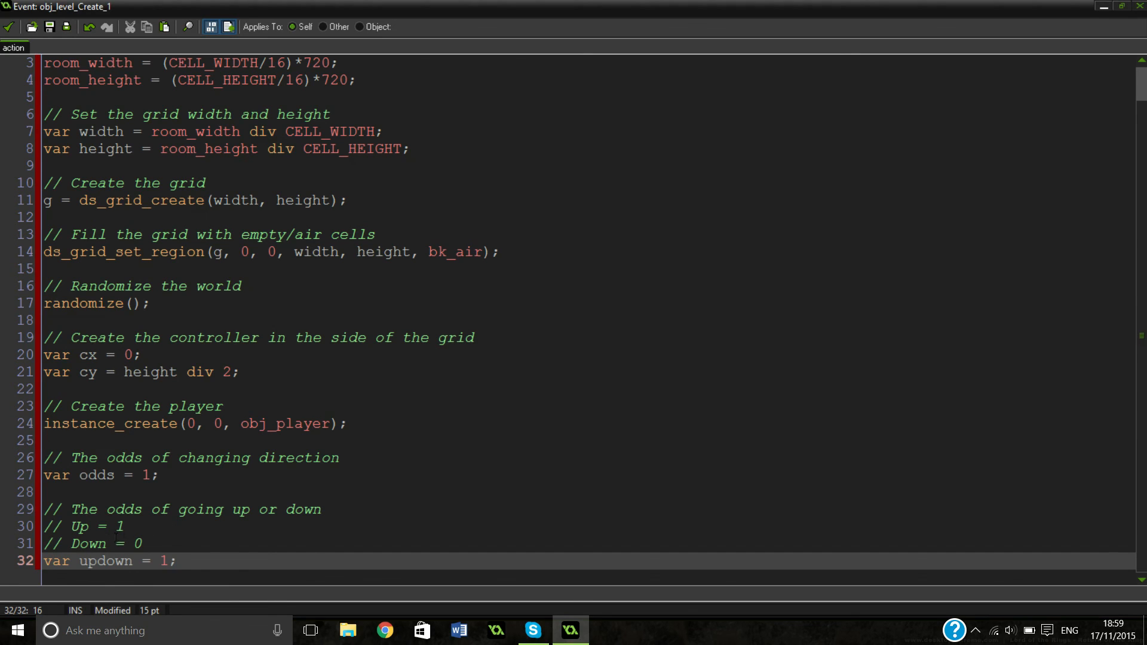
left_click(176, 561)
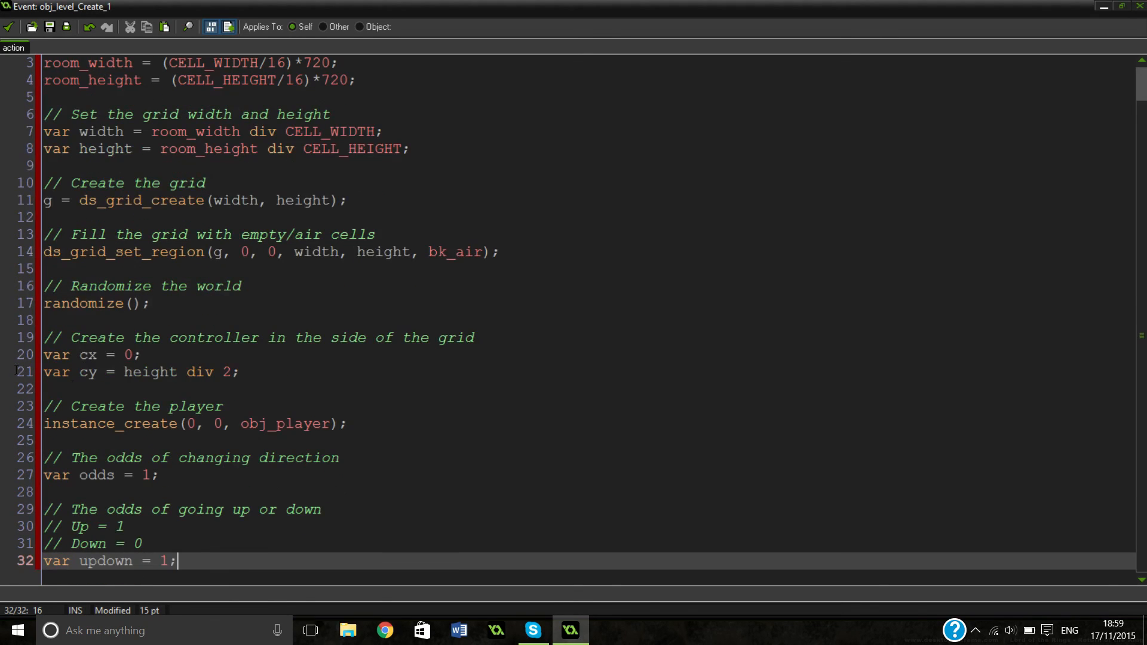